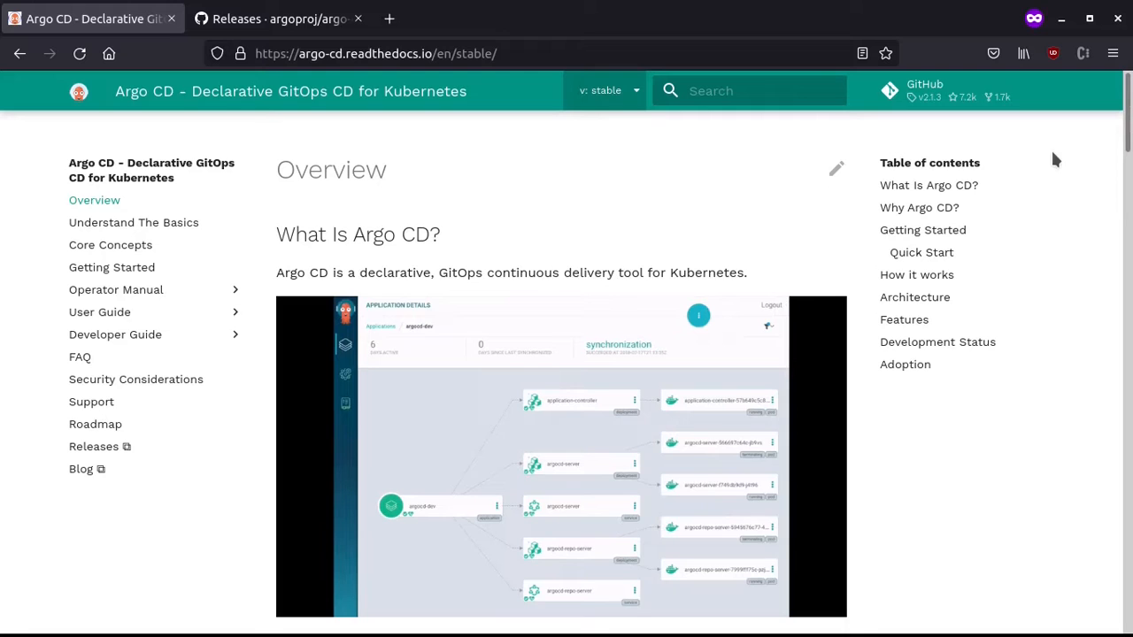
Scroll the Argo CD Overview page down to the Getting Started Quick Start install commands.
scroll("down", 3)
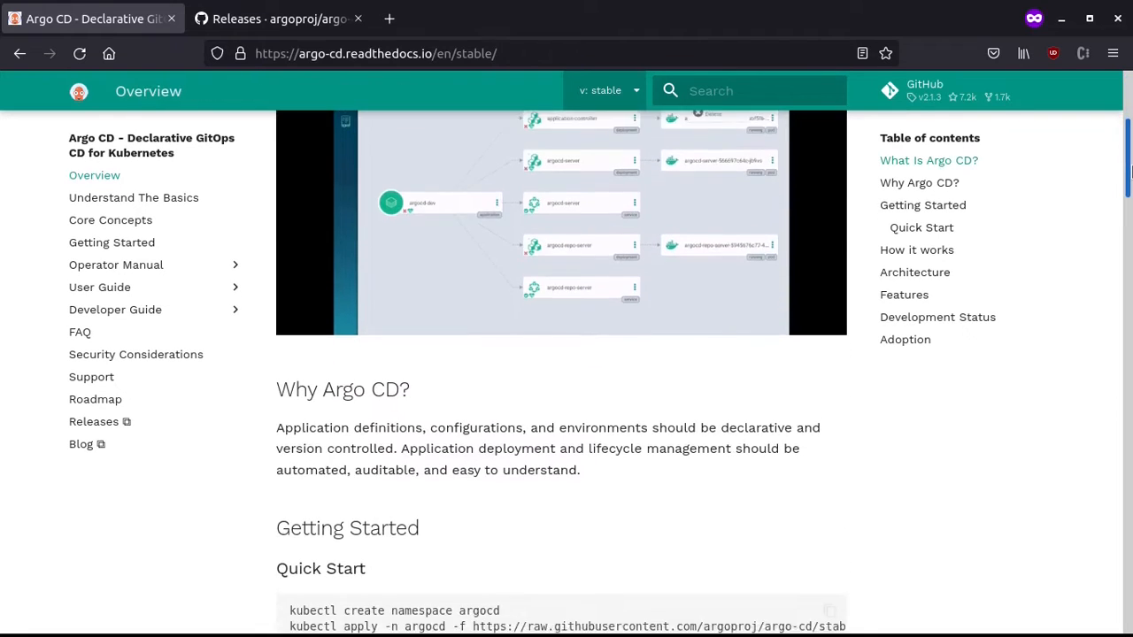
scroll("down", 3)
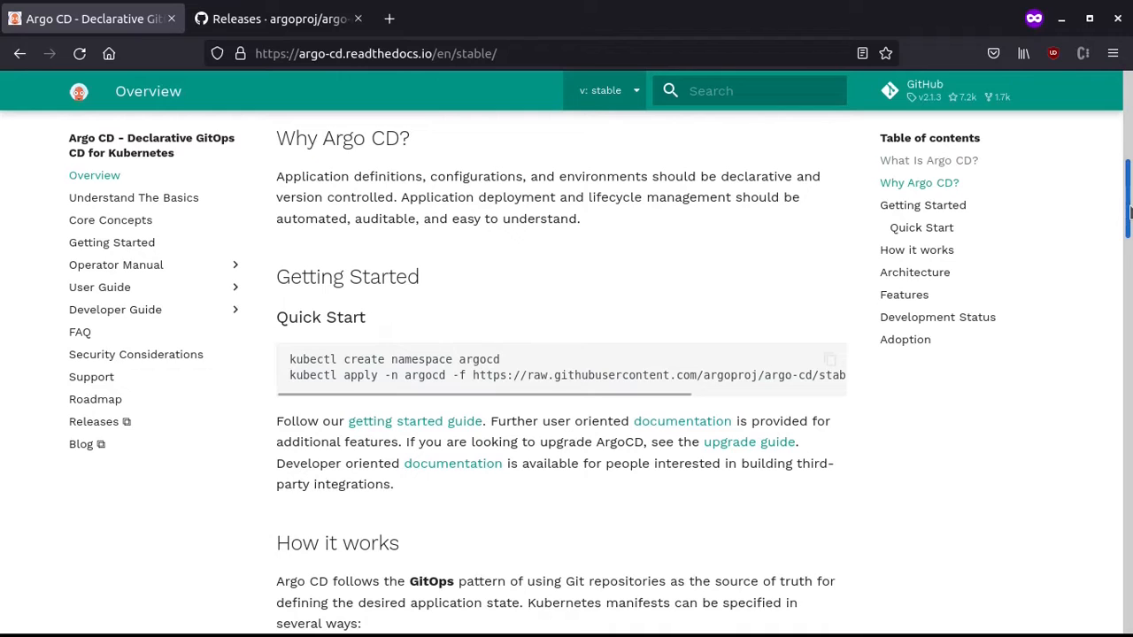
mouse_move(654, 291)
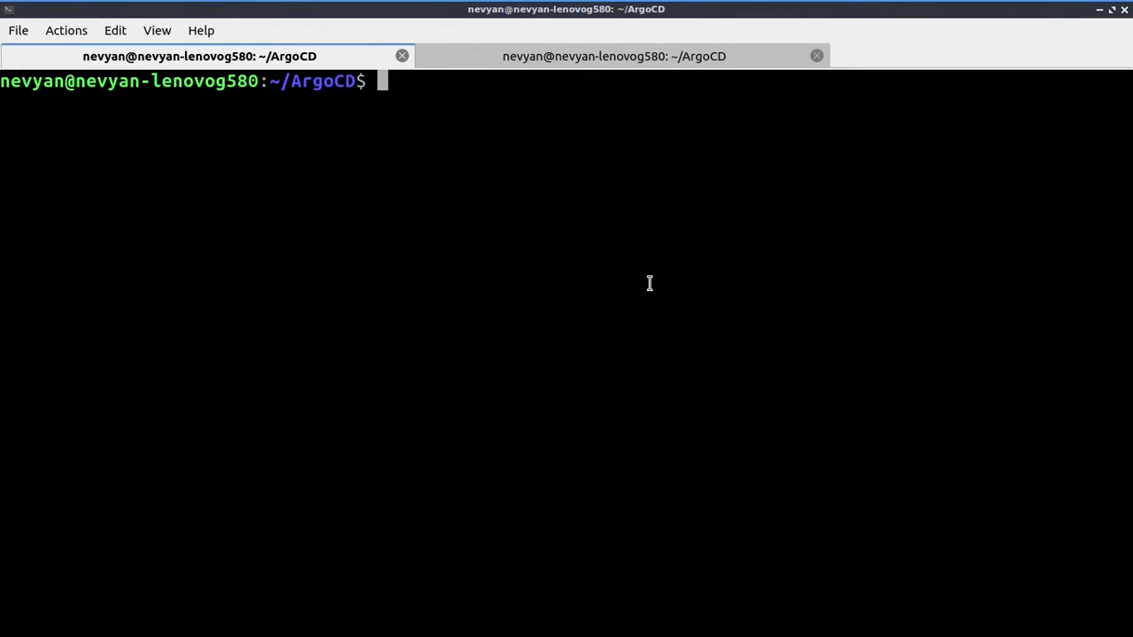
List microk8s subcommands and run `microk8s enable dns storage`, both reported already enabled.
type("sna")
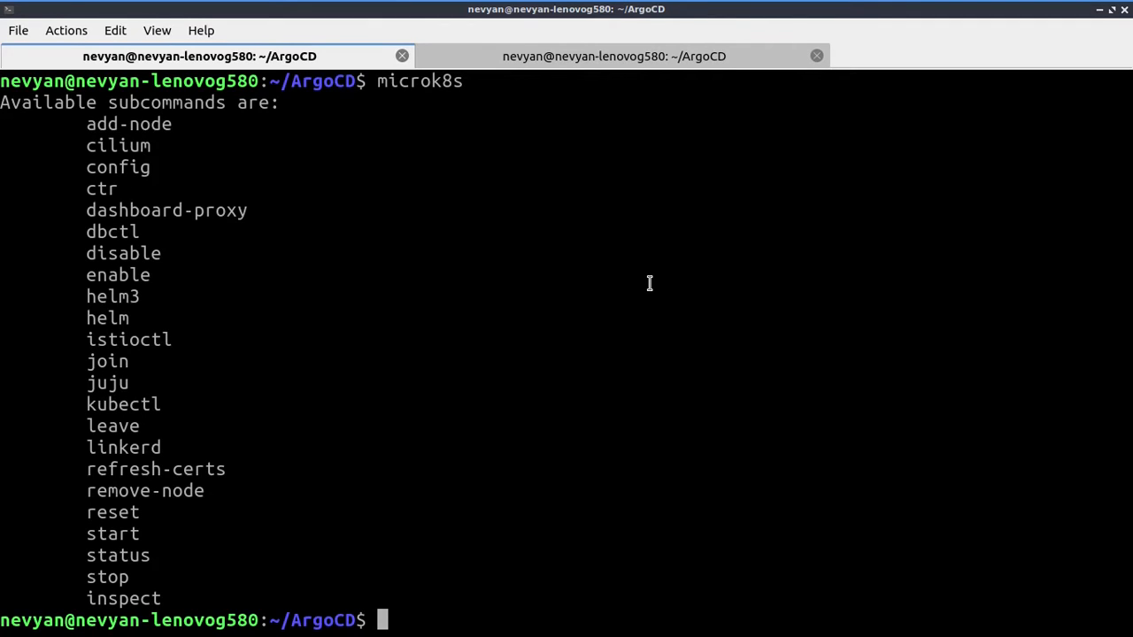
type("microk8s enable dns")
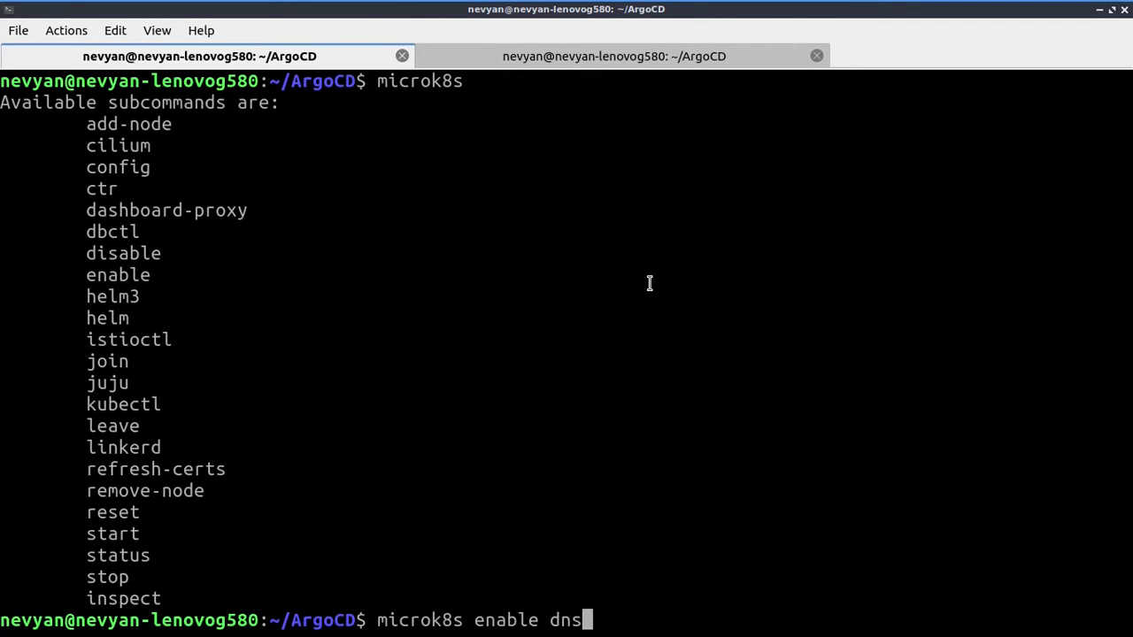
key("Return")
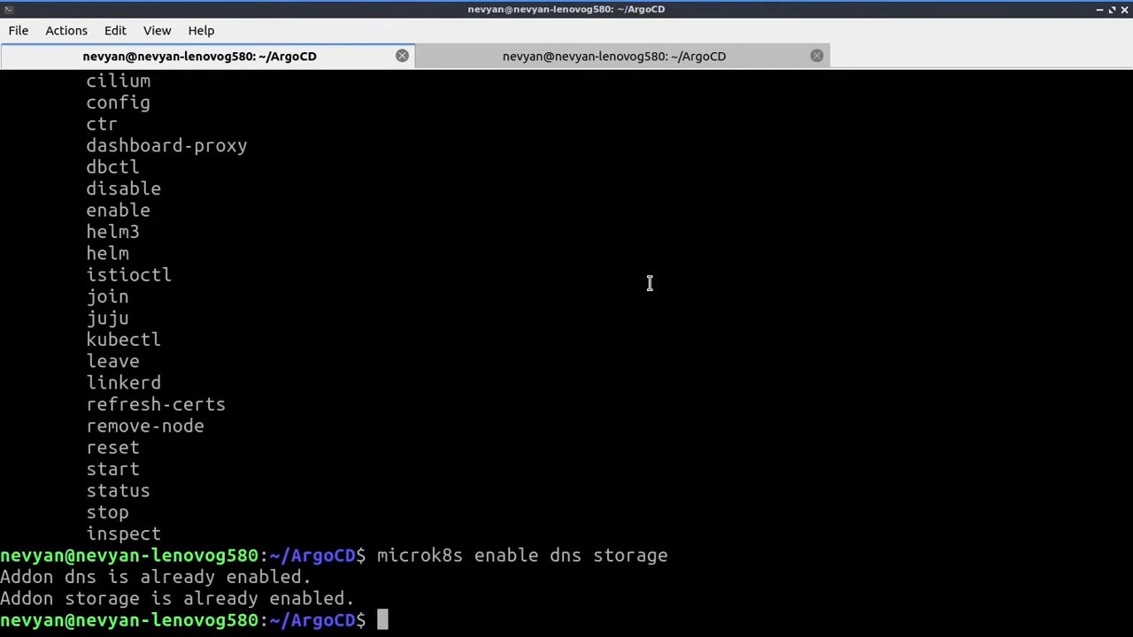
mouse_move(664, 296)
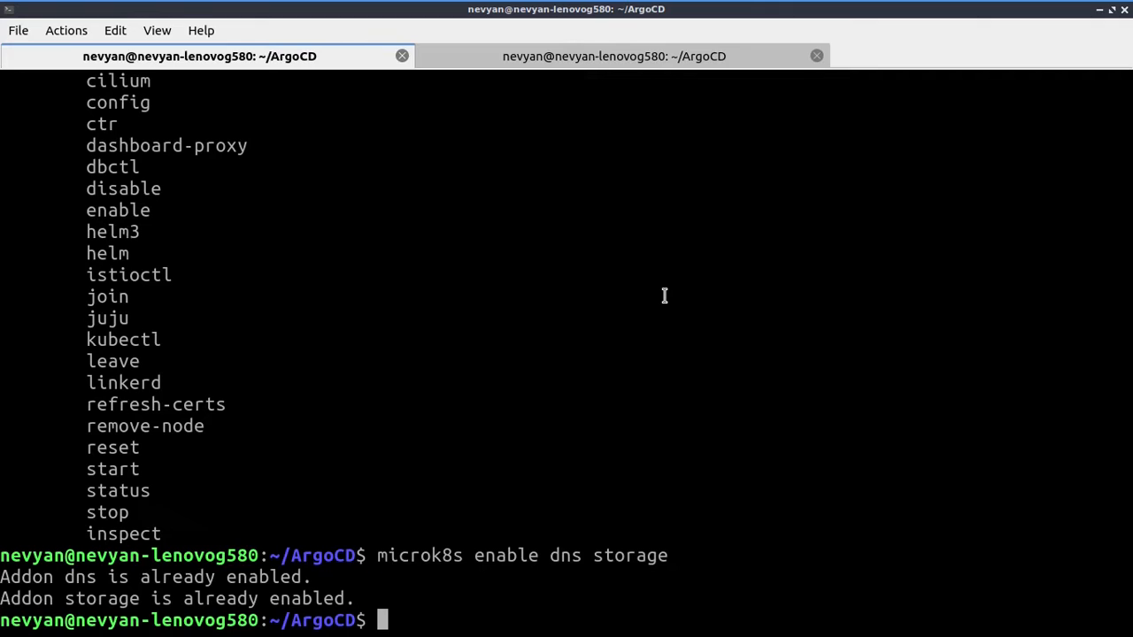
mouse_move(634, 327)
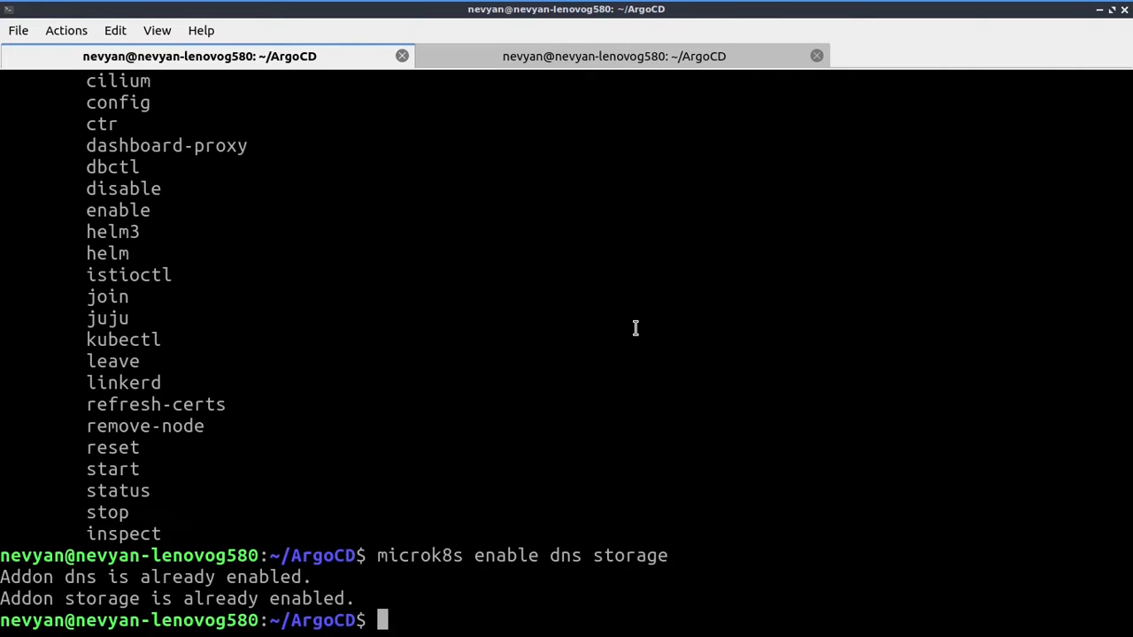
mouse_move(571, 281)
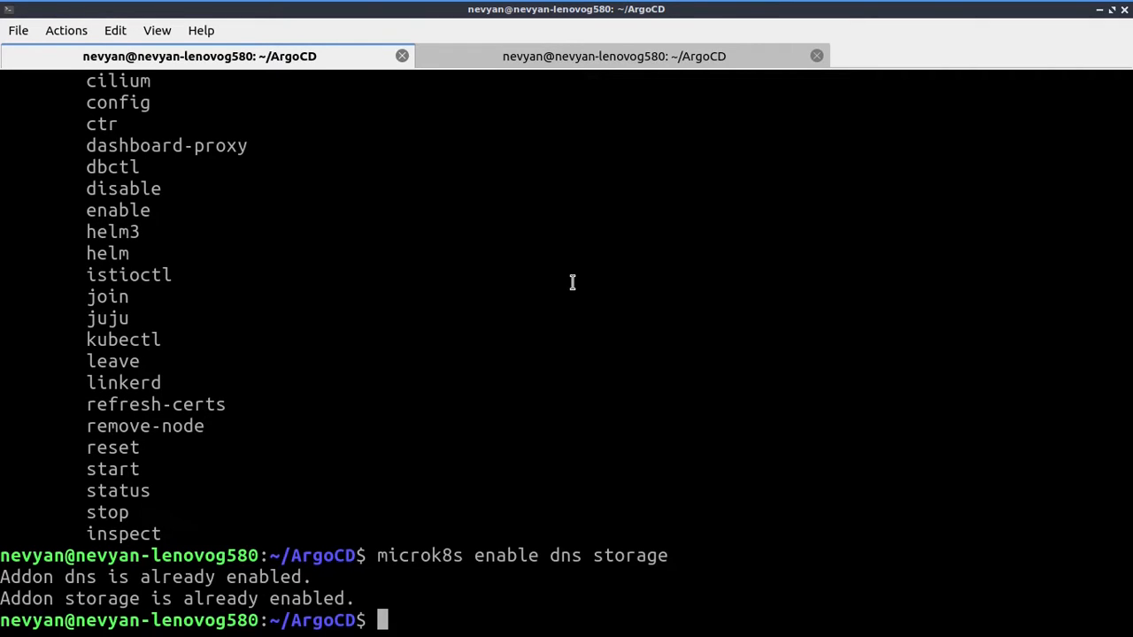
Run `microk8s.kubectl create namespace argocd`, which reports the namespace already exists.
type("kubectl create namespace argocd")
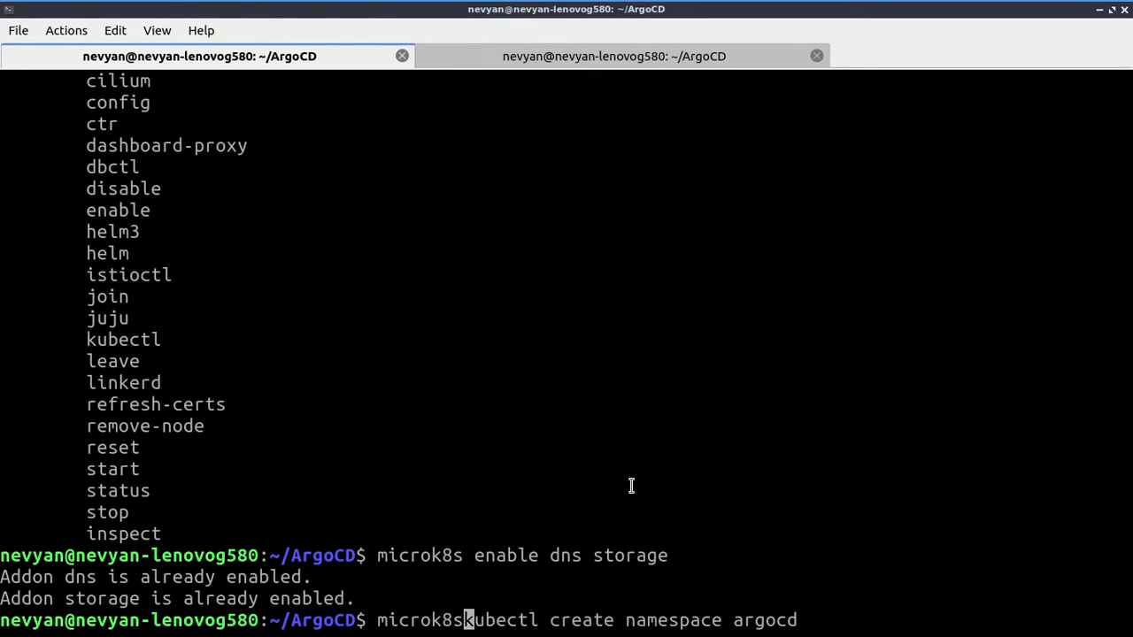
type(".")
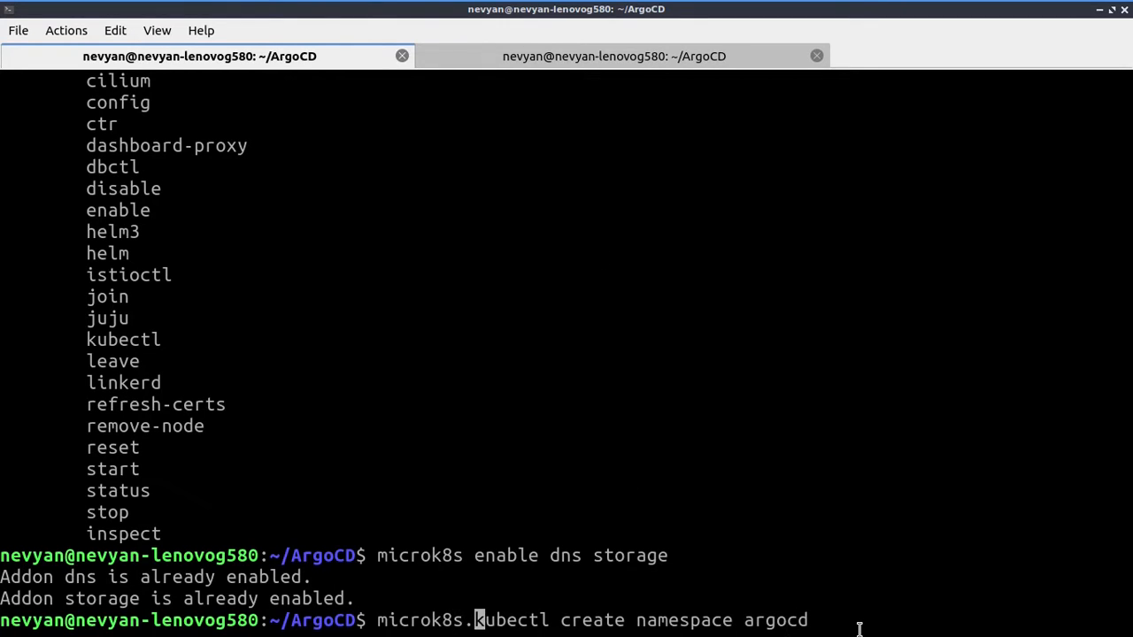
key("Return")
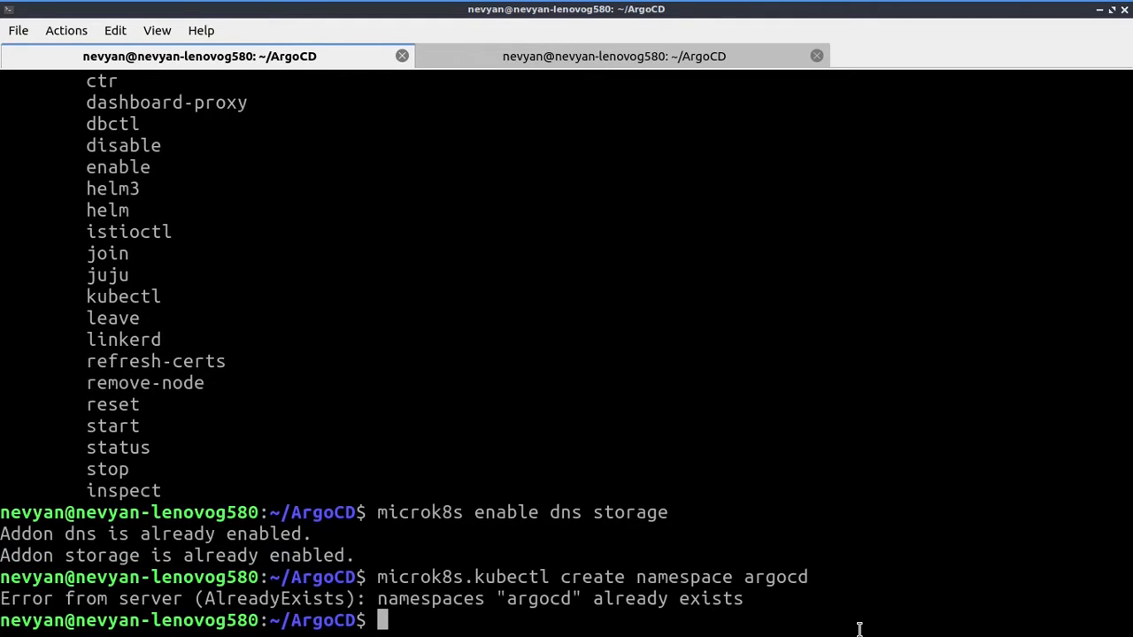
List namespaces with `microk8s.kubectl get namespaces`, confirming argocd is Active.
type("microk8s.kubectl get namespa")
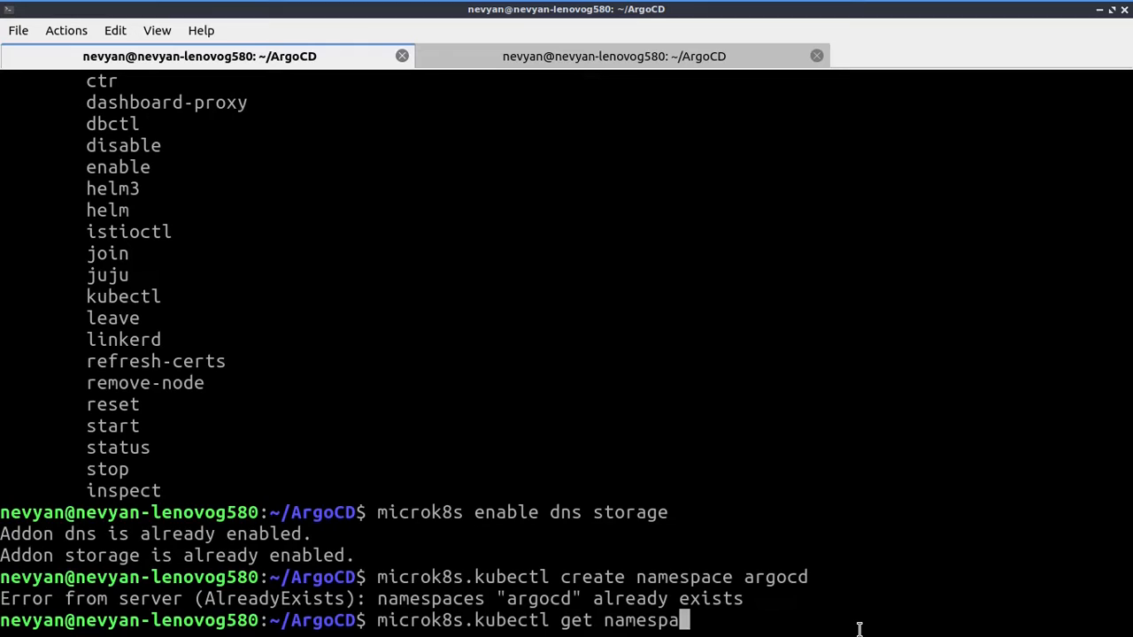
key("Return")
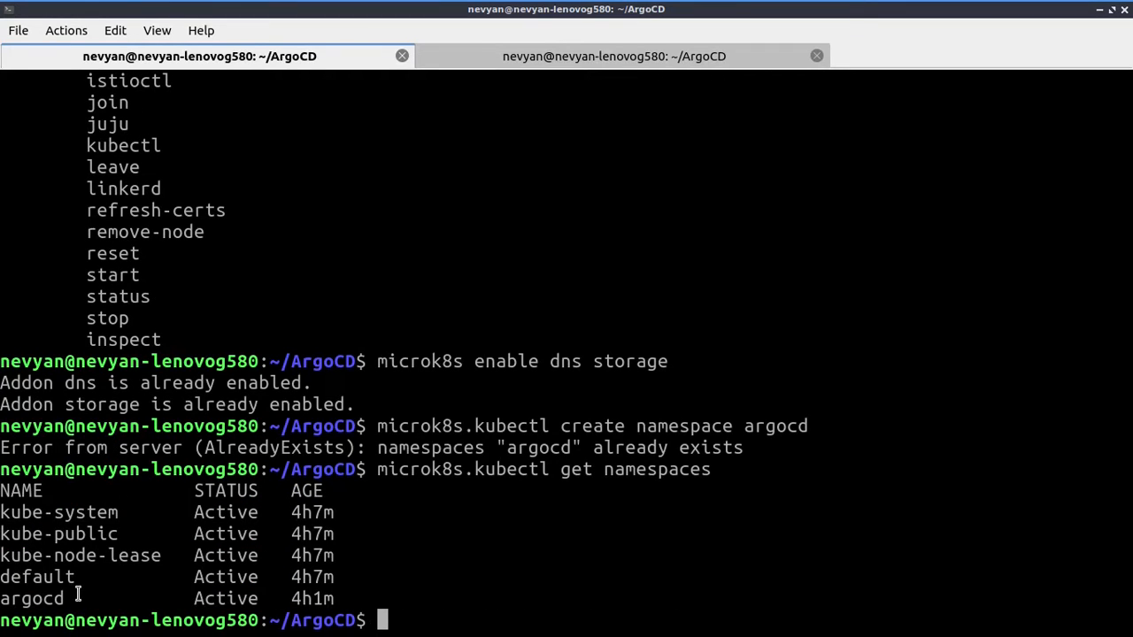
double_click(32, 596)
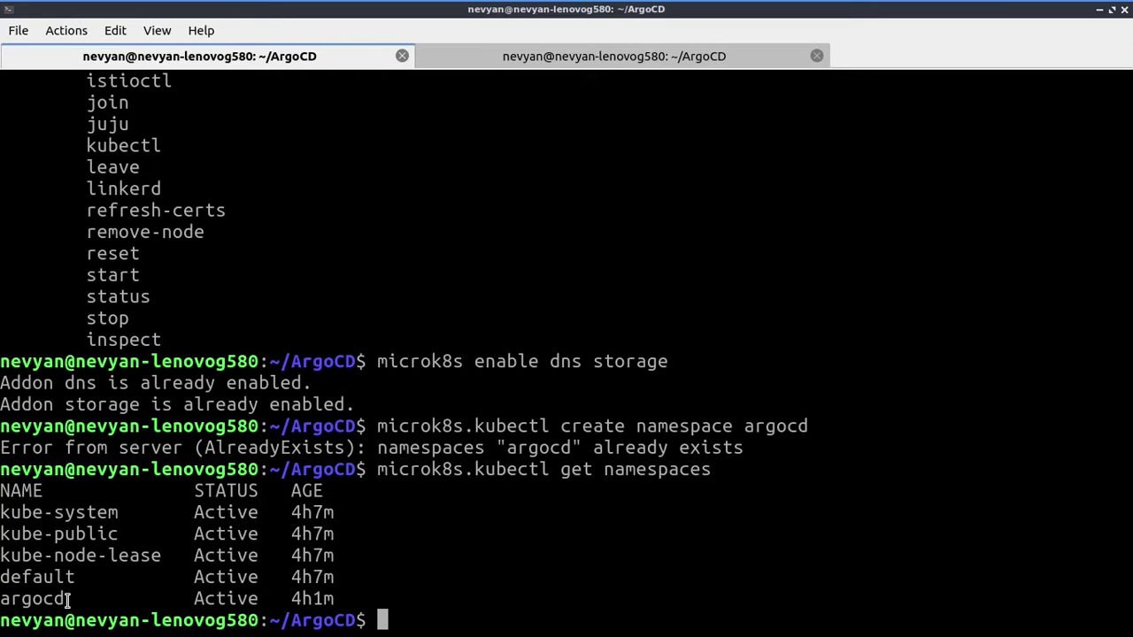
double_click(32, 598)
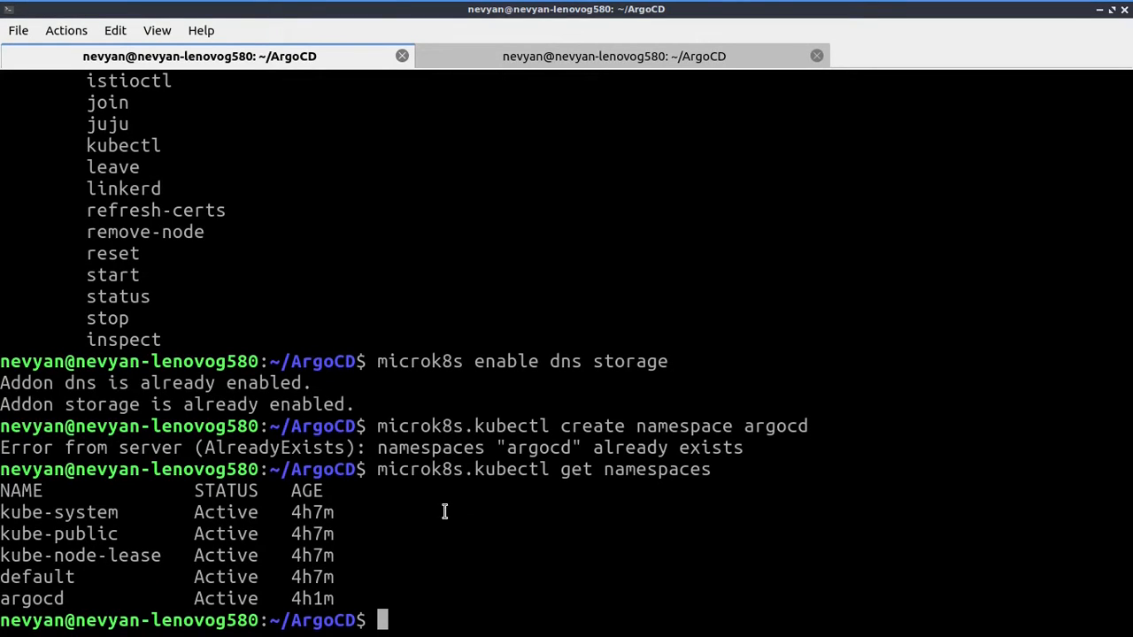
mouse_move(496, 524)
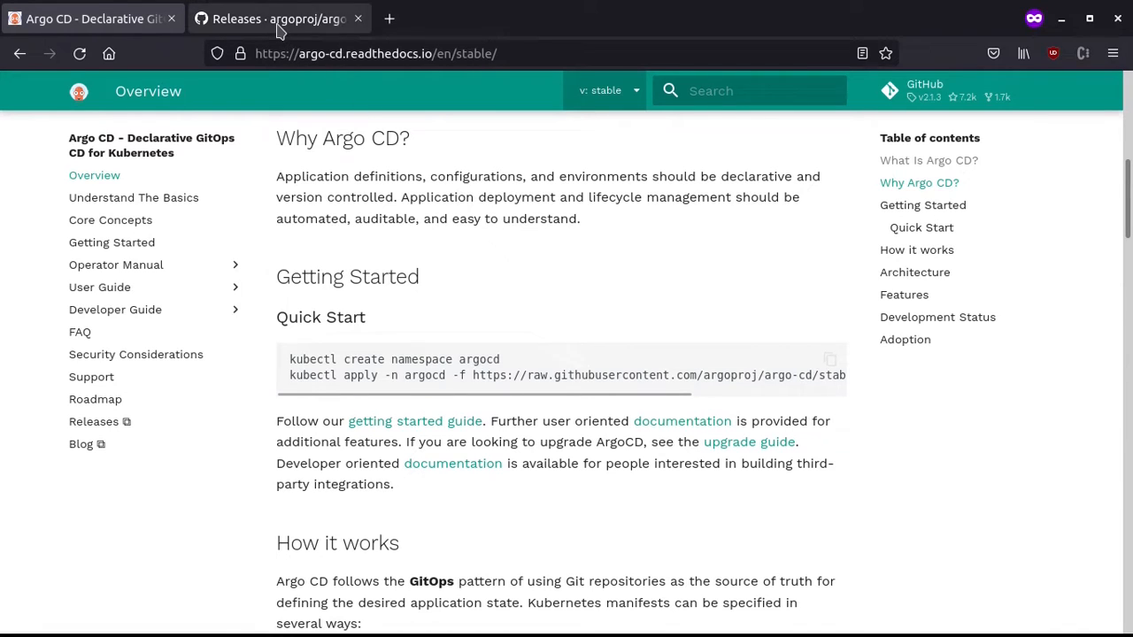
Switch to the argoproj/argo-cd Releases page showing the v2.1.3 Quick Start commands.
left_click(280, 18)
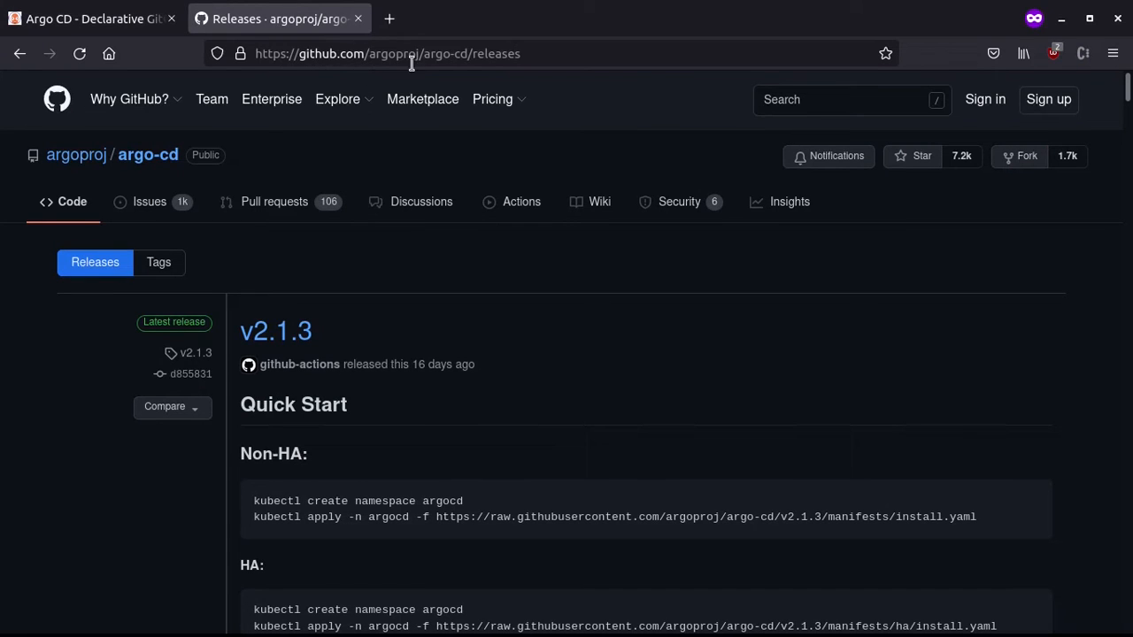
mouse_move(305, 345)
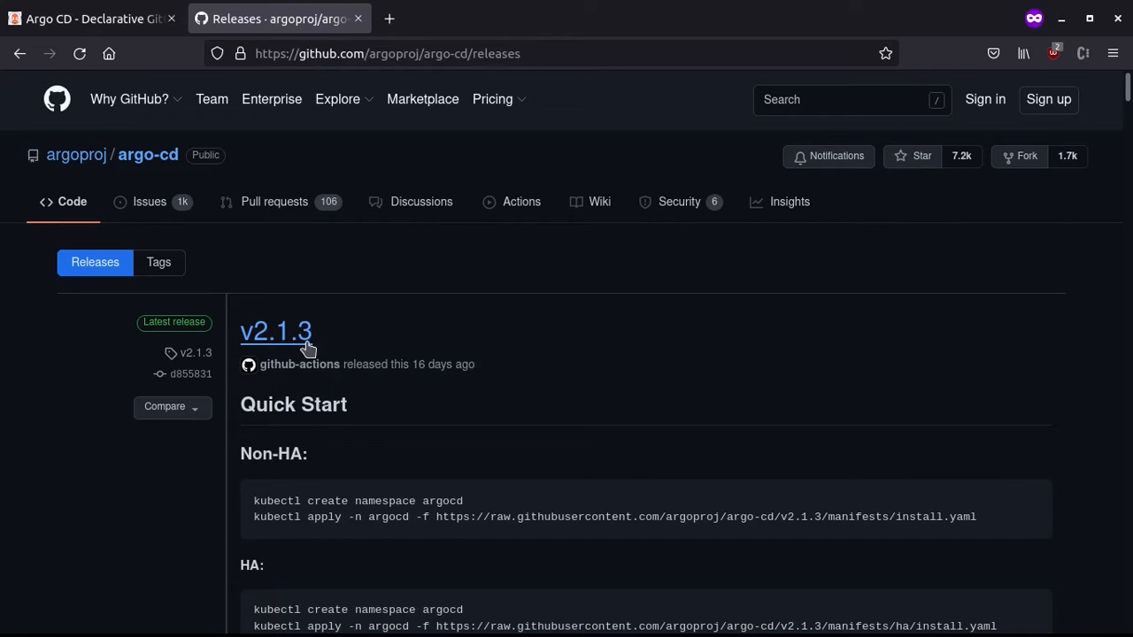
mouse_move(545, 517)
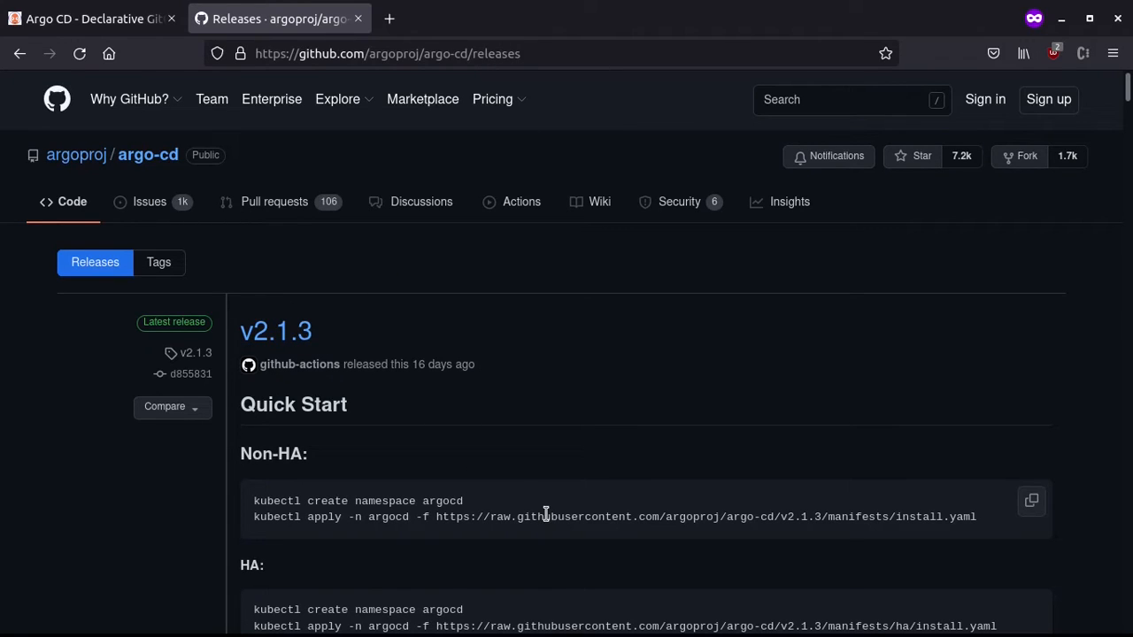
mouse_move(546, 521)
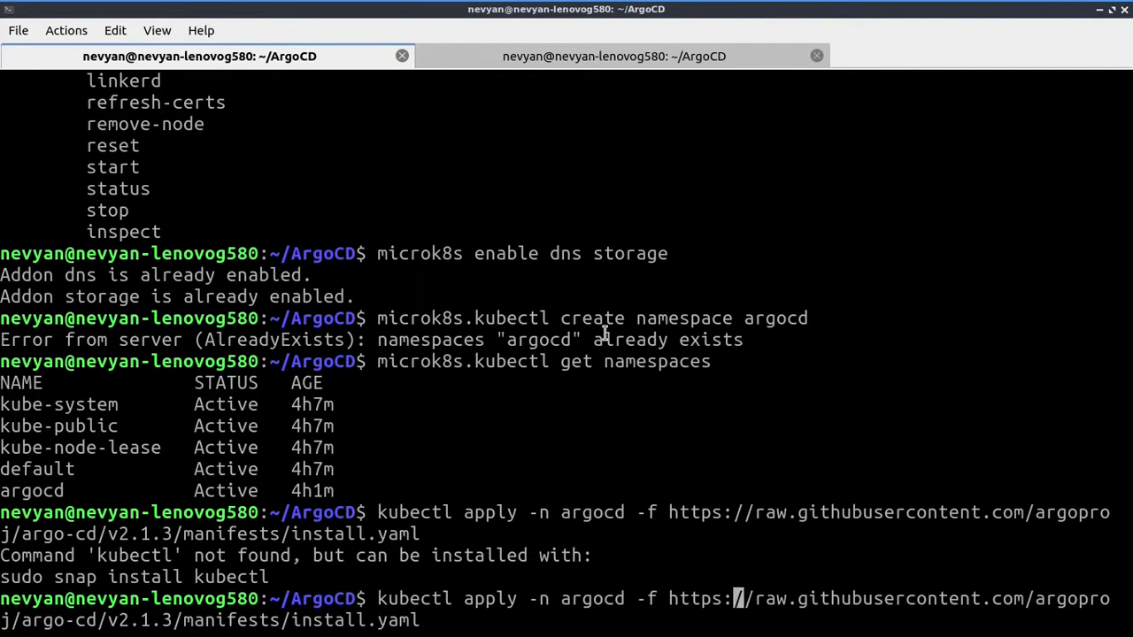
Begin retyping the install-manifest apply command with the `microk8s.` prefix after plain kubectl failed.
type("microk8s.")
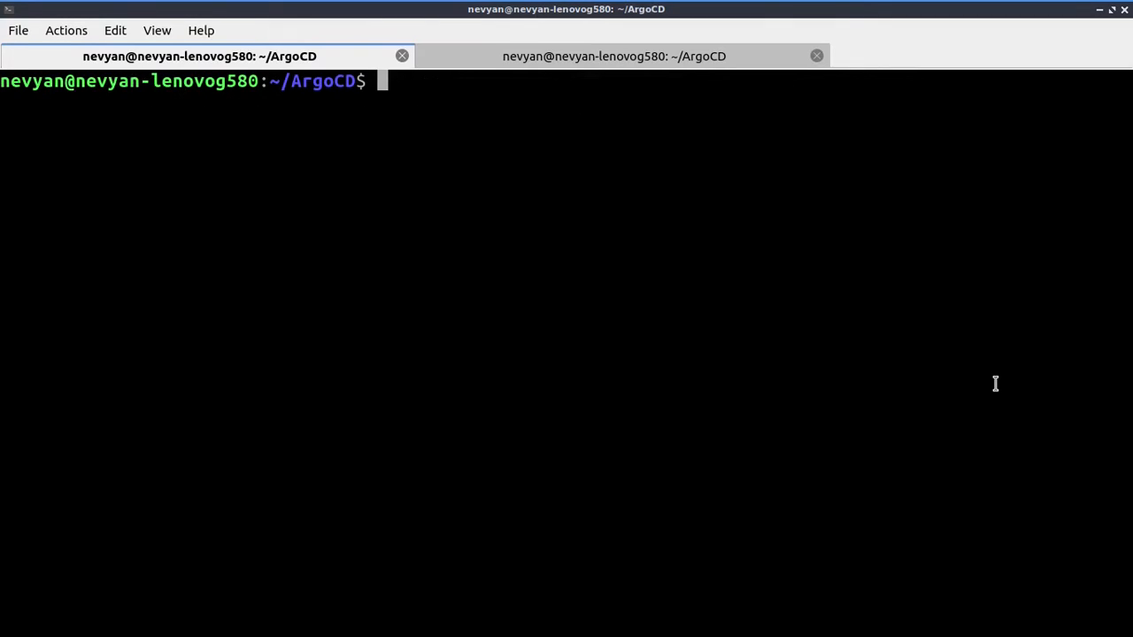
Run `microk8s.kubectl get all -n argocd` and locate the argocd-server service.
type("microk8s.")
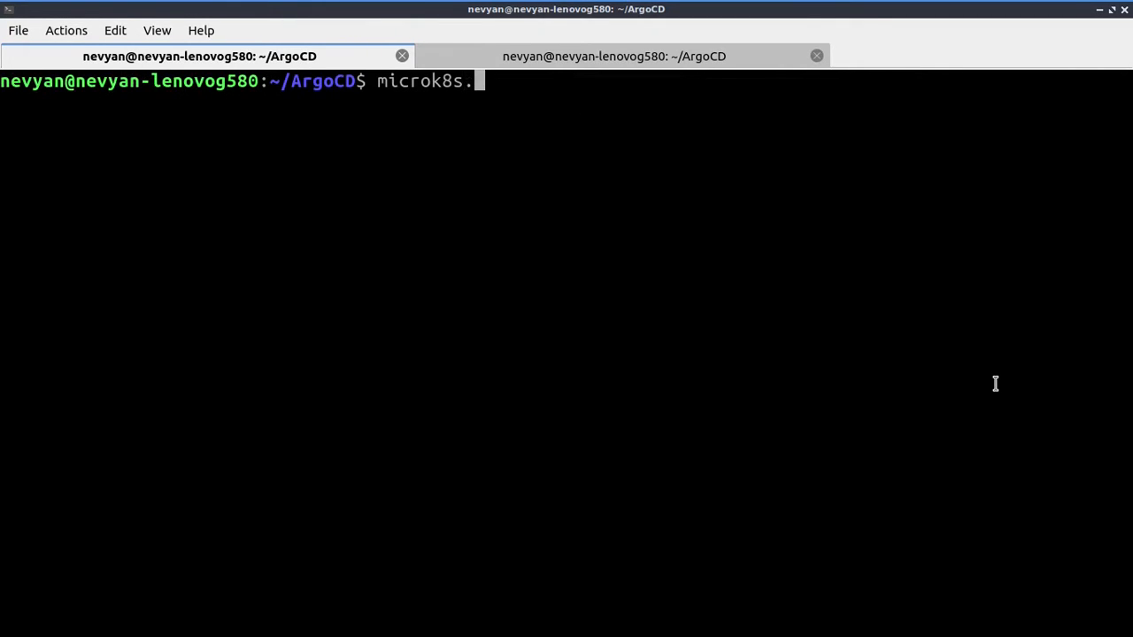
type("kubectl get")
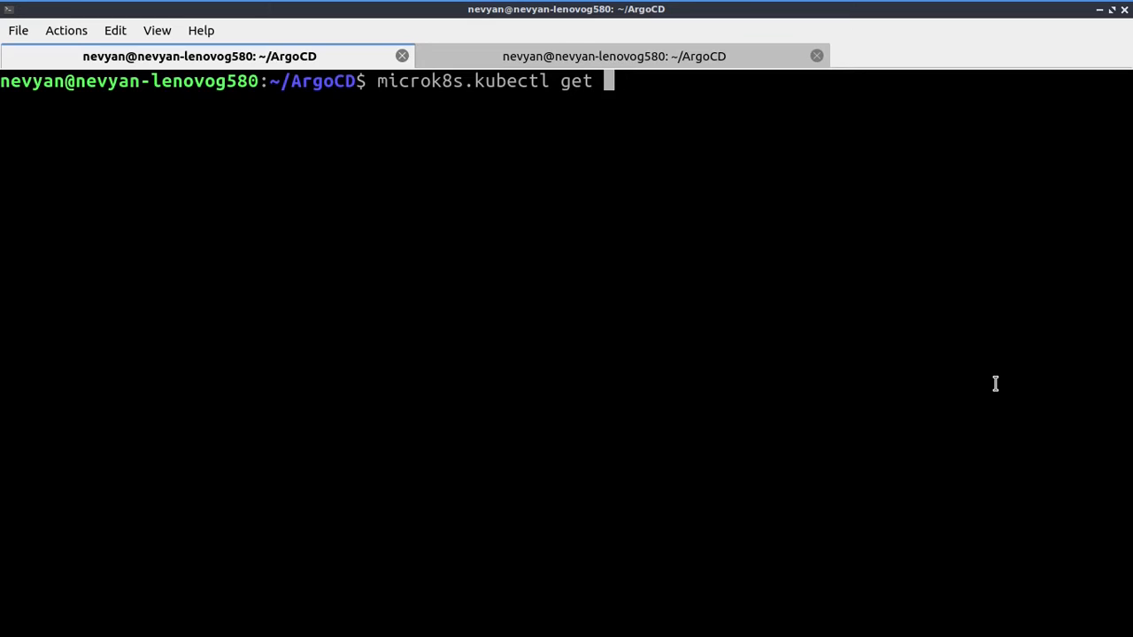
type("all -n")
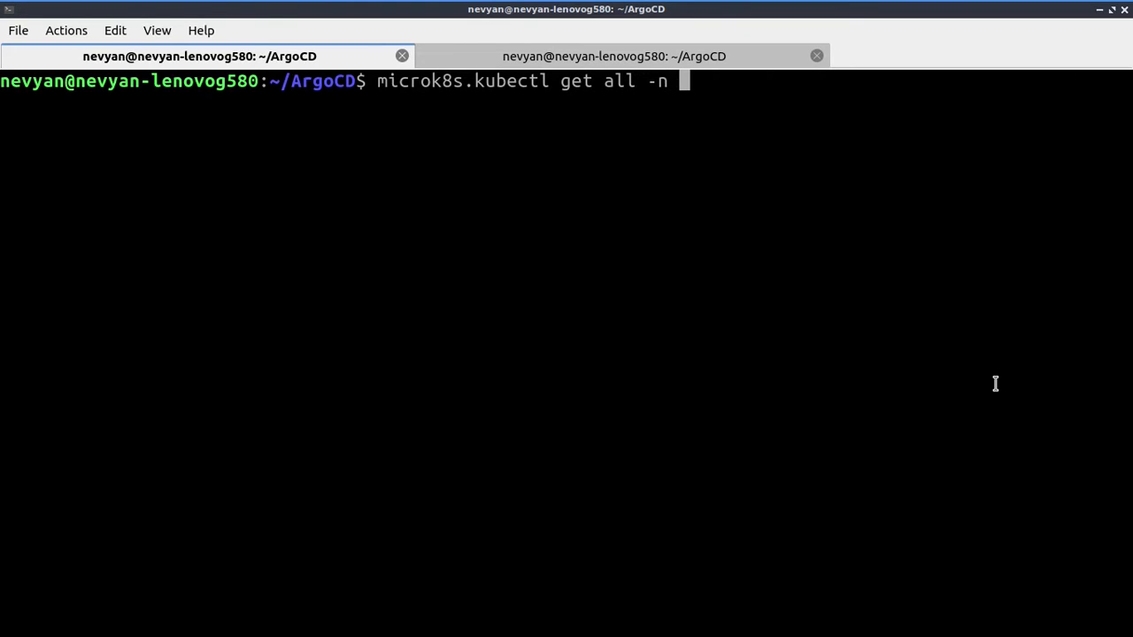
type("argog")
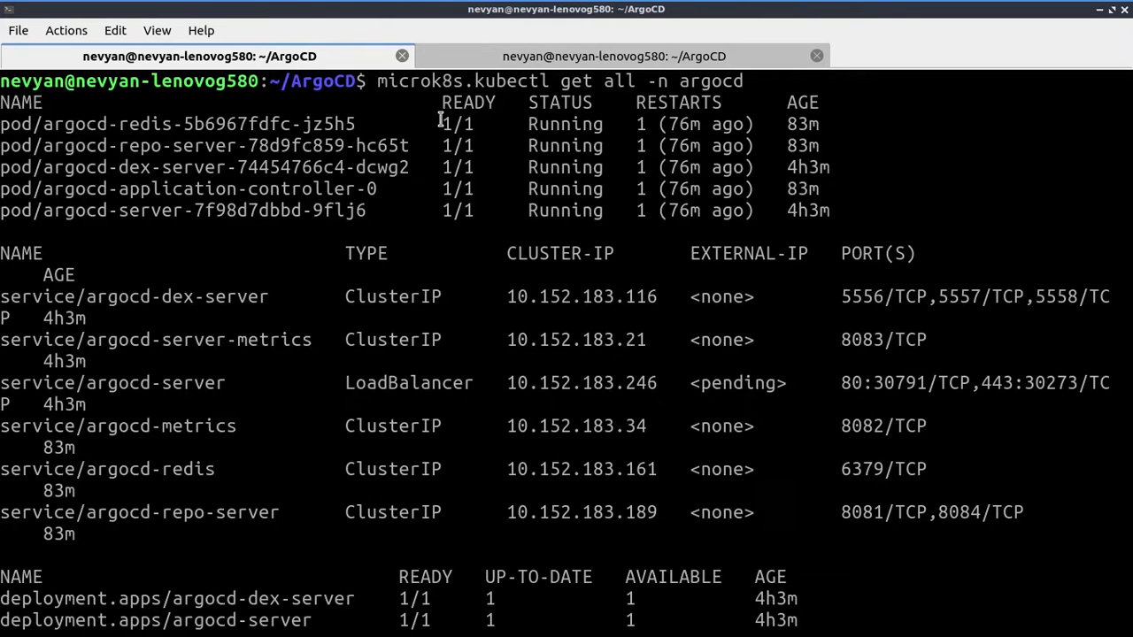
mouse_move(195, 308)
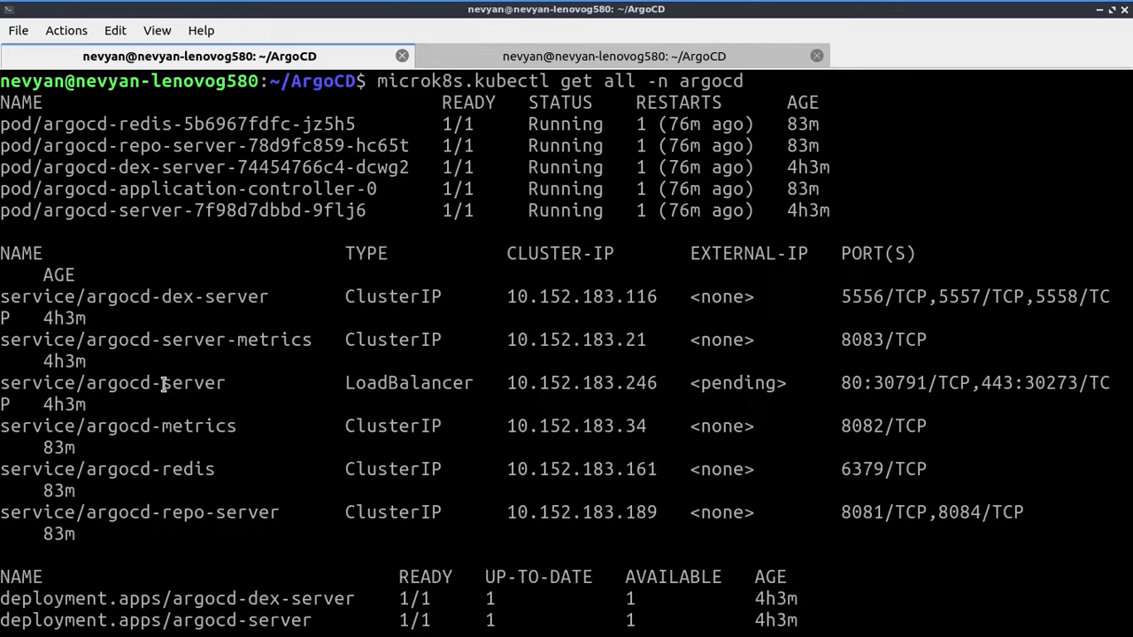
double_click(193, 383)
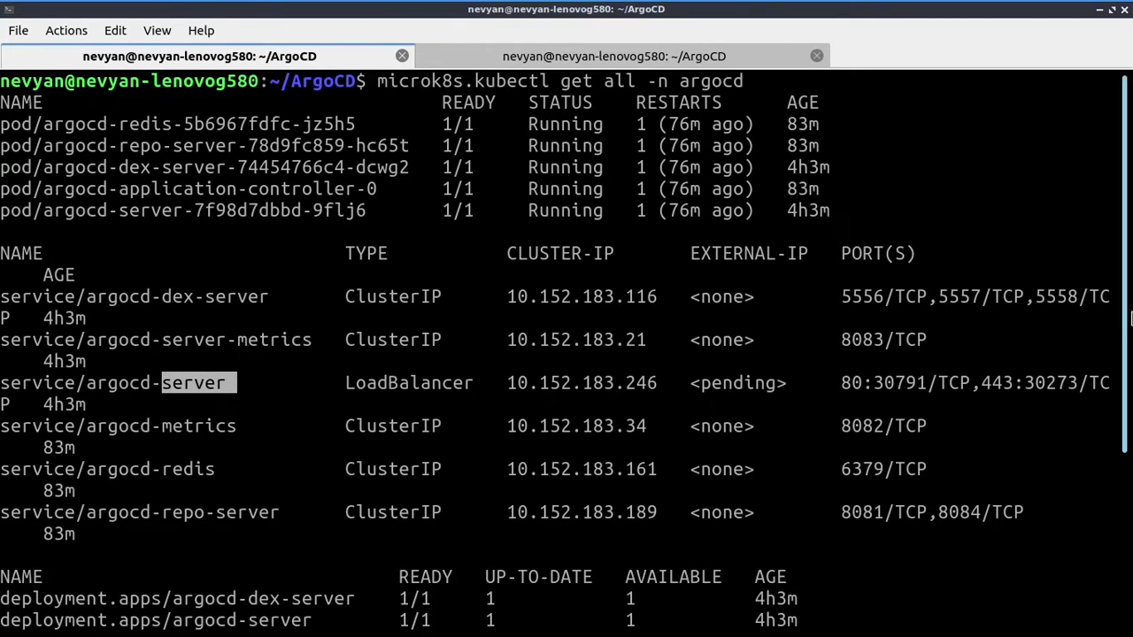
scroll("down", 3)
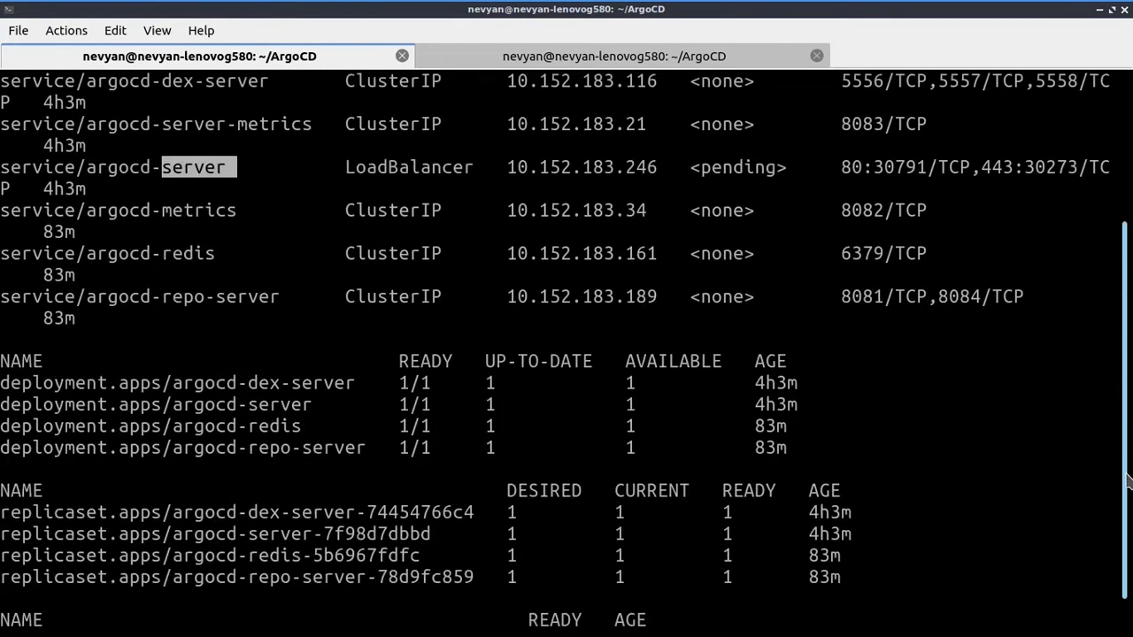
mouse_move(1084, 456)
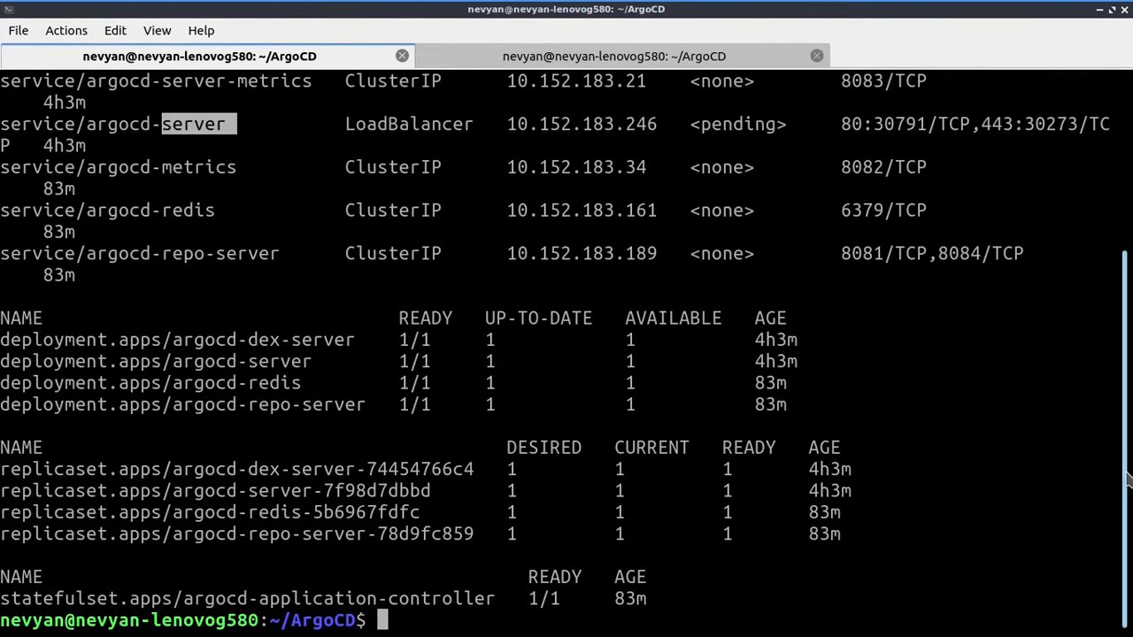
mouse_move(1108, 517)
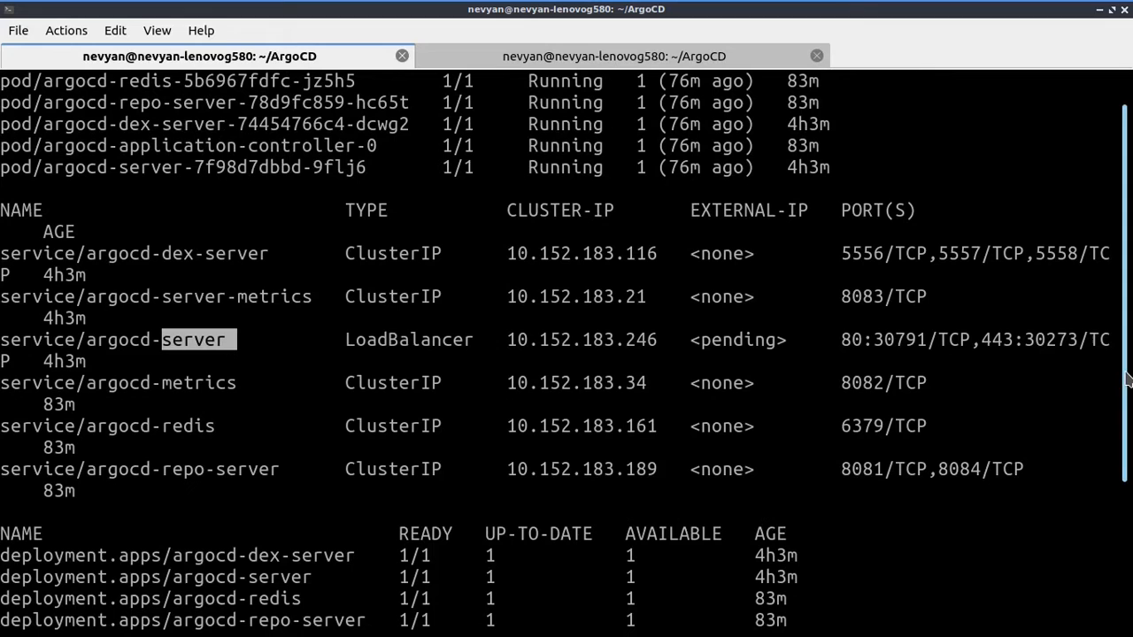
Scroll the resource listing and copy the argocd-server cluster IP 10.152.183.246.
scroll("down", 3)
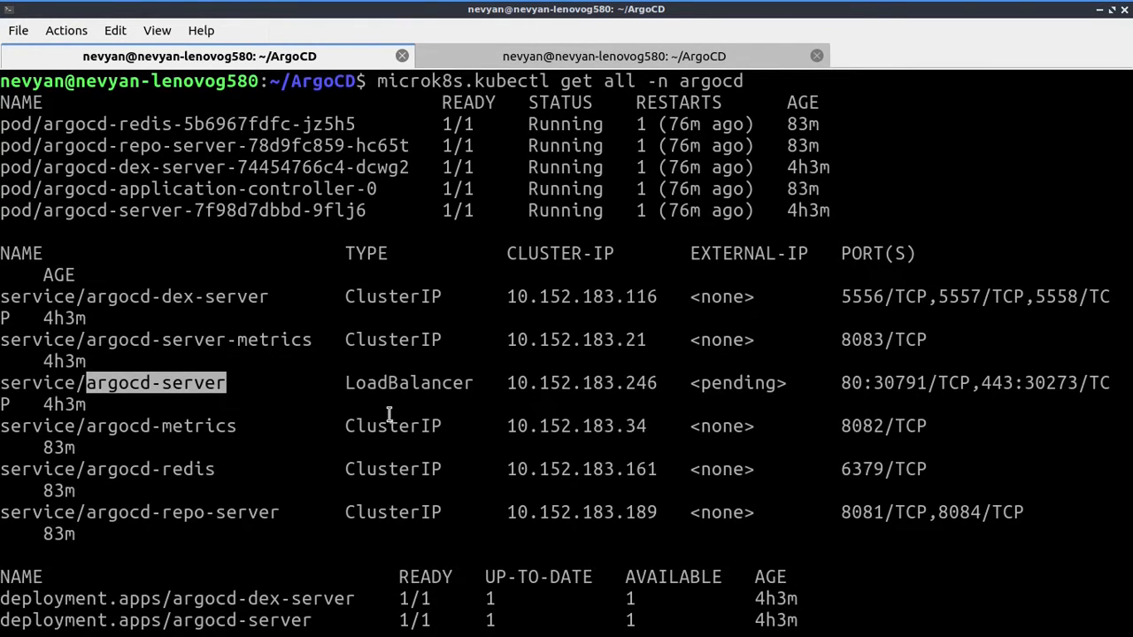
scroll("down", 3)
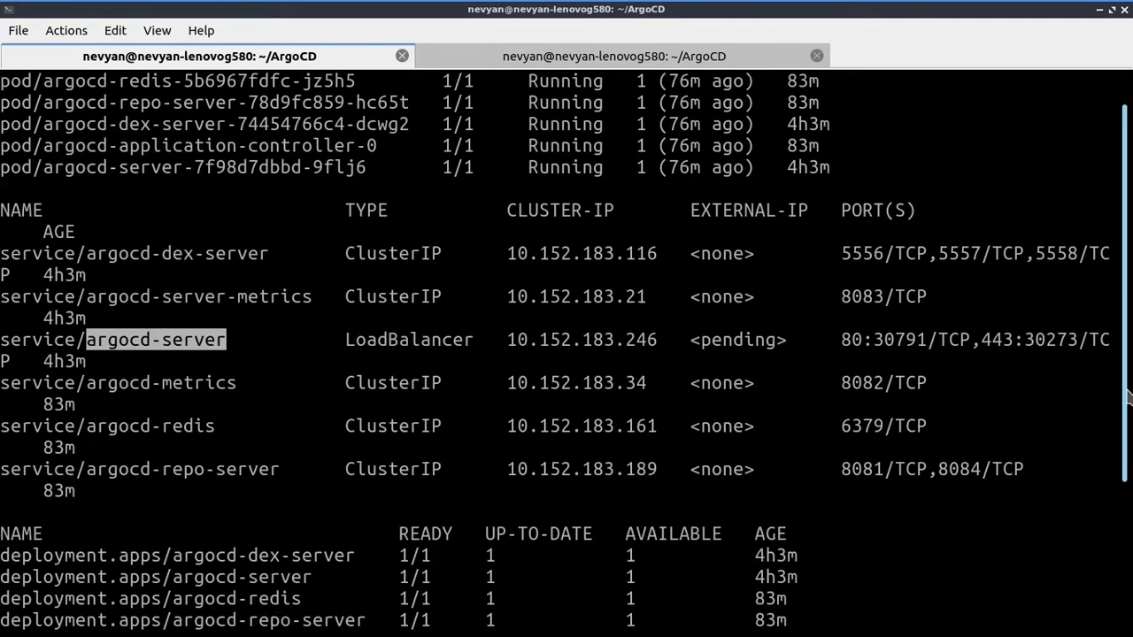
left_click(393, 405)
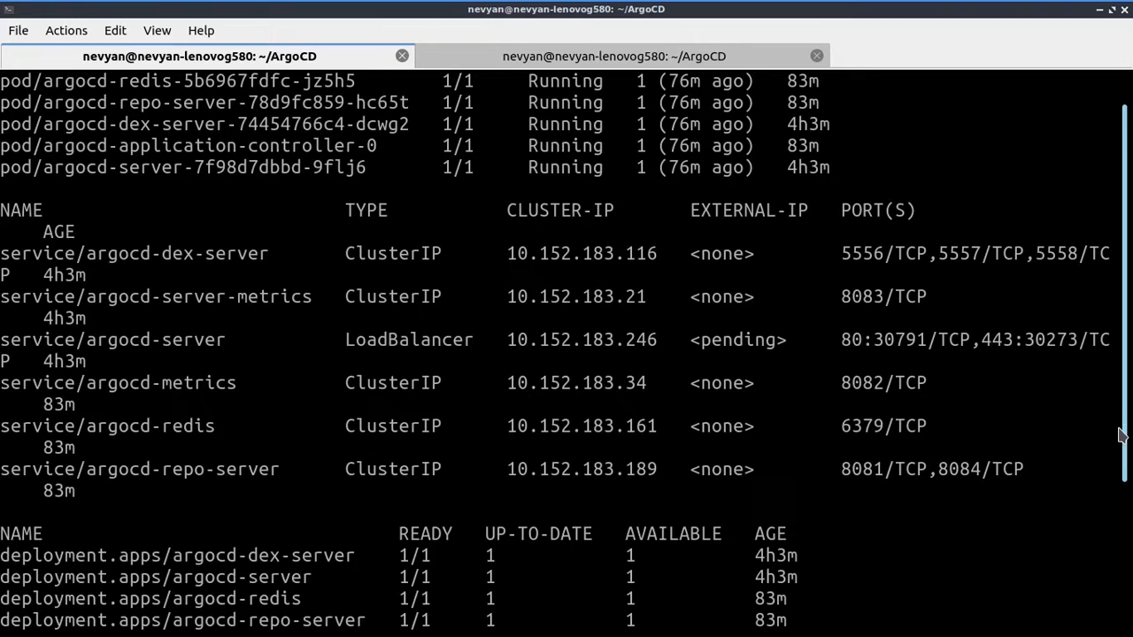
scroll("down", 3)
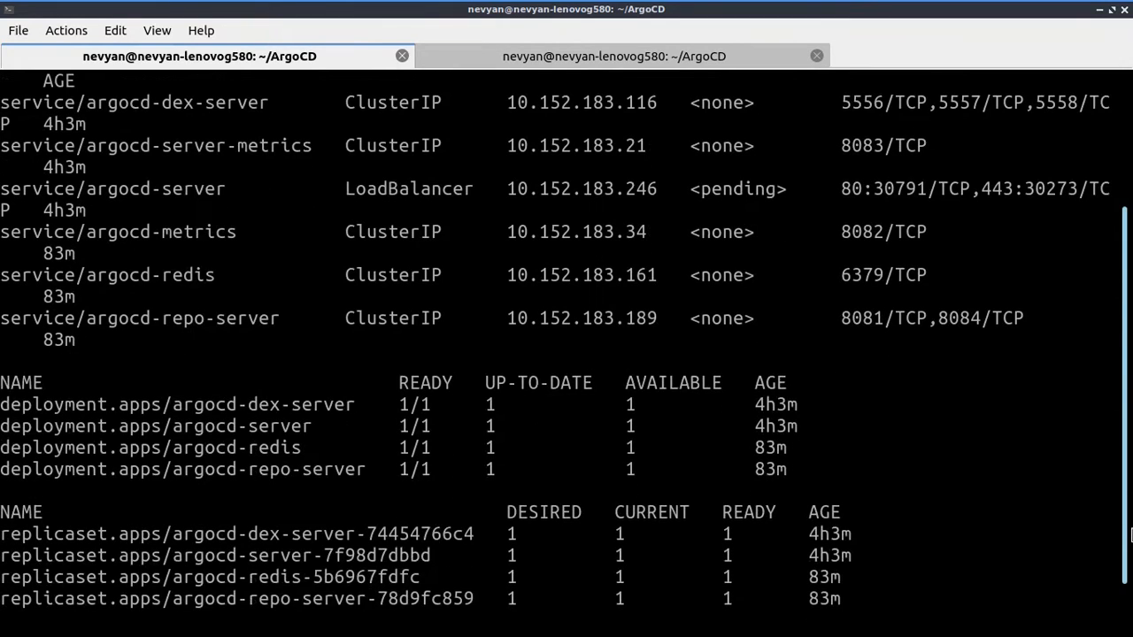
scroll("down", 3)
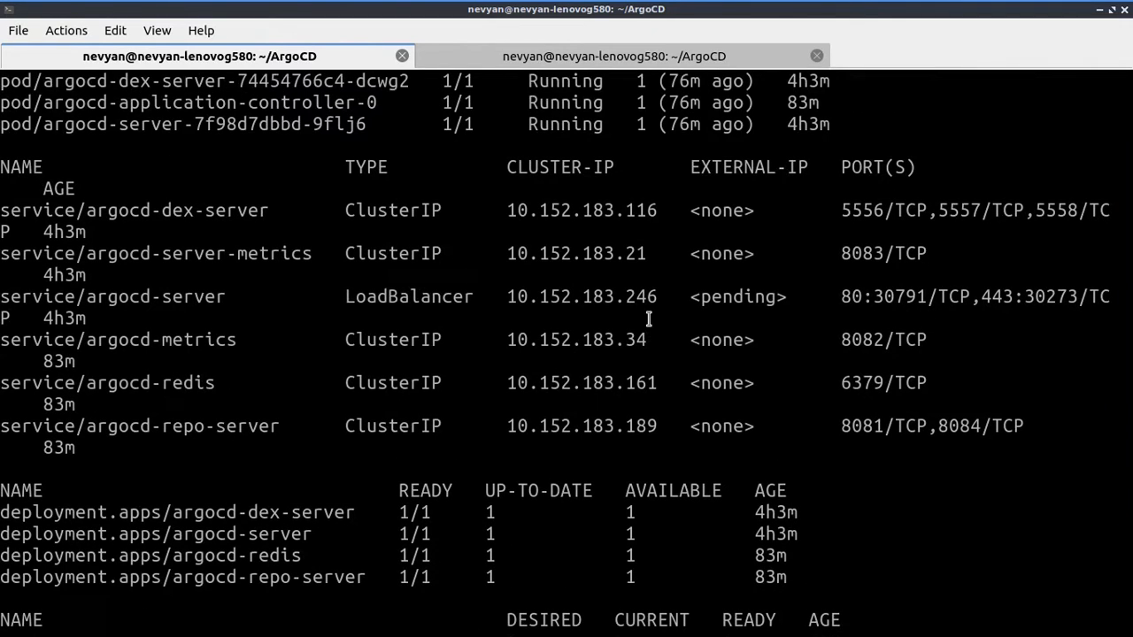
double_click(581, 297)
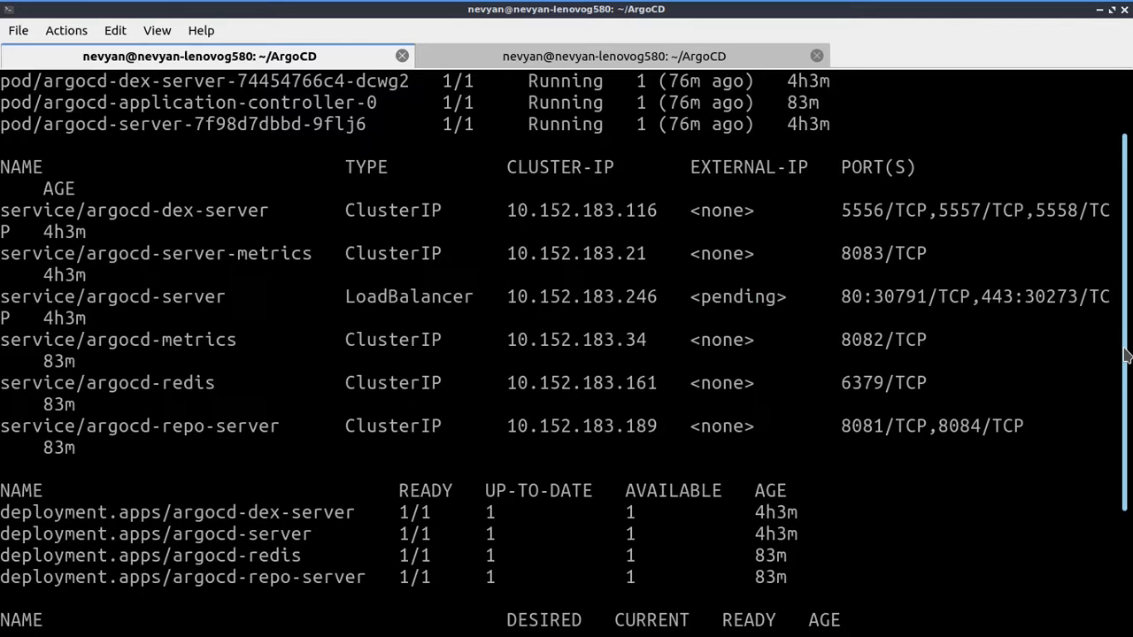
scroll("down", 3)
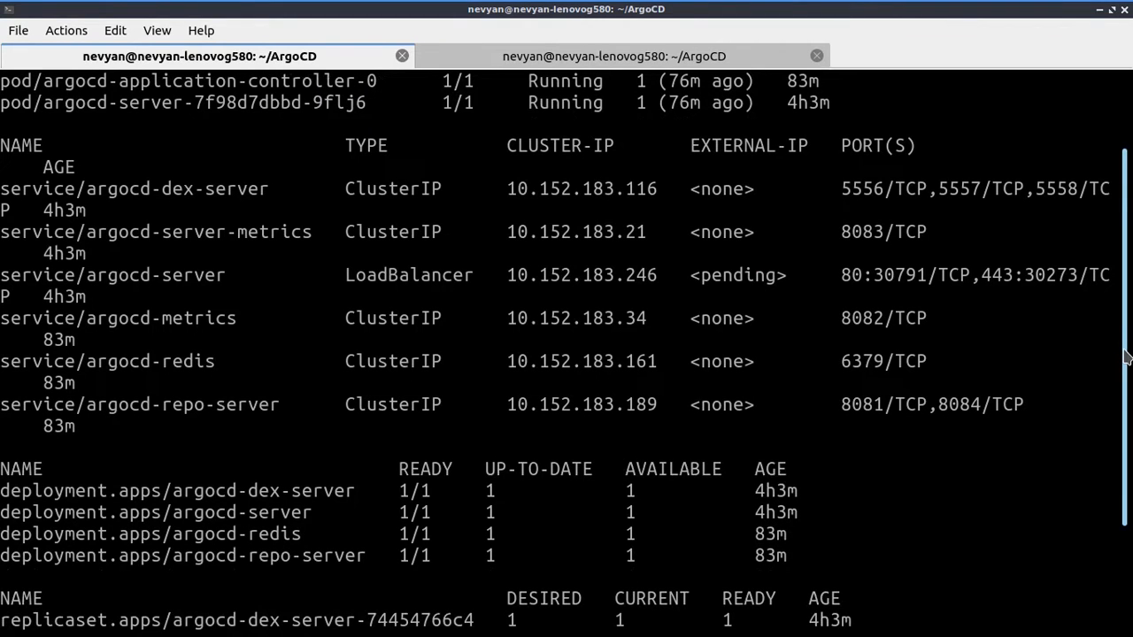
scroll("down", 3)
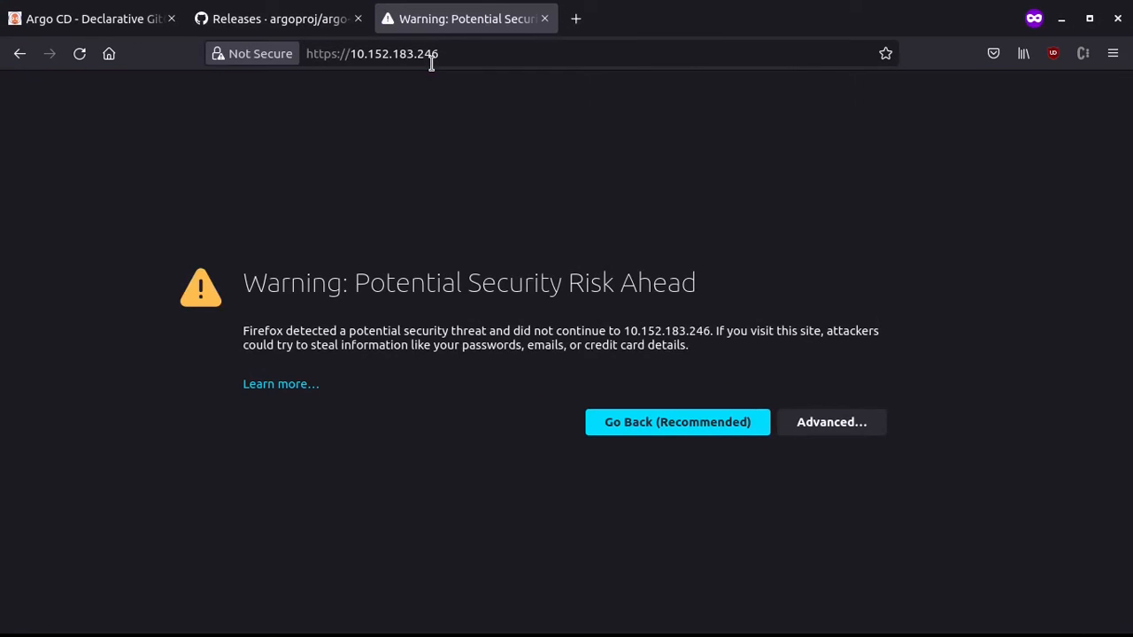
Bypass the self-signed certificate warning for 10.152.183.246 via Advanced and Accept the Risk.
left_click(830, 422)
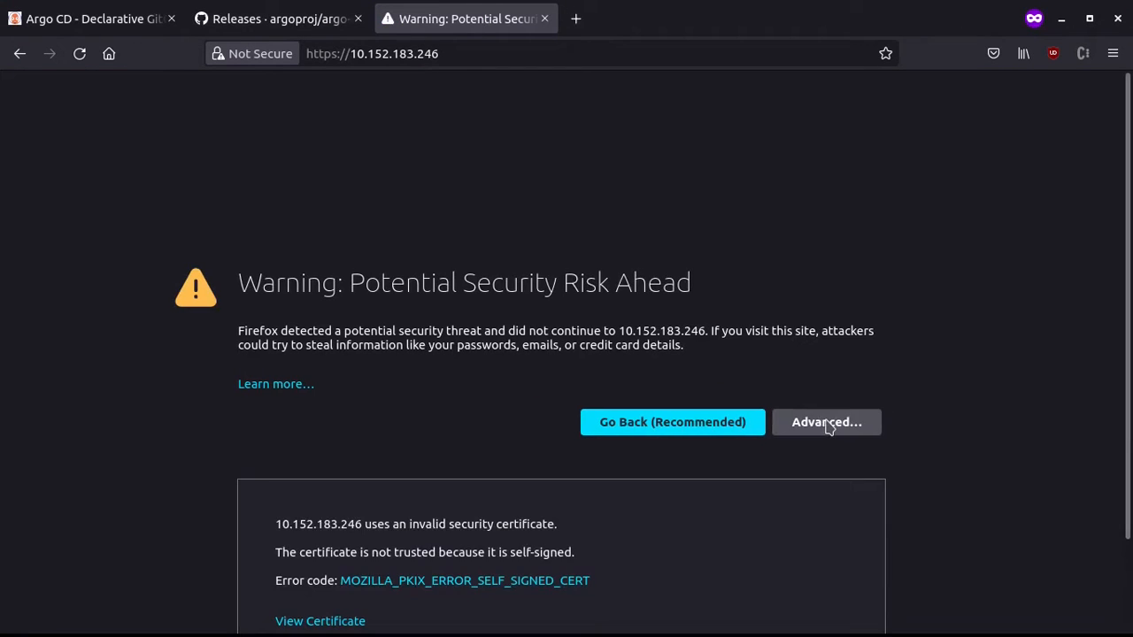
left_click(825, 421)
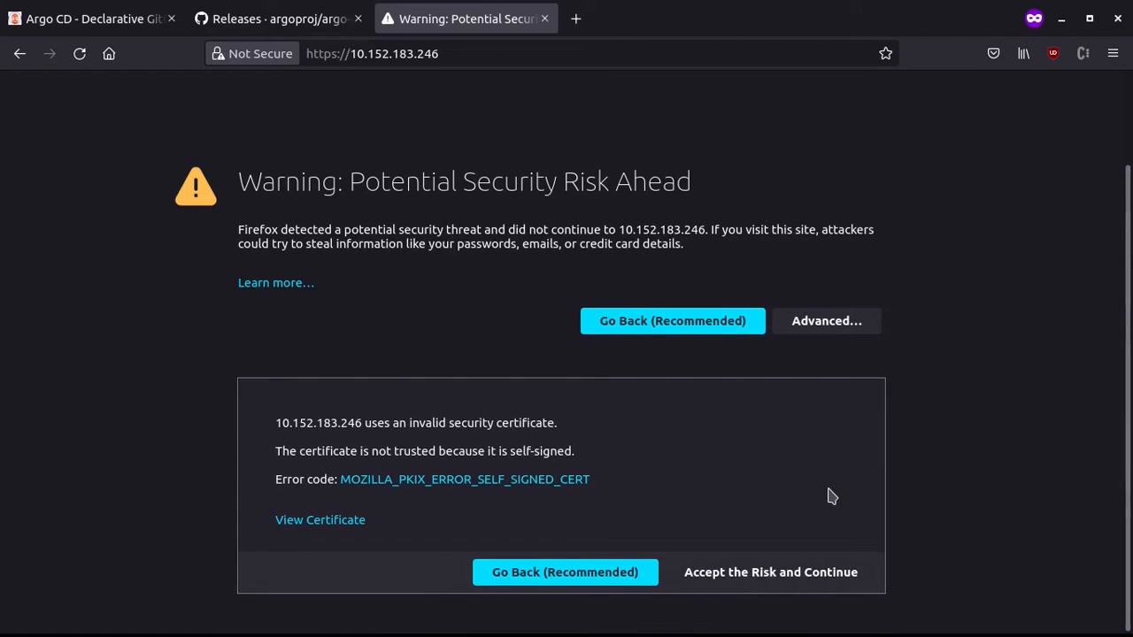
left_click(770, 572)
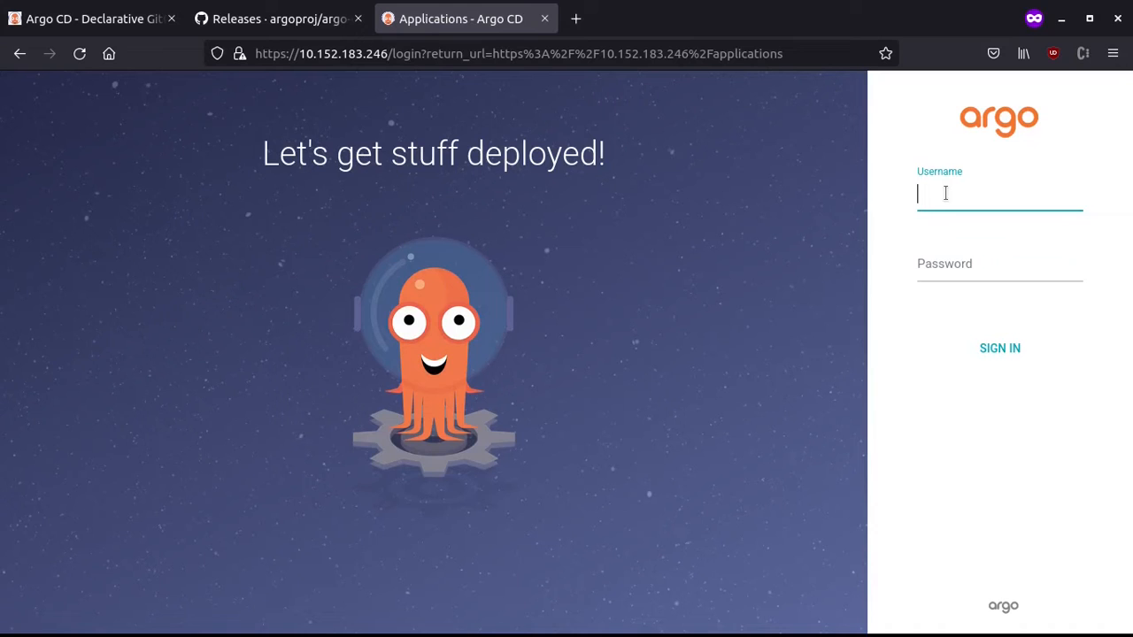
Fill the Argo CD login username and move to the password field for the initial admin secret.
type("demo")
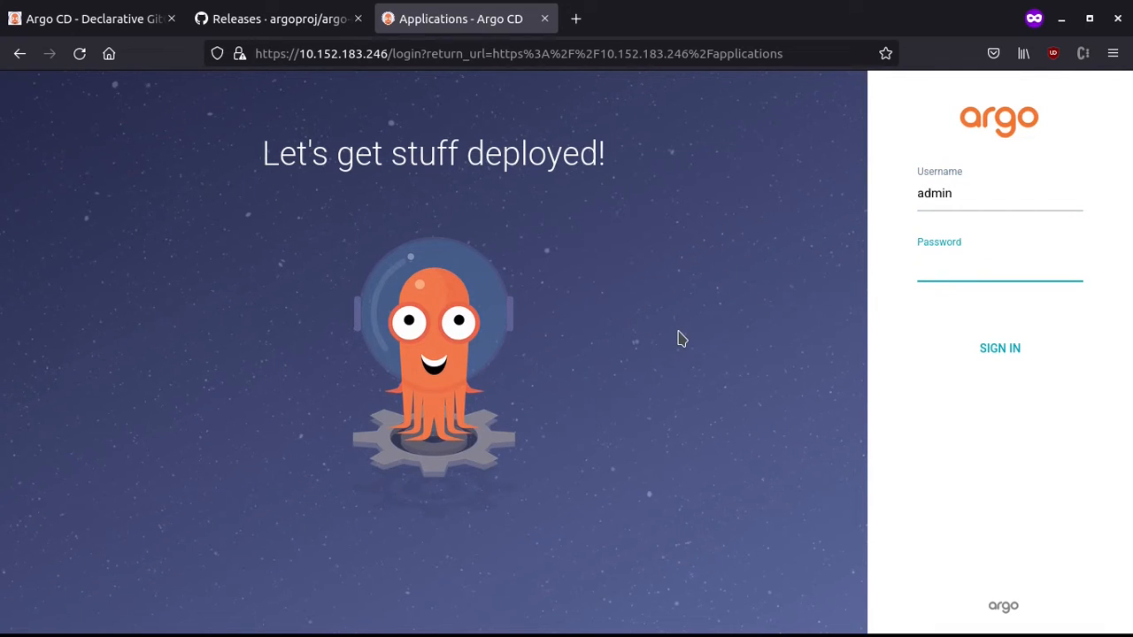
mouse_move(640, 471)
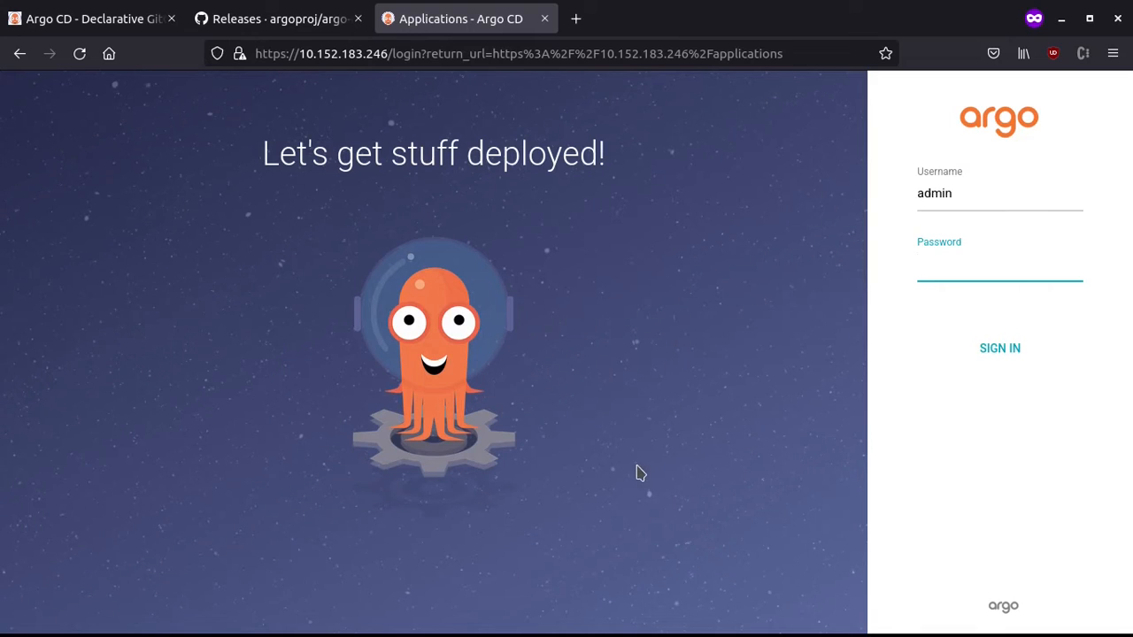
left_click(998, 265)
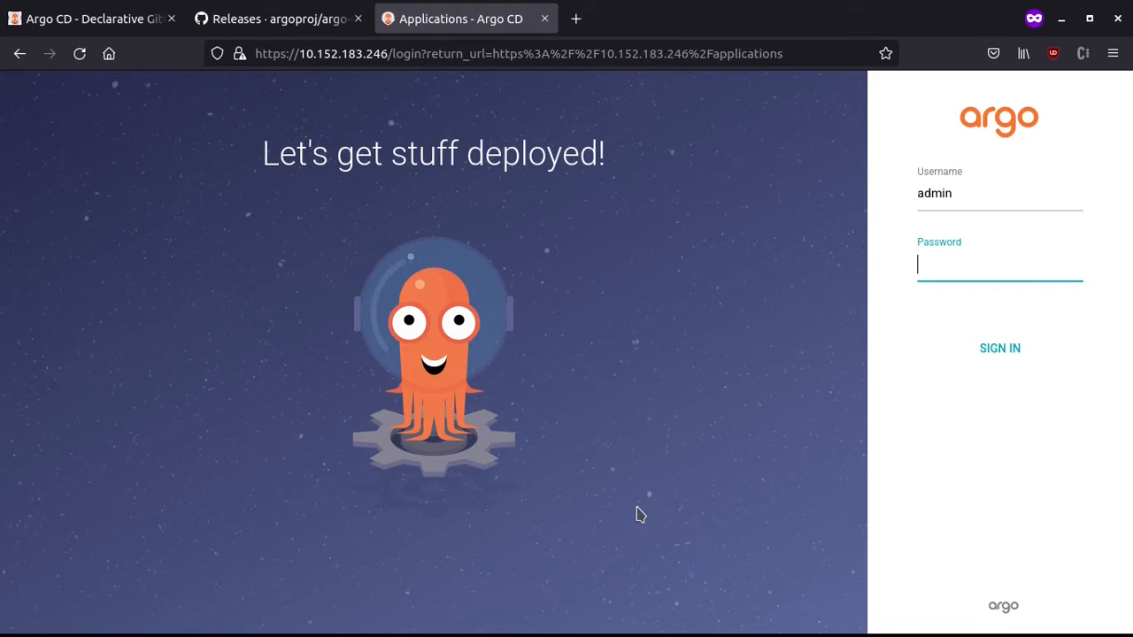
mouse_move(686, 463)
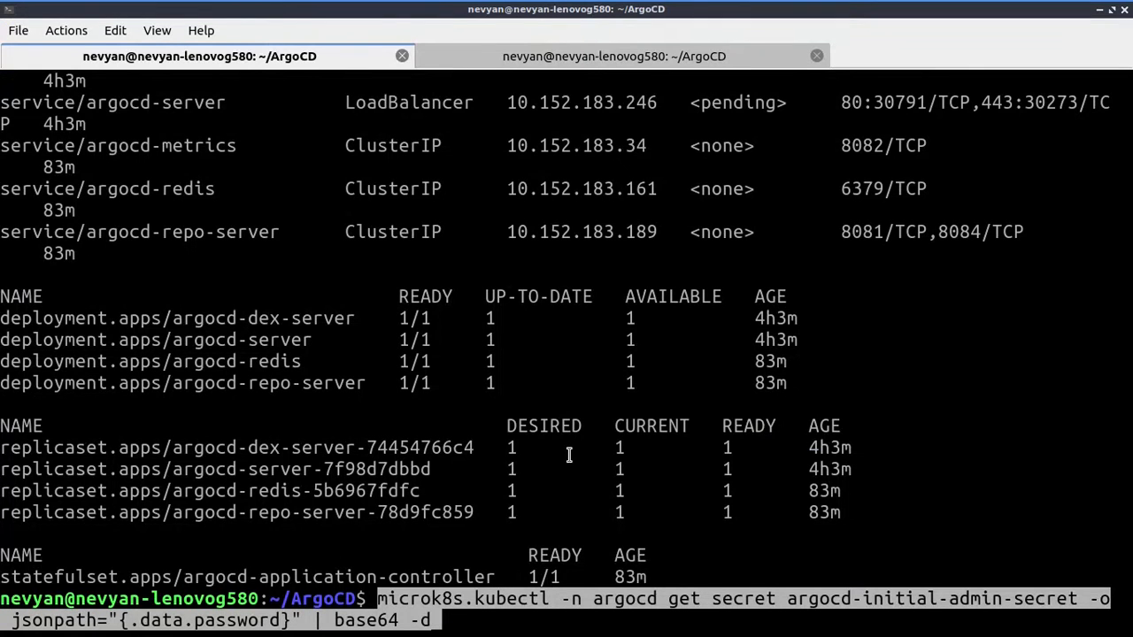
mouse_move(955, 598)
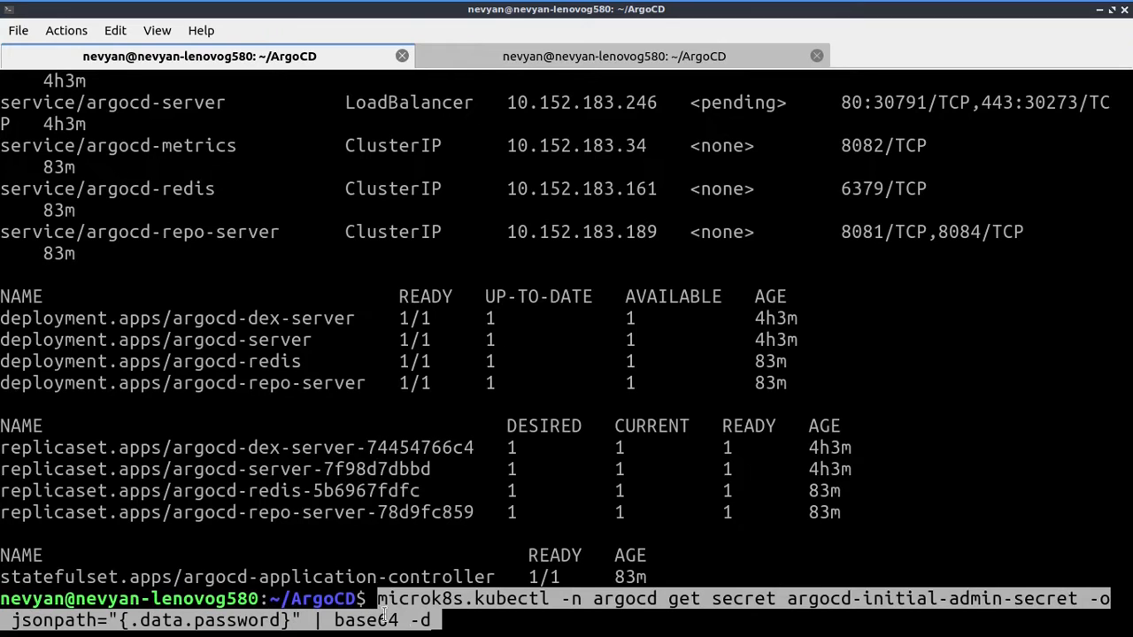
mouse_move(439, 612)
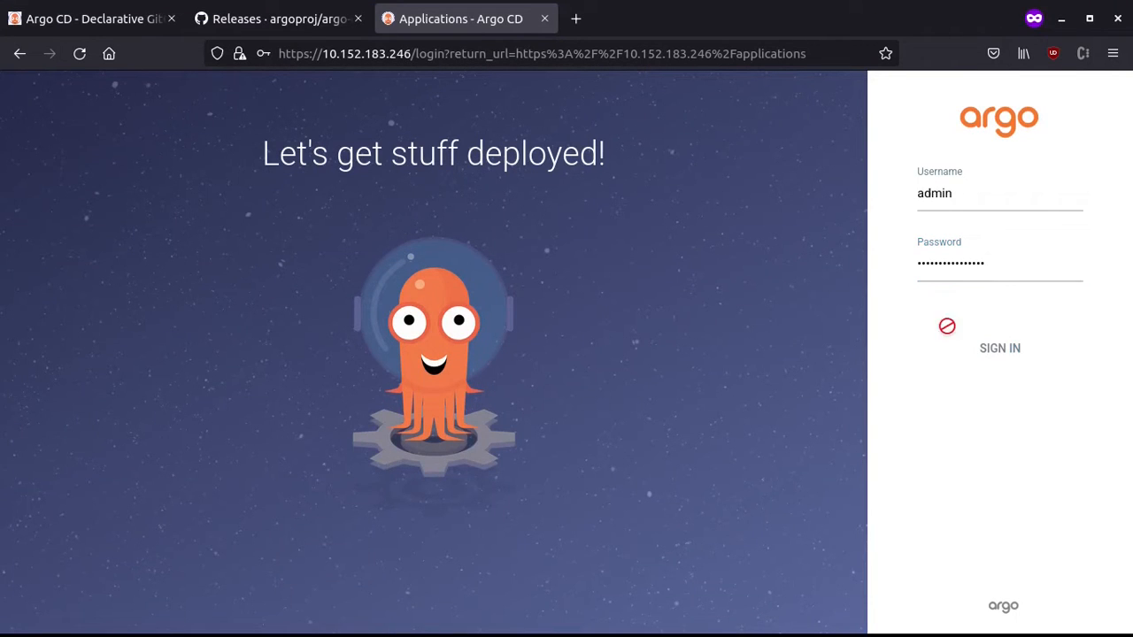
Sign in as admin, landing on the empty Applications dashboard.
left_click(998, 349)
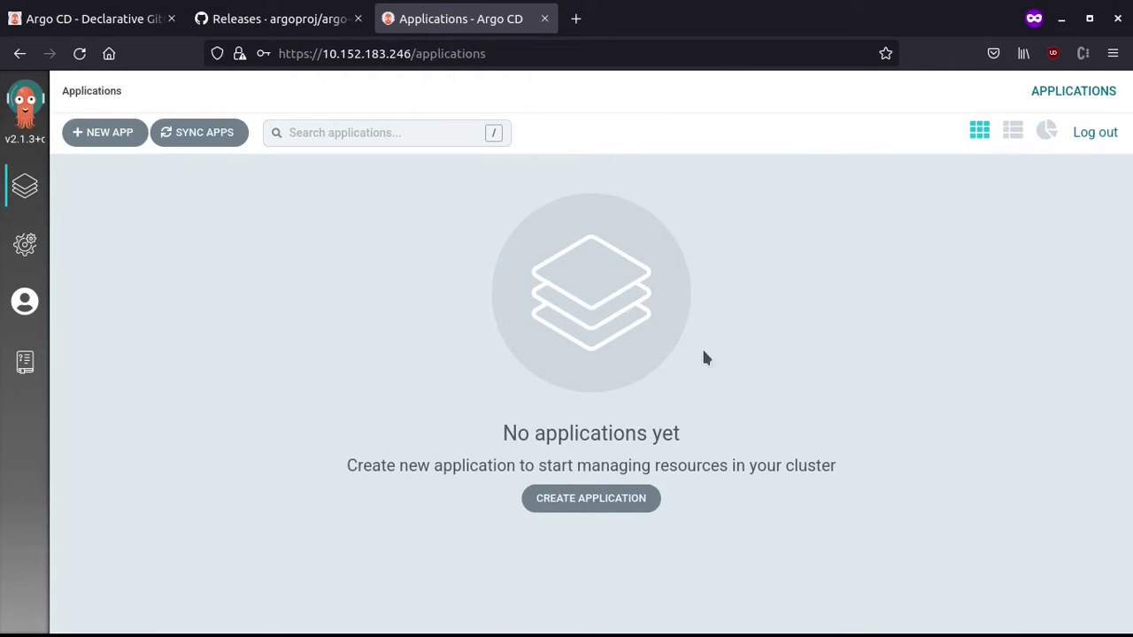
mouse_move(25, 301)
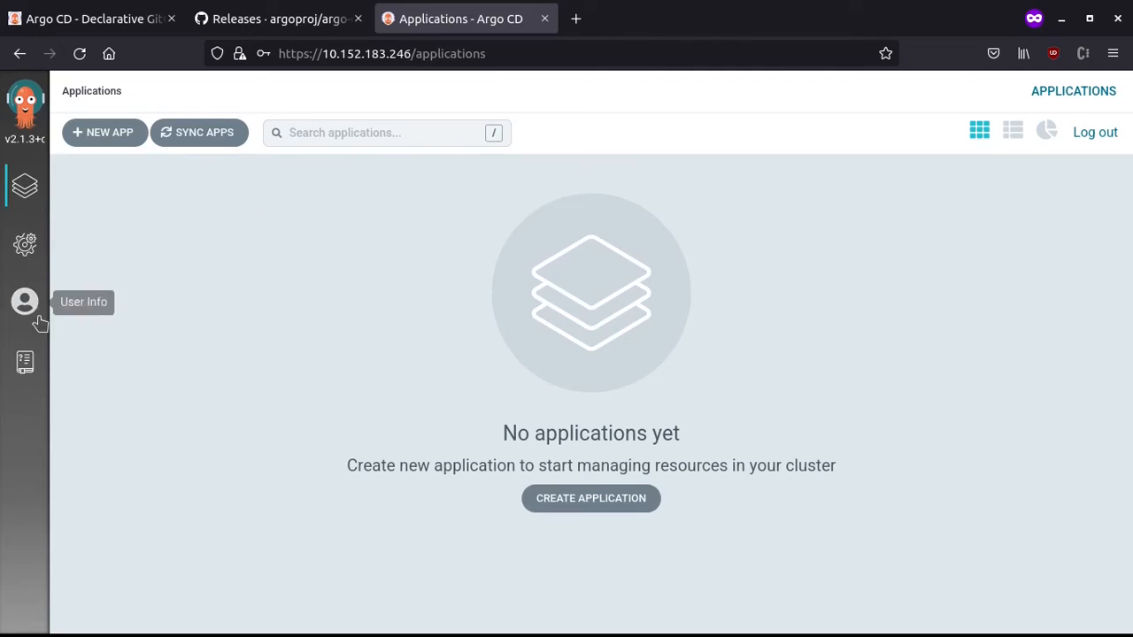
mouse_move(198, 318)
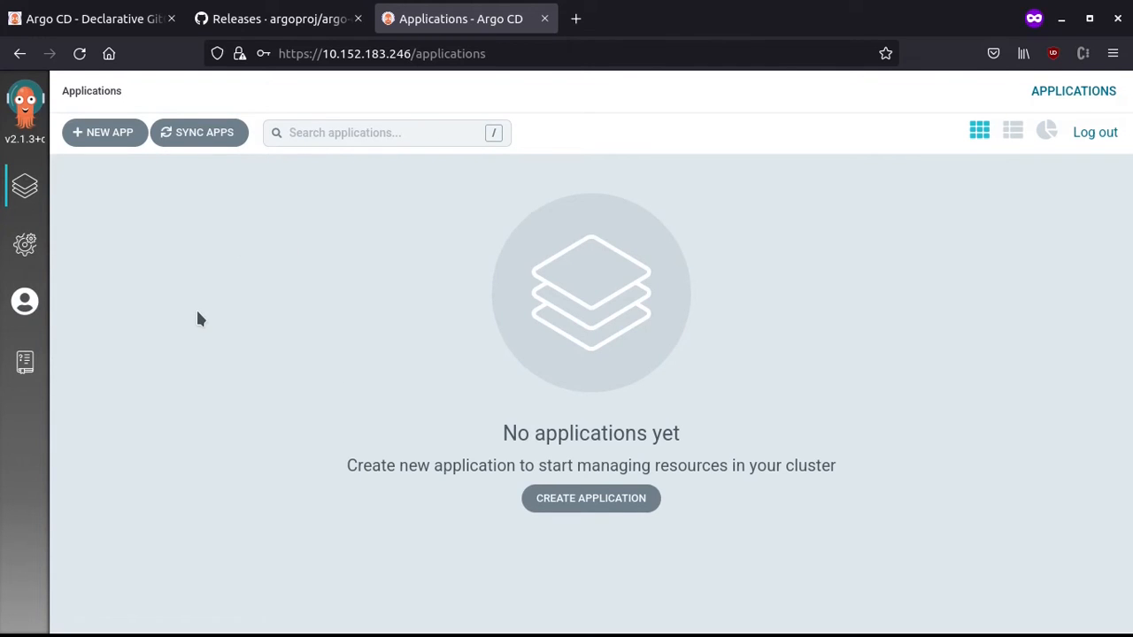
mouse_move(309, 175)
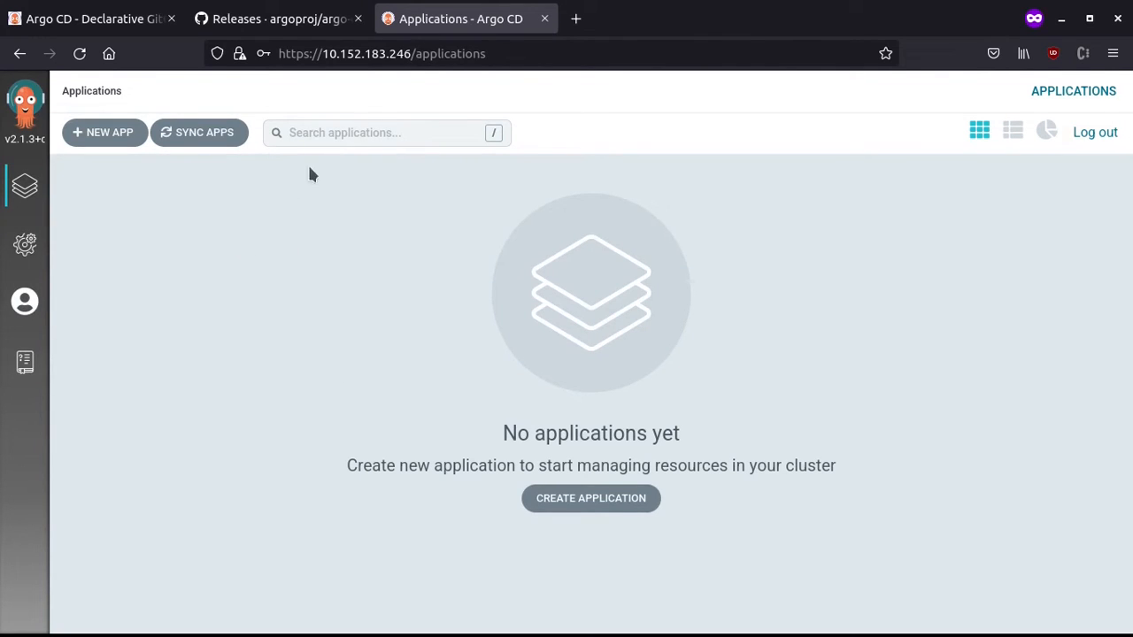
mouse_move(279, 237)
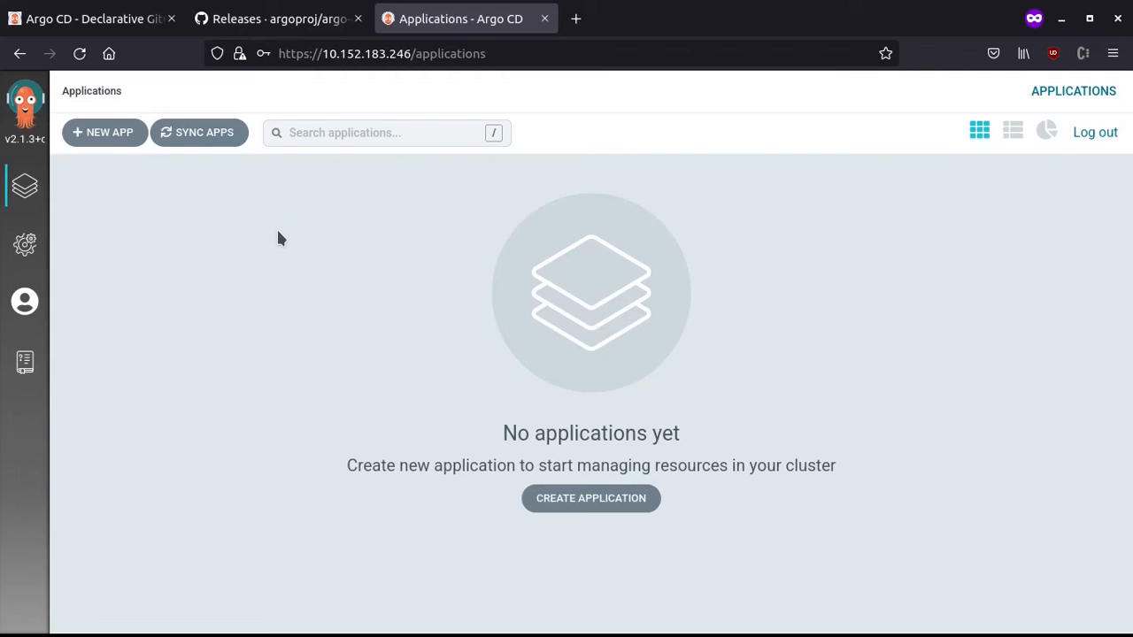
mouse_move(340, 298)
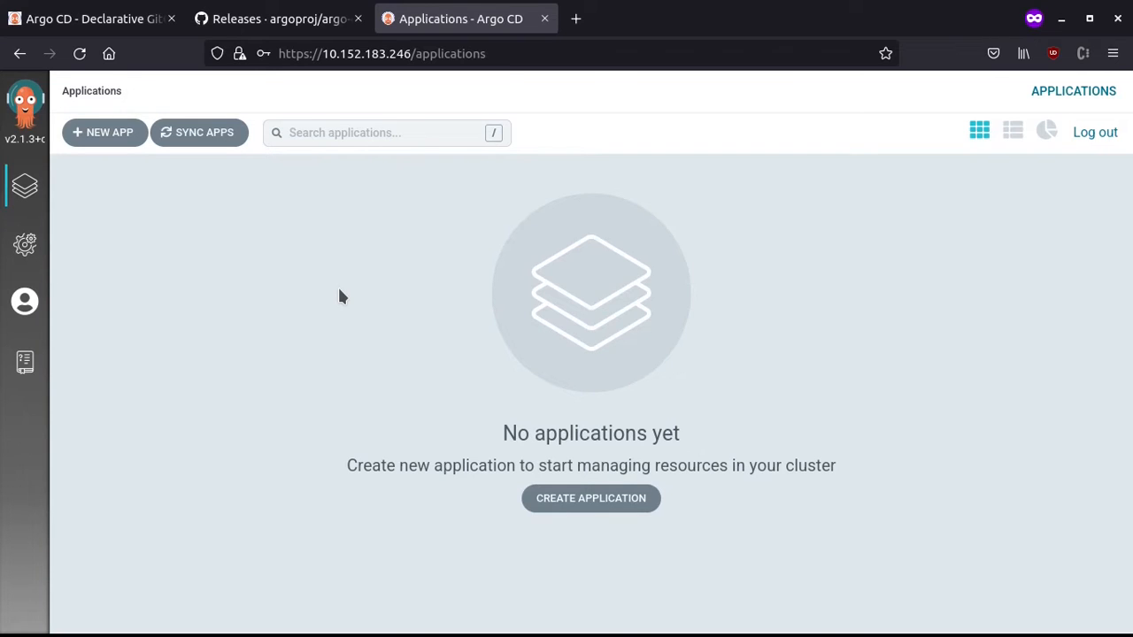
mouse_move(170, 289)
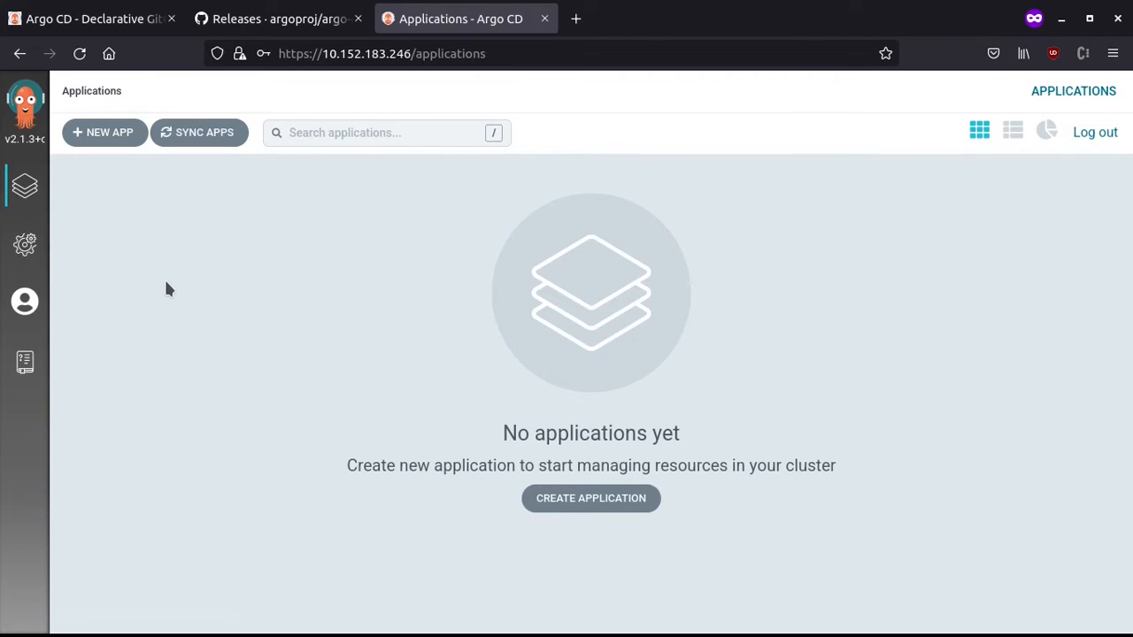
Review repository settings, cancel the Connect repo using HTTPS form, and return to Applications.
left_click(25, 244)
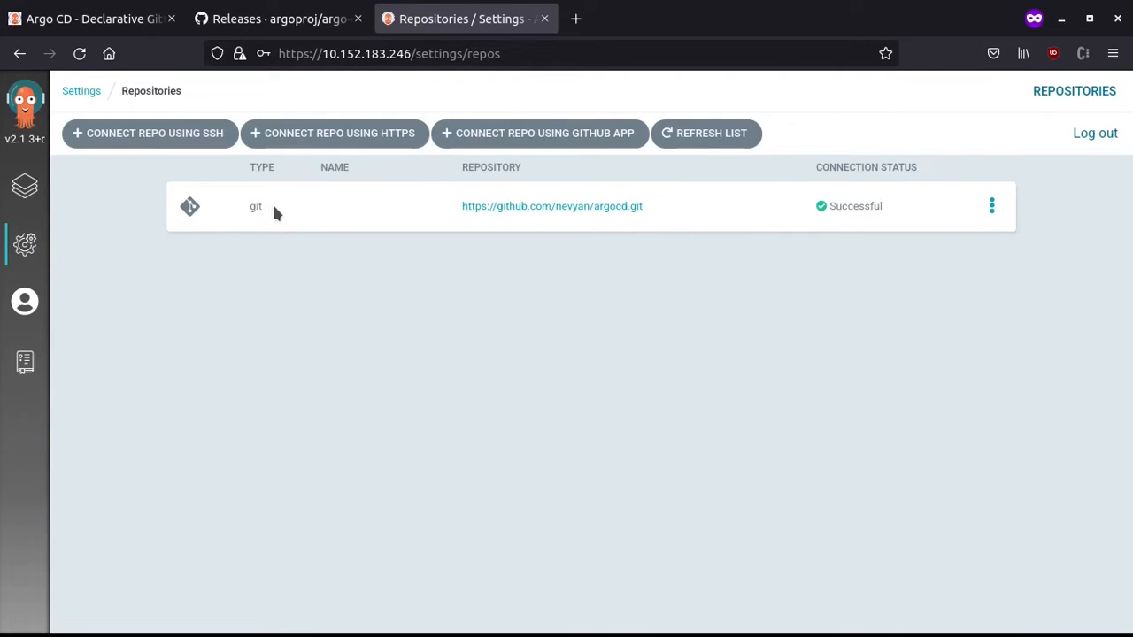
mouse_move(287, 216)
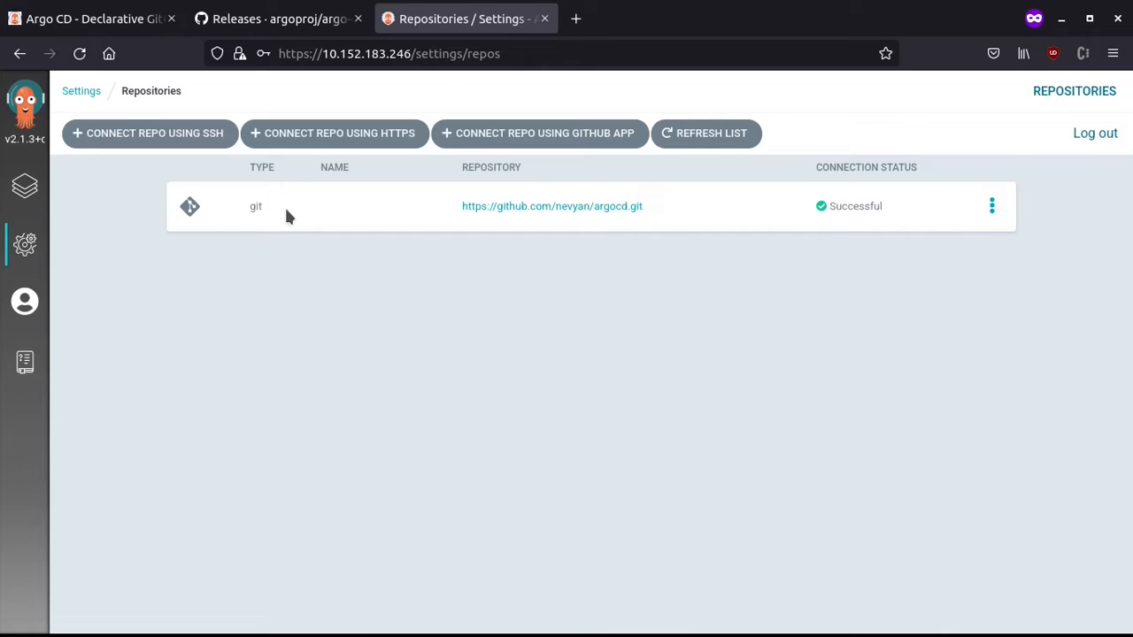
mouse_move(156, 140)
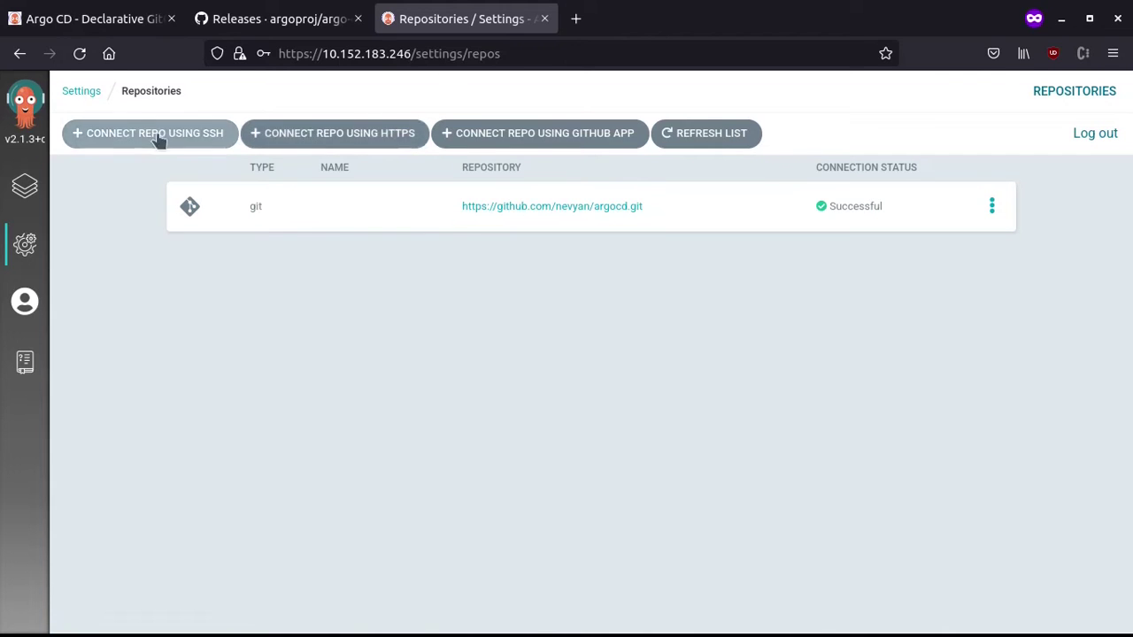
left_click(335, 133)
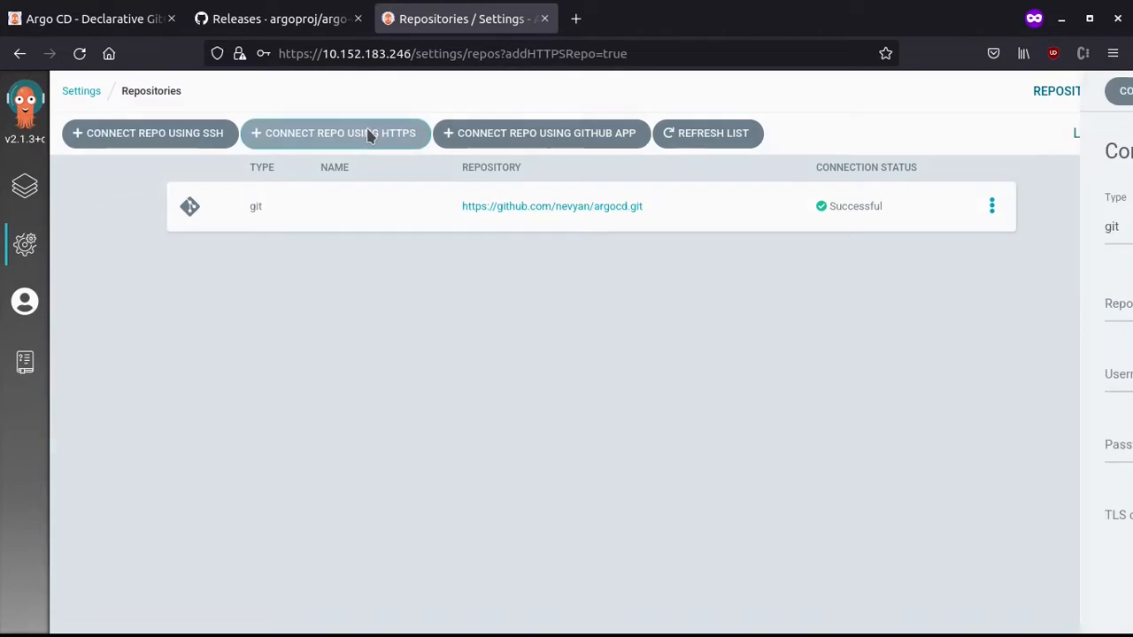
left_click(335, 133)
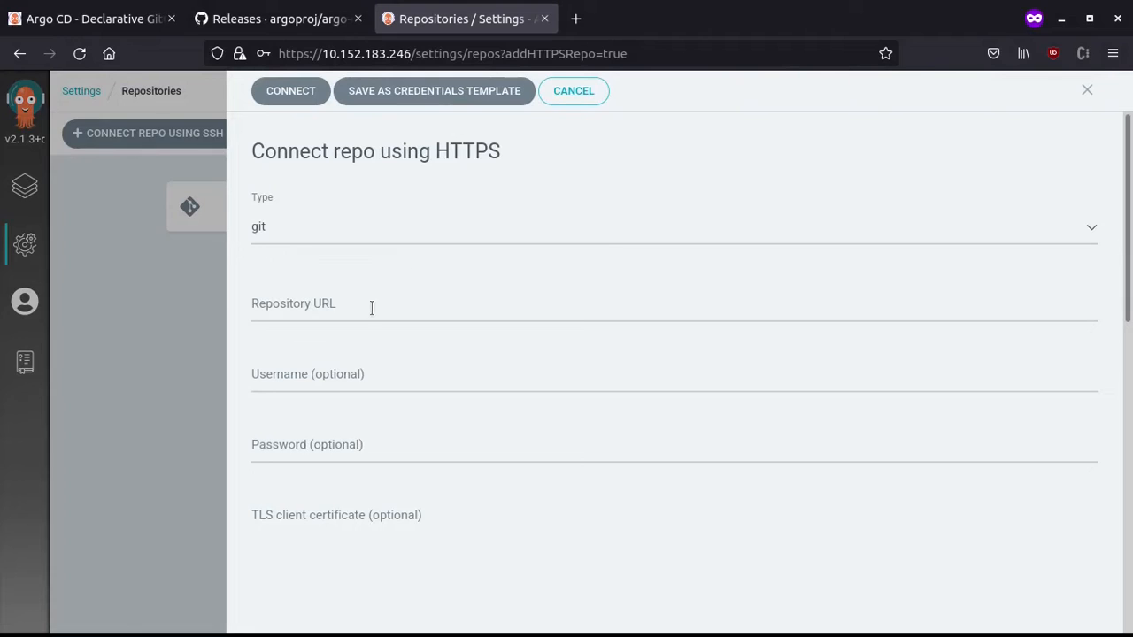
left_click(453, 312)
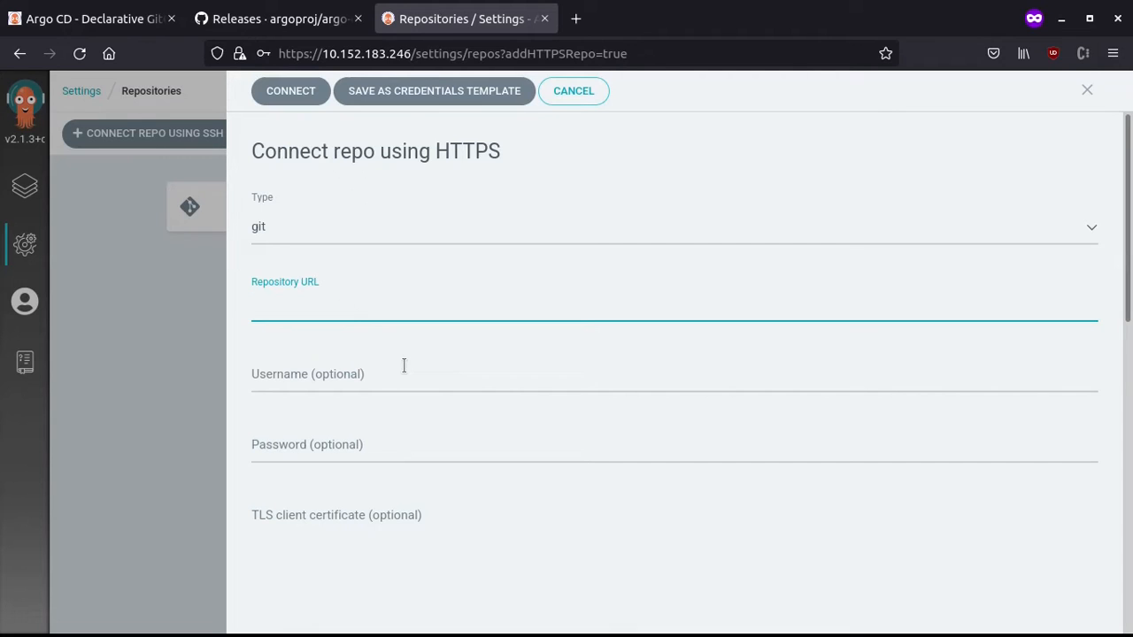
mouse_move(361, 375)
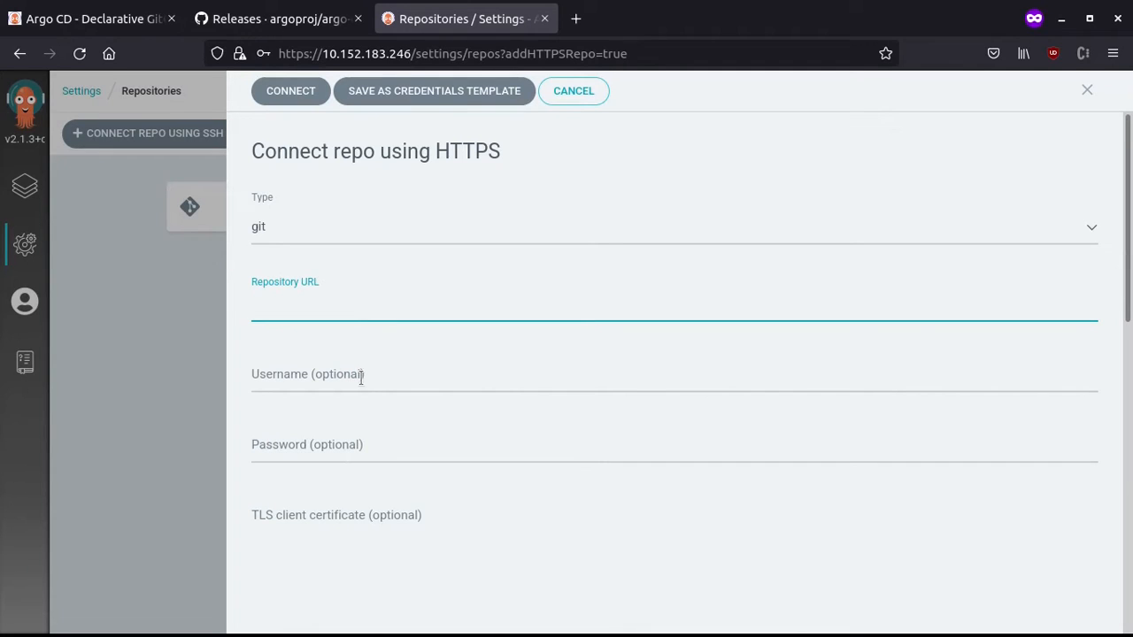
left_click(573, 90)
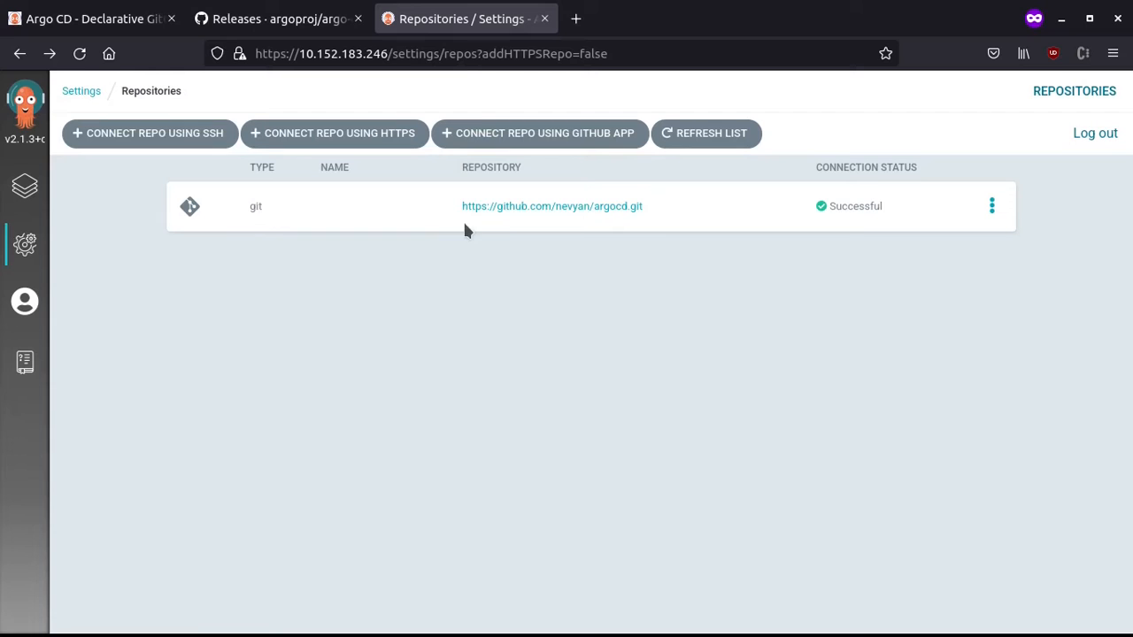
mouse_move(277, 205)
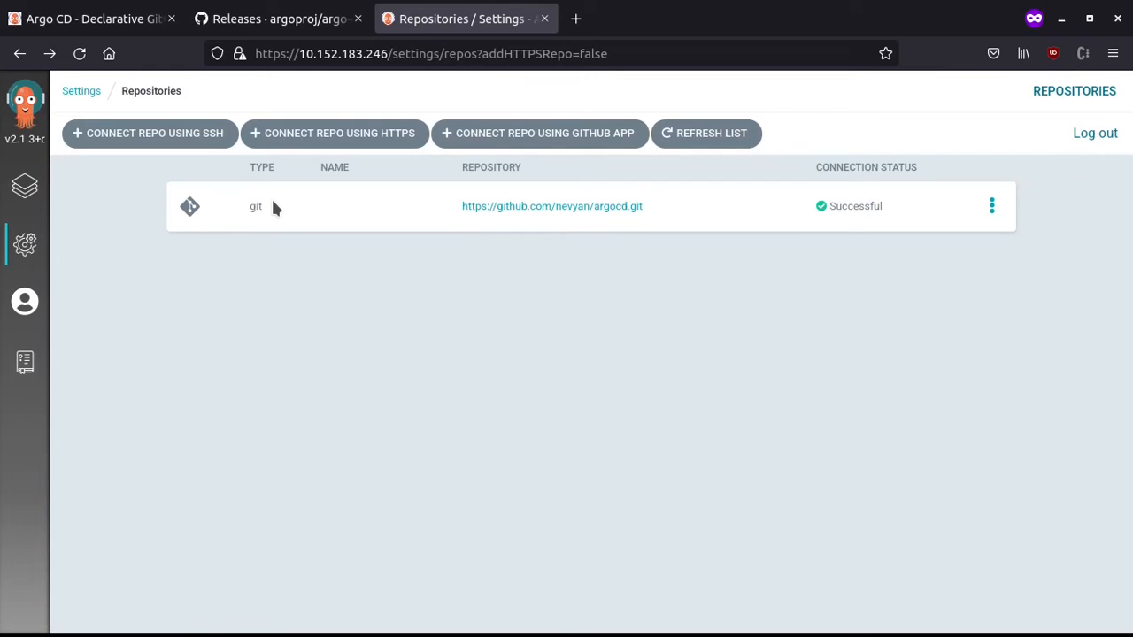
left_click(25, 186)
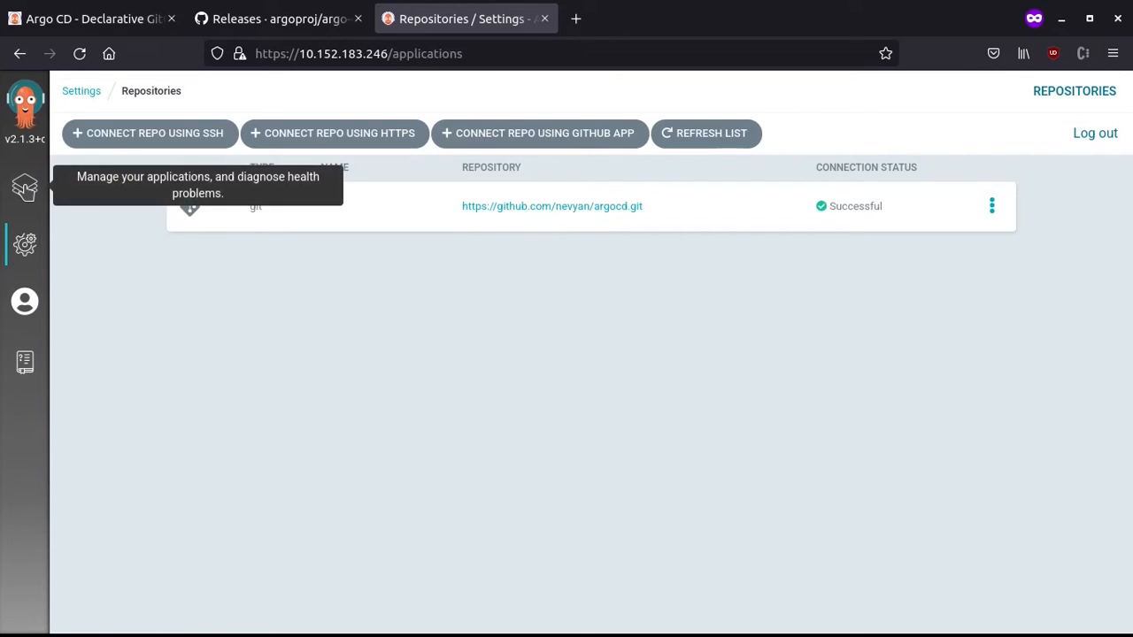
Start a new application and name it my-nginx in the default project.
left_click(25, 186)
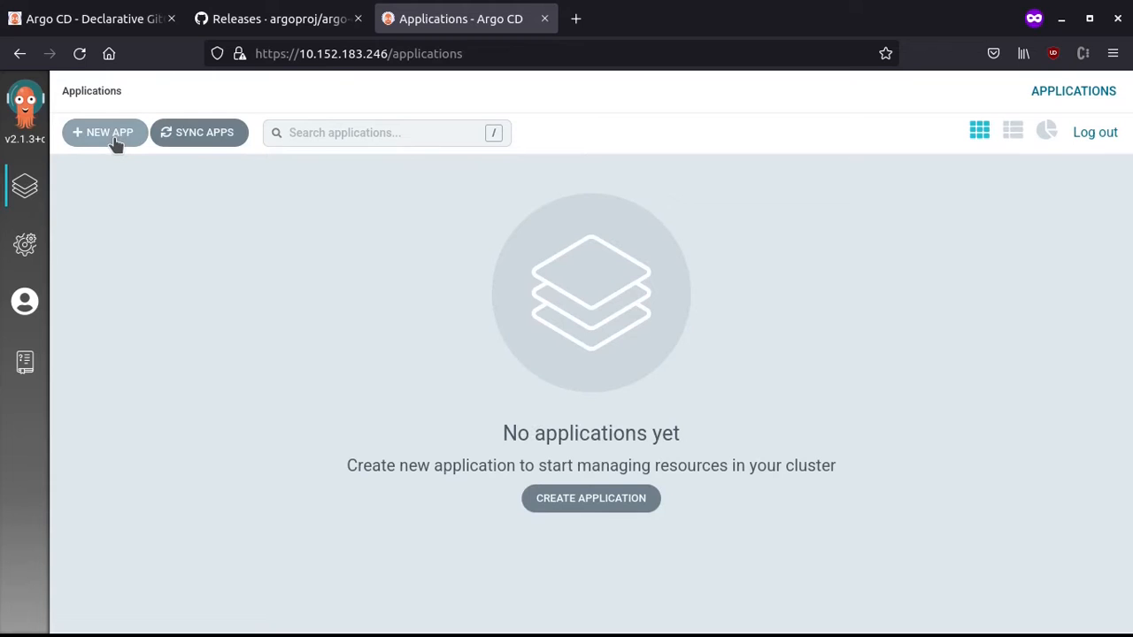
left_click(103, 131)
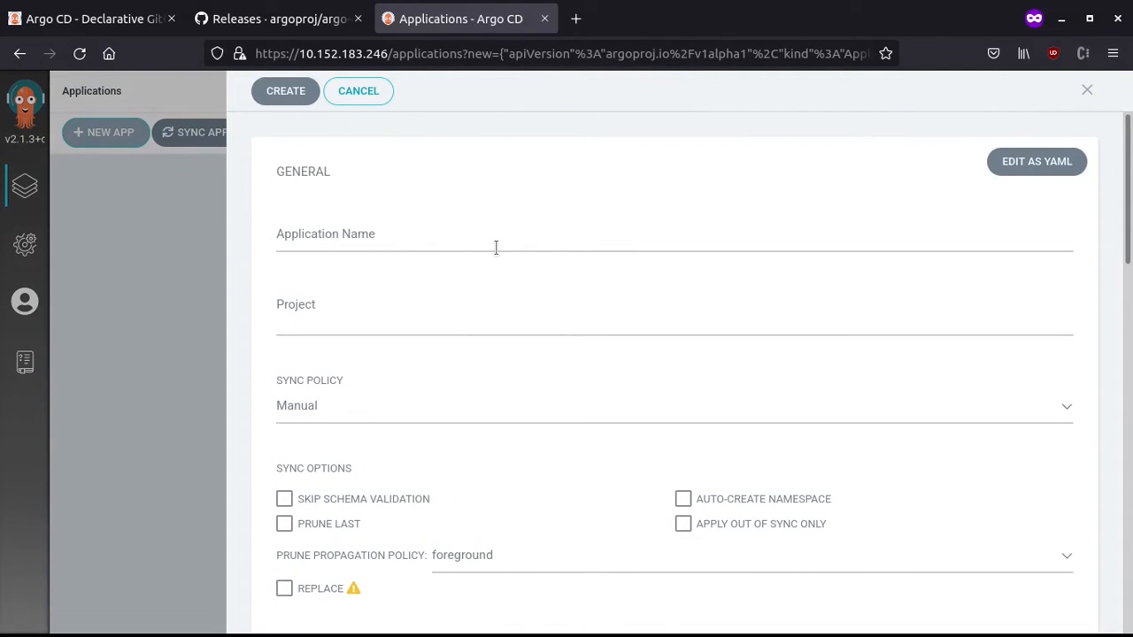
left_click(496, 244)
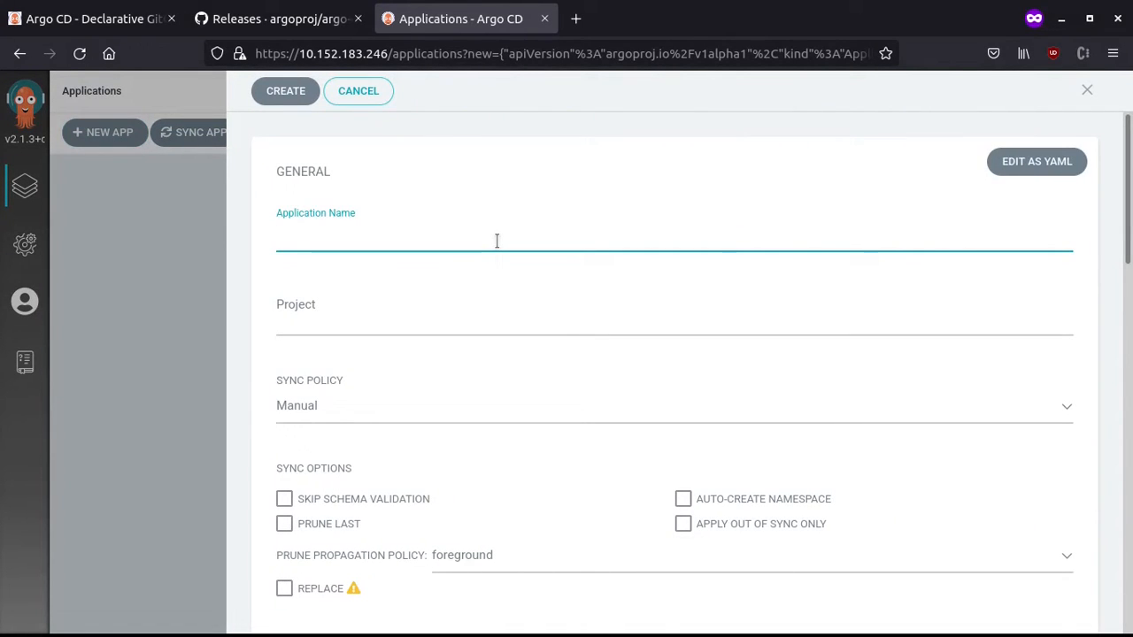
type("my-")
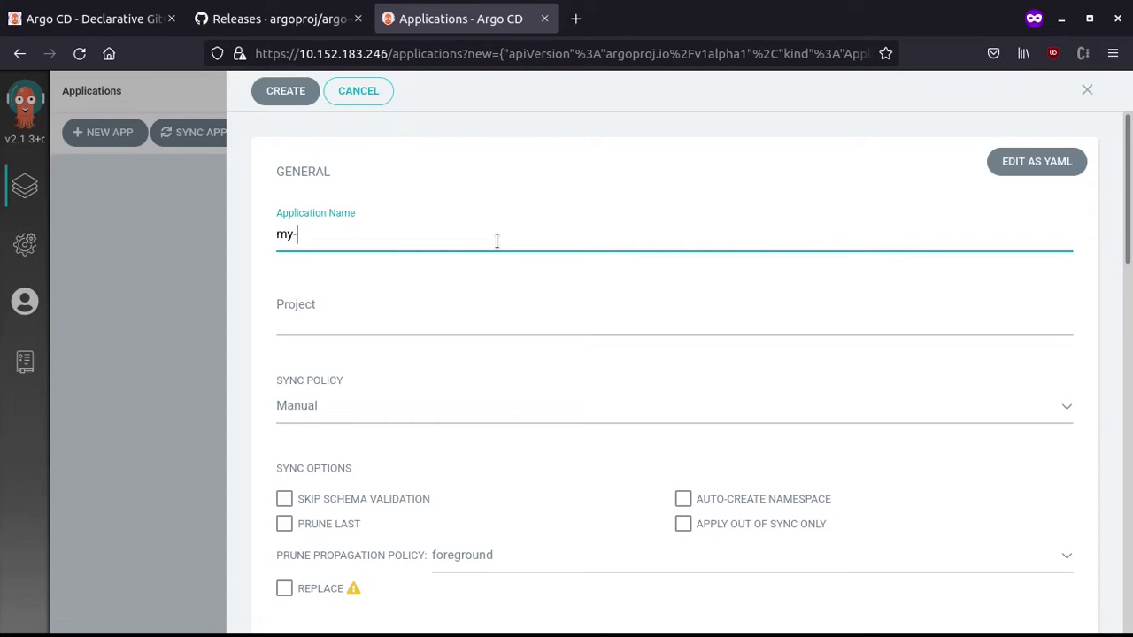
type("nginx")
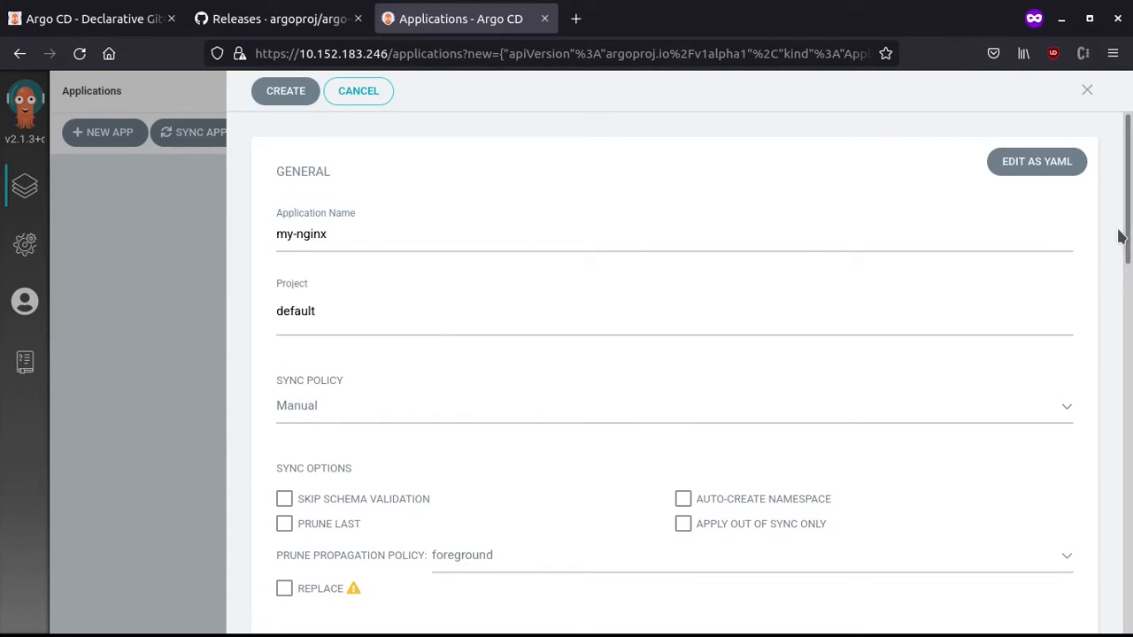
scroll("down", 3)
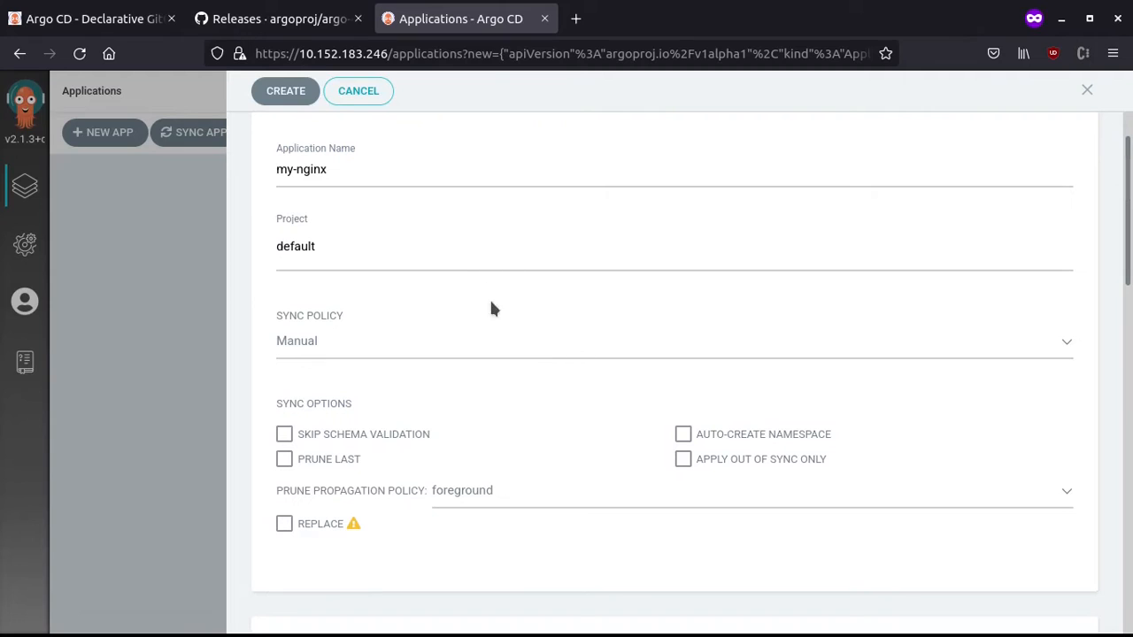
mouse_move(1058, 334)
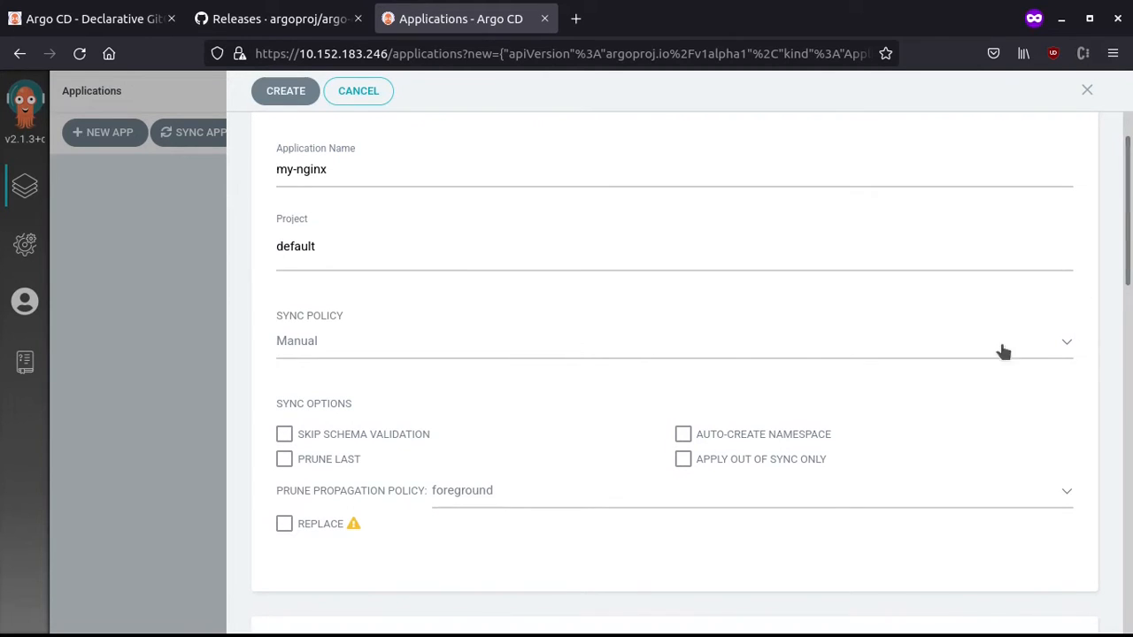
scroll("down", 3)
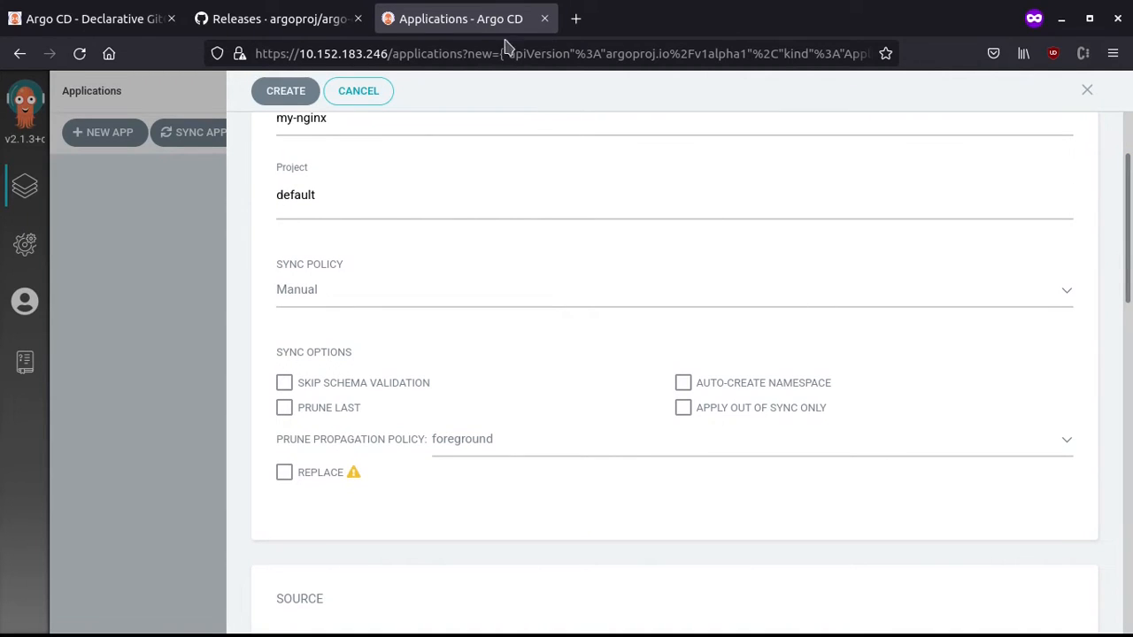
mouse_move(1124, 328)
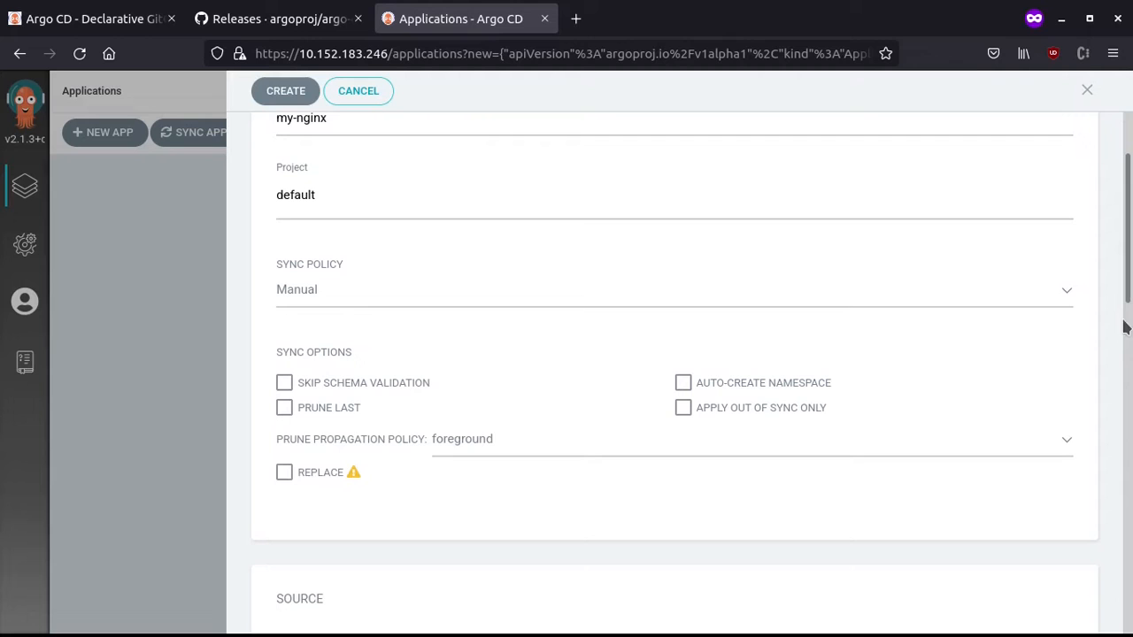
Point the source at github.com/nevyan/argocd.git at HEAD with path '.'.
scroll("down", 3)
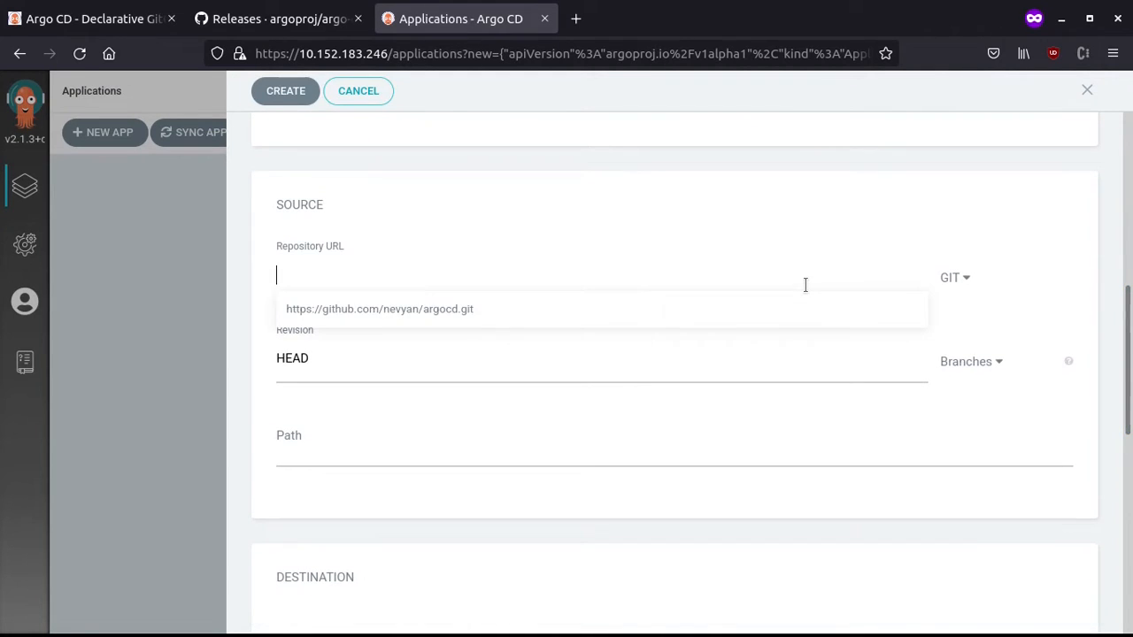
left_click(379, 308)
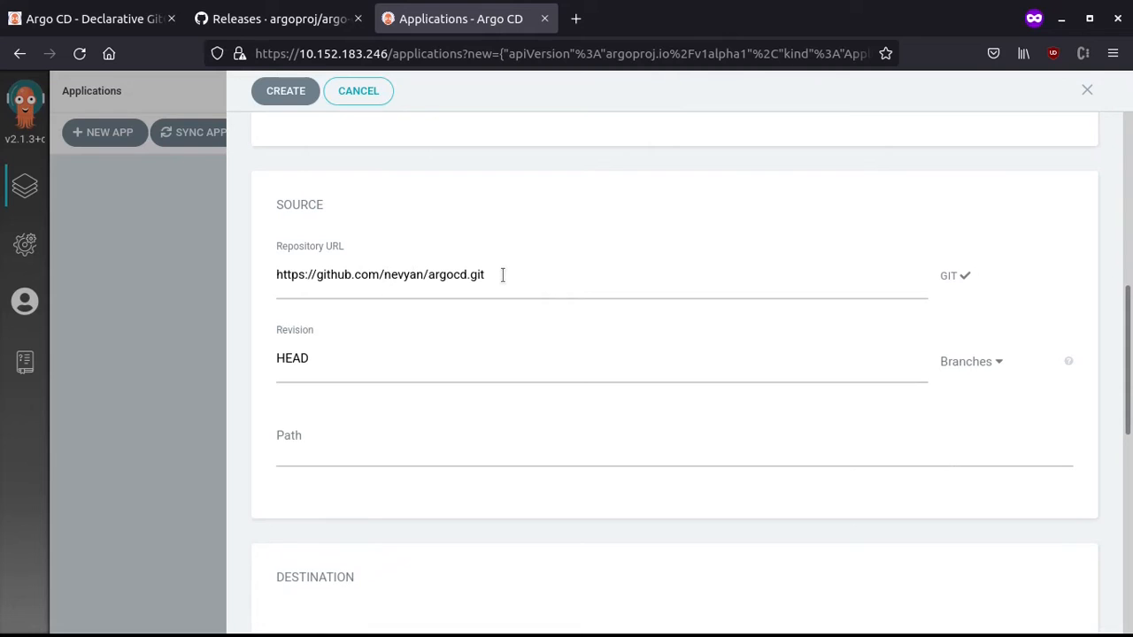
left_click(393, 457)
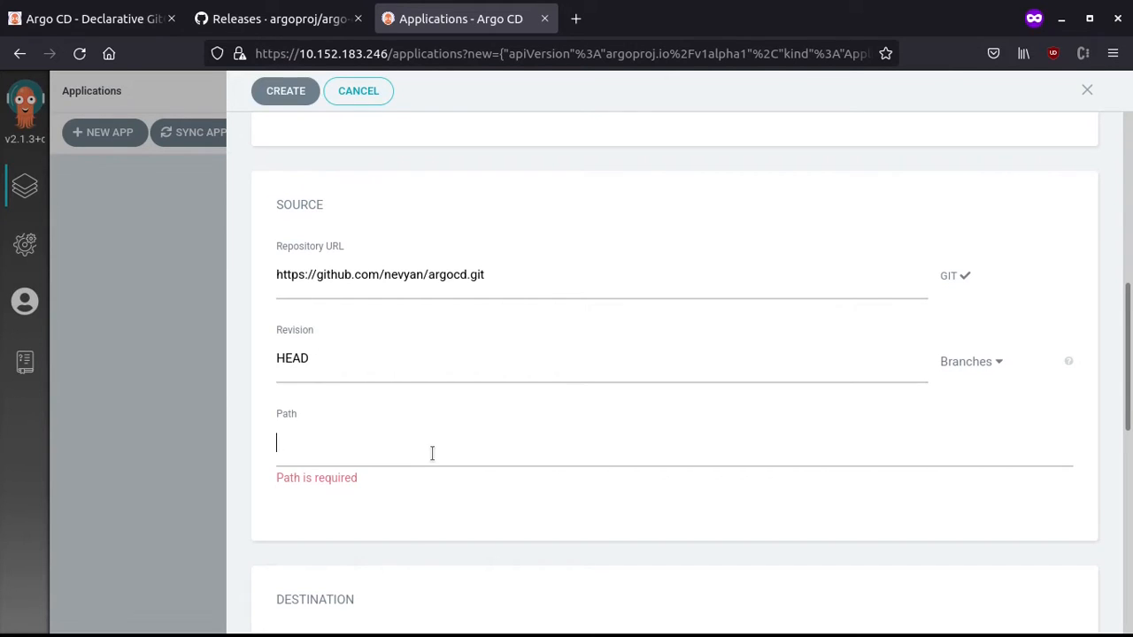
type(".")
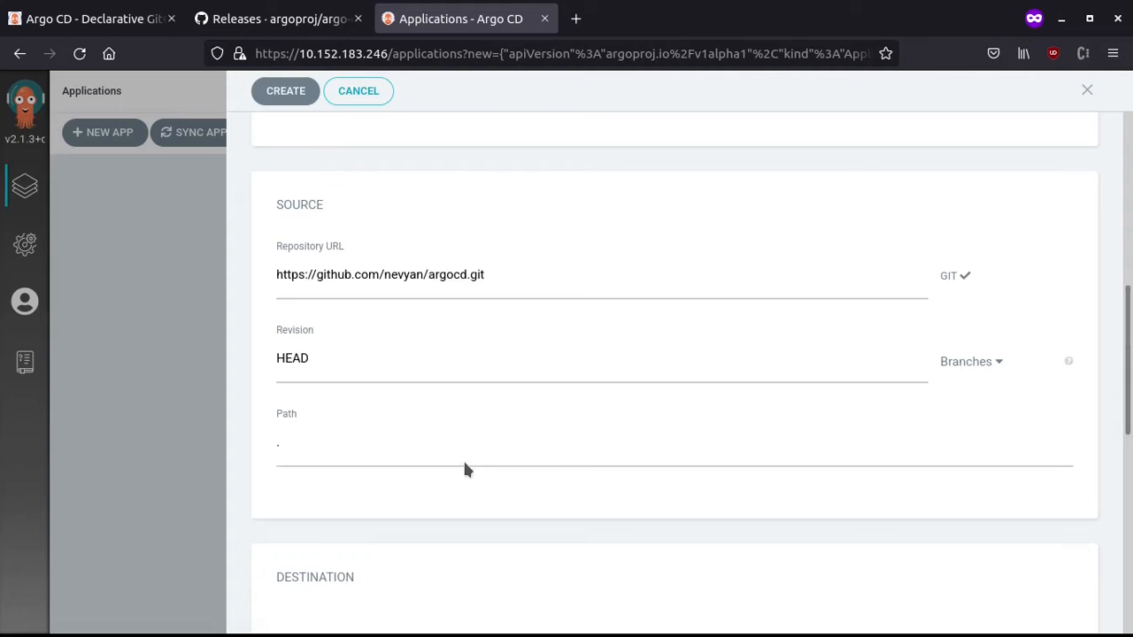
scroll("down", 3)
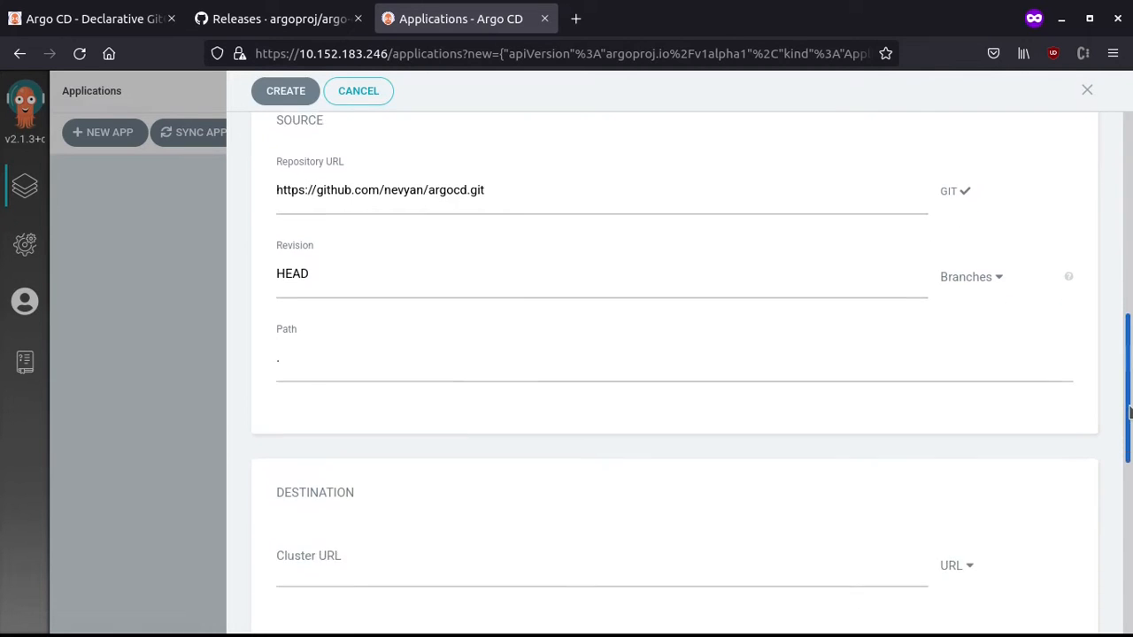
scroll("down", 3)
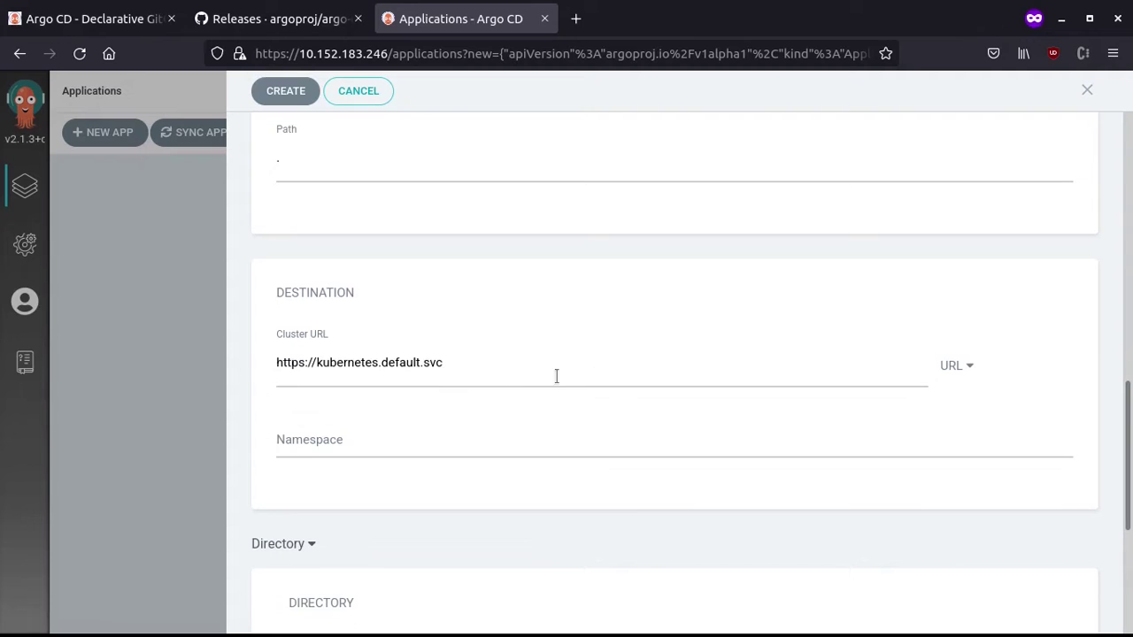
mouse_move(808, 358)
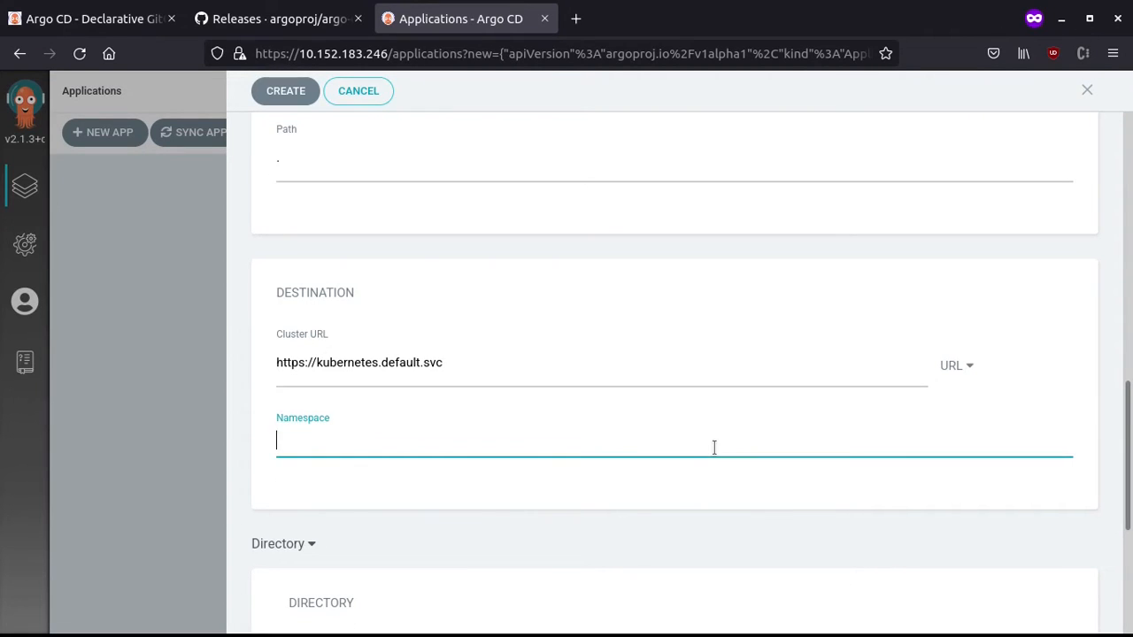
type("default")
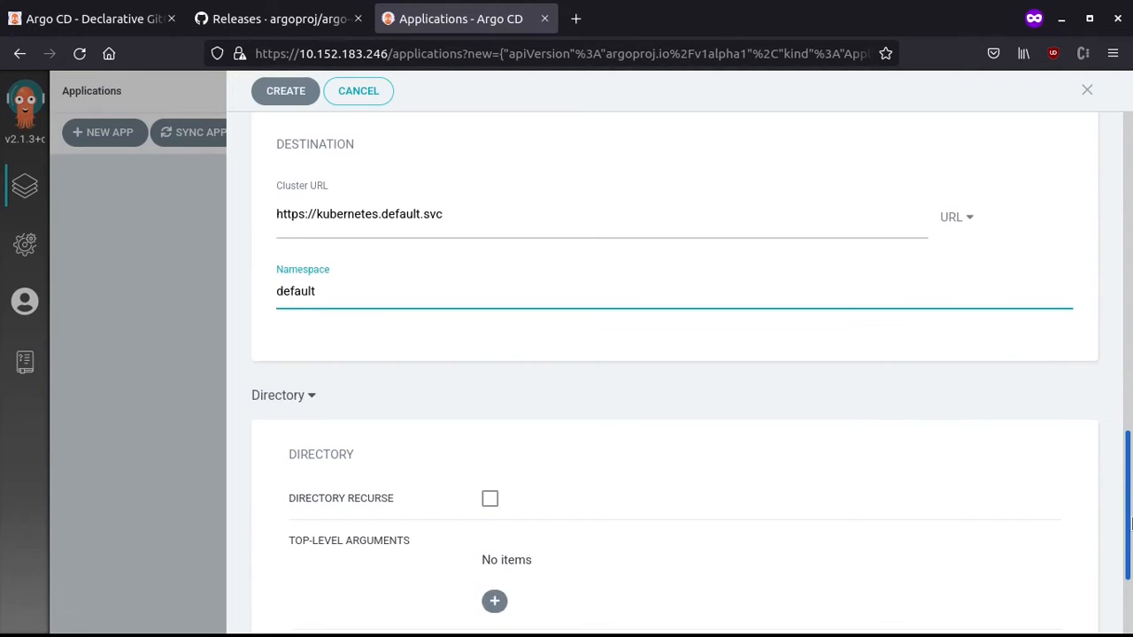
scroll("up", 3)
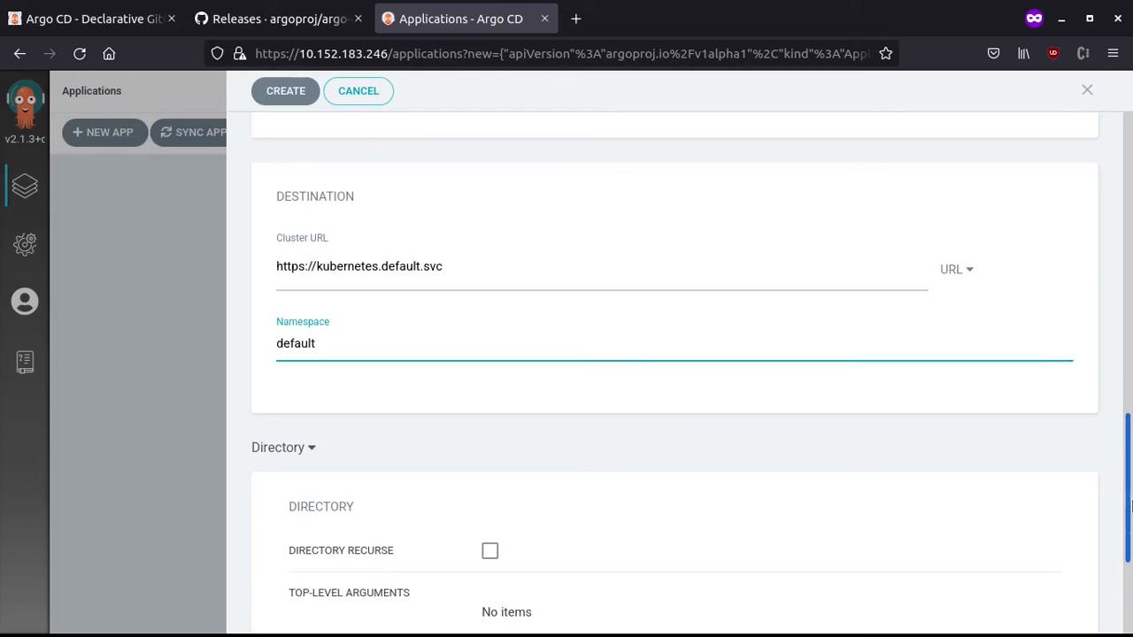
scroll("up", 3)
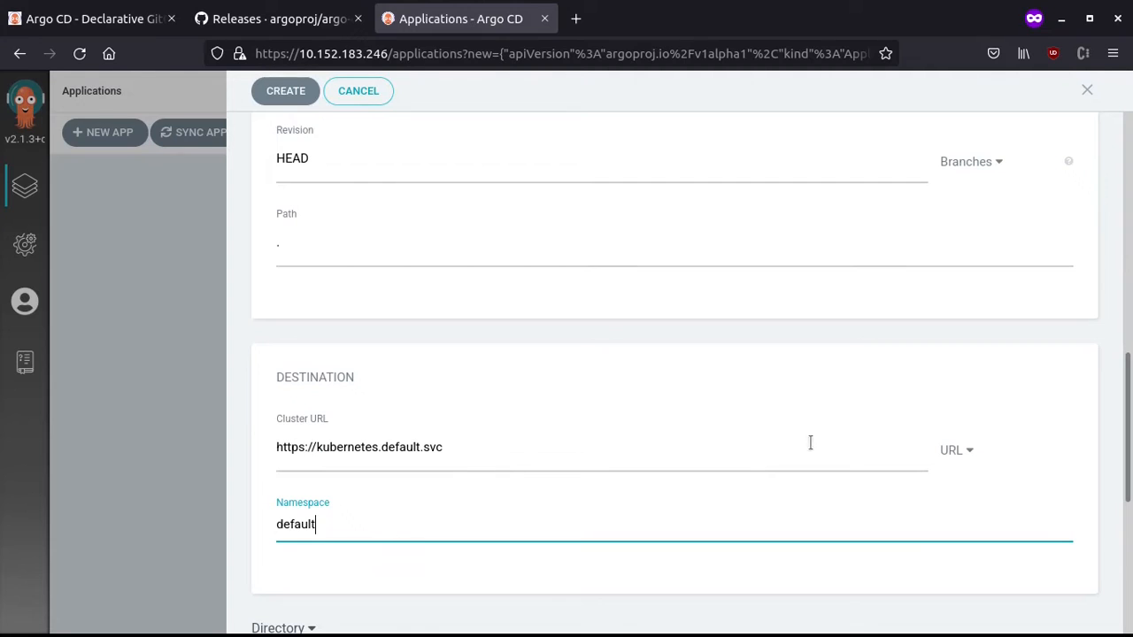
mouse_move(340, 515)
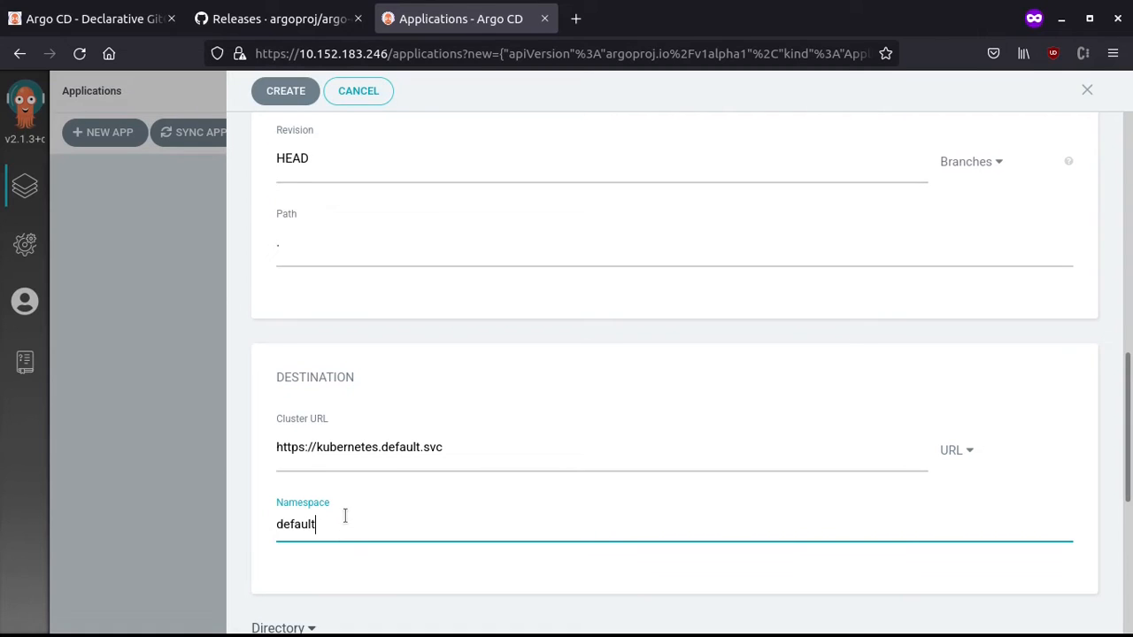
mouse_move(383, 336)
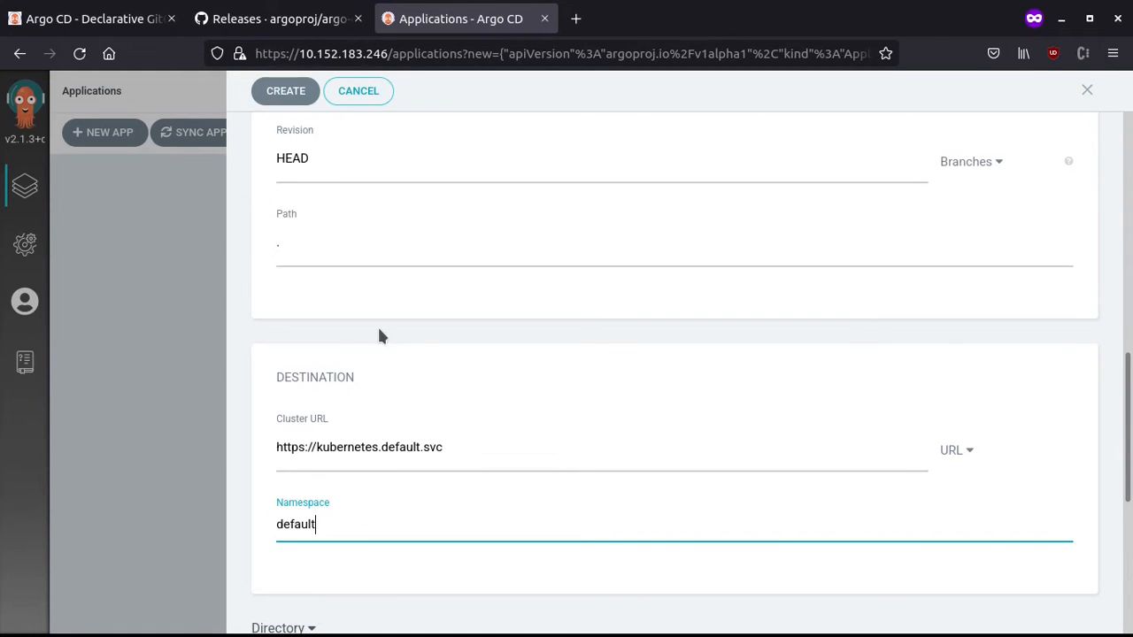
mouse_move(512, 35)
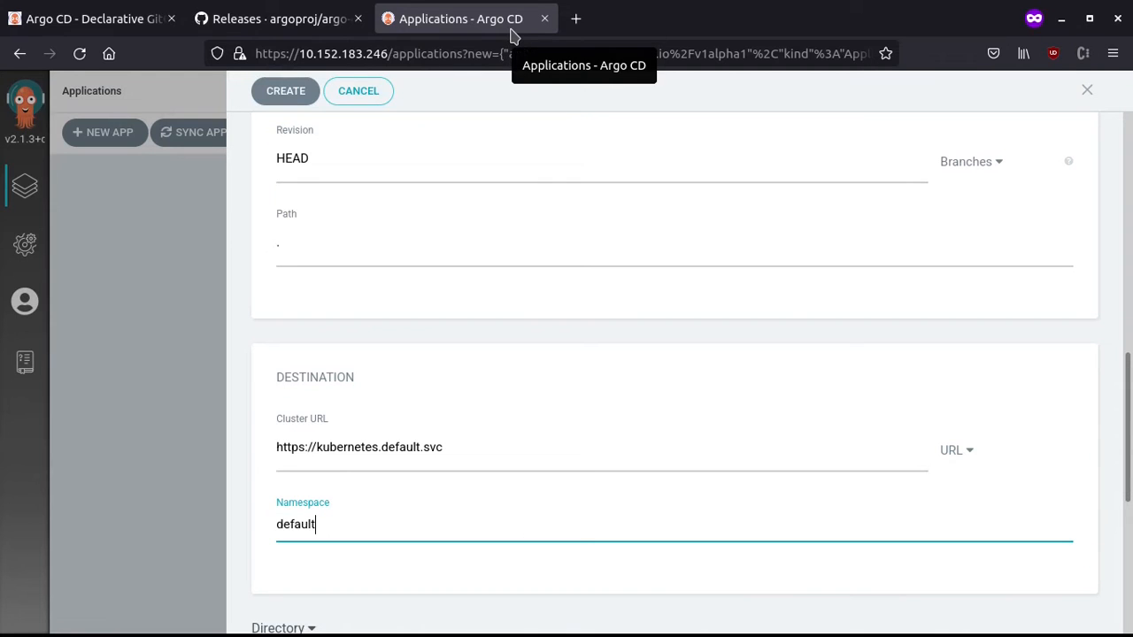
mouse_move(308, 386)
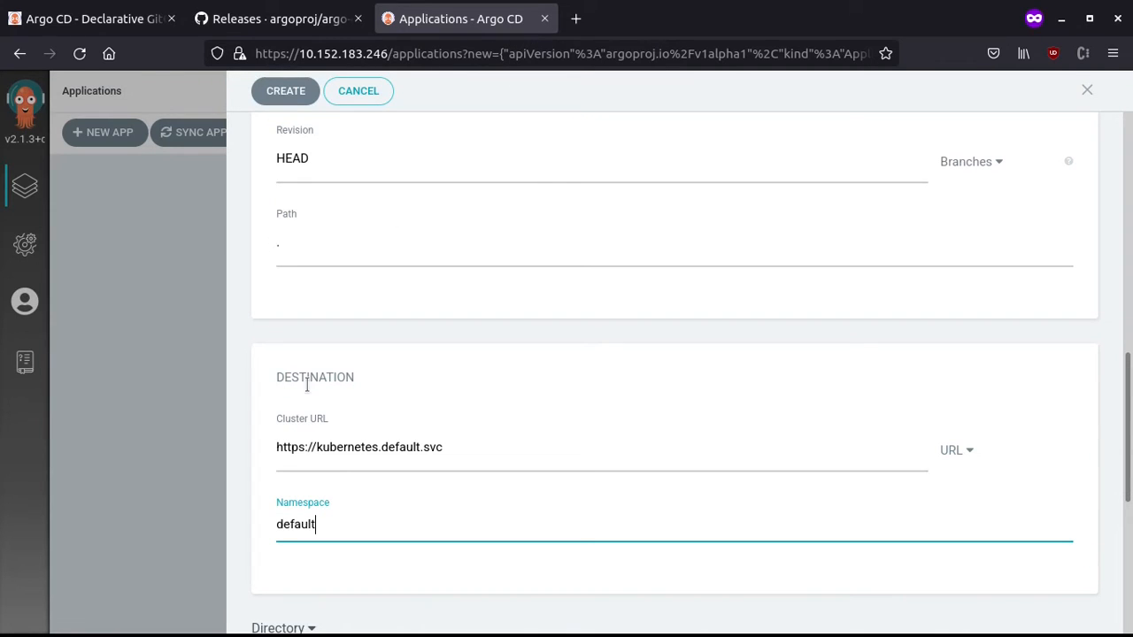
mouse_move(334, 524)
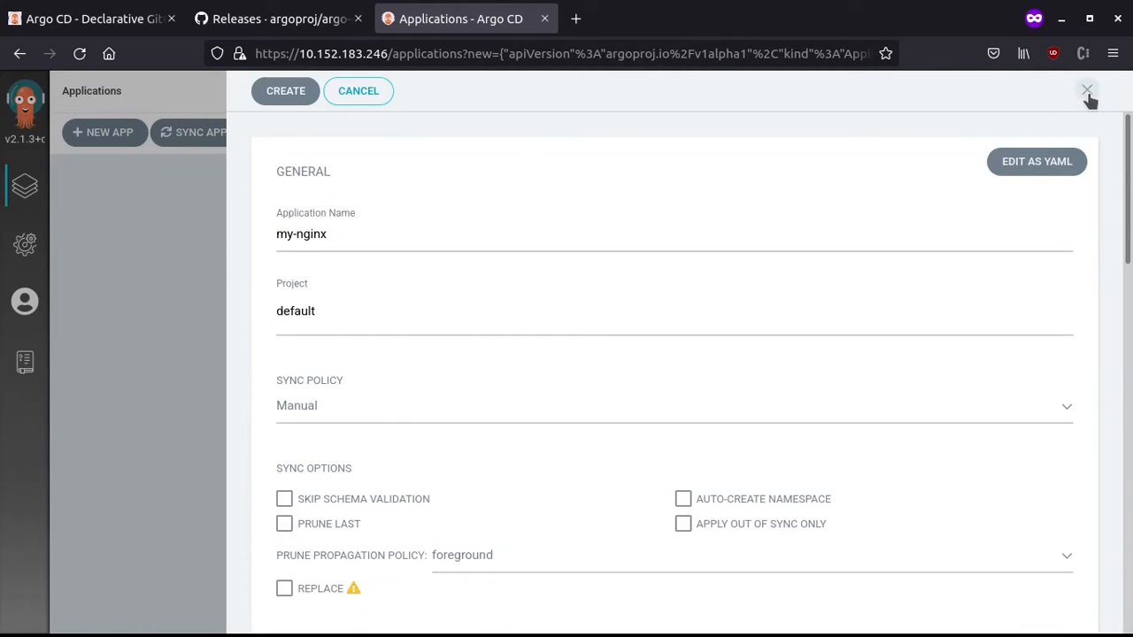
left_click(285, 90)
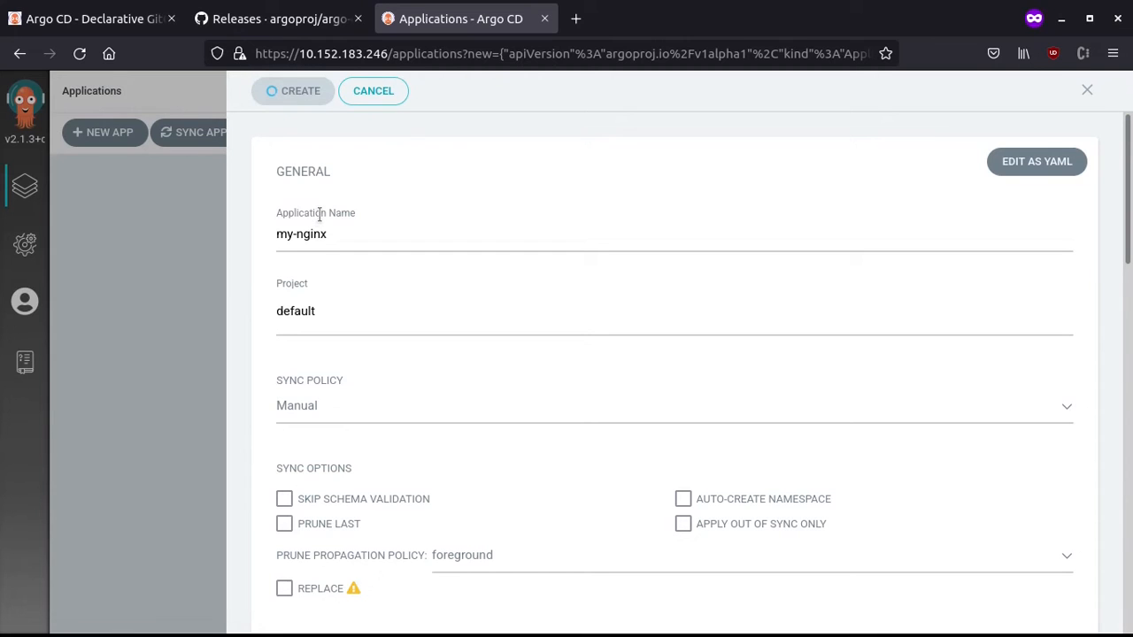
Create my-nginx, which appears OutOfSync and Missing in the applications list.
left_click(294, 90)
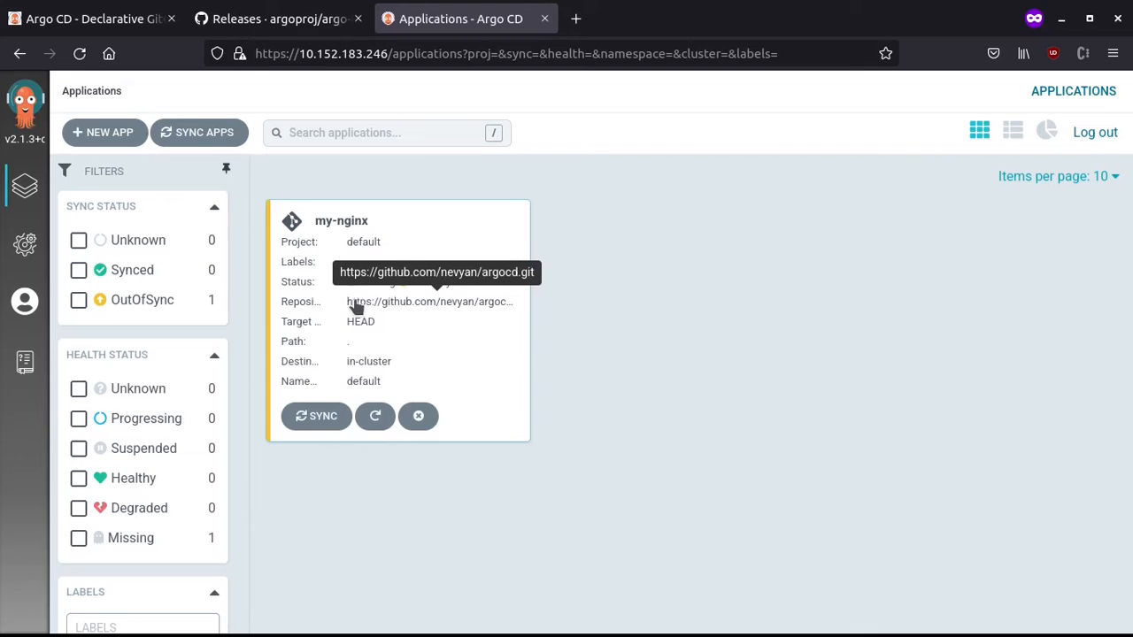
mouse_move(584, 331)
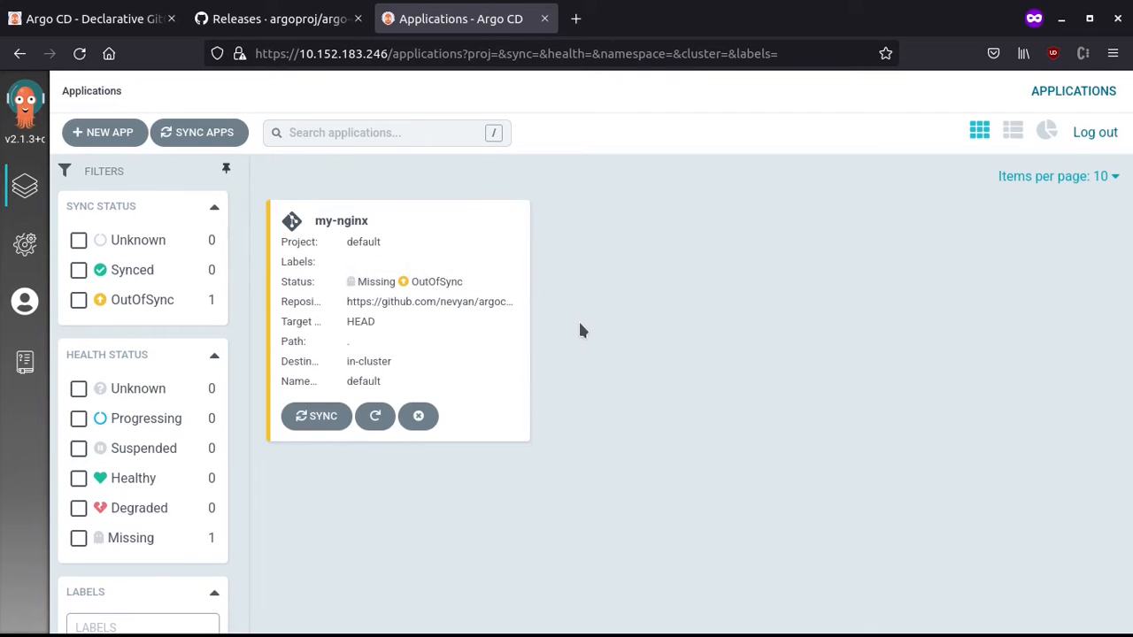
mouse_move(450, 286)
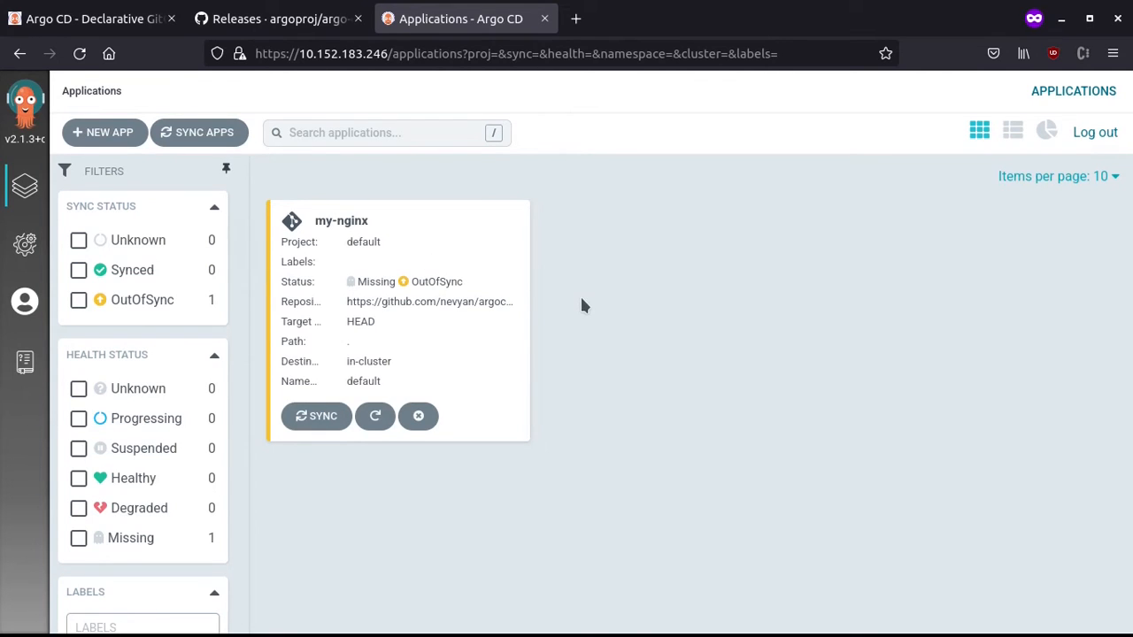
mouse_move(704, 283)
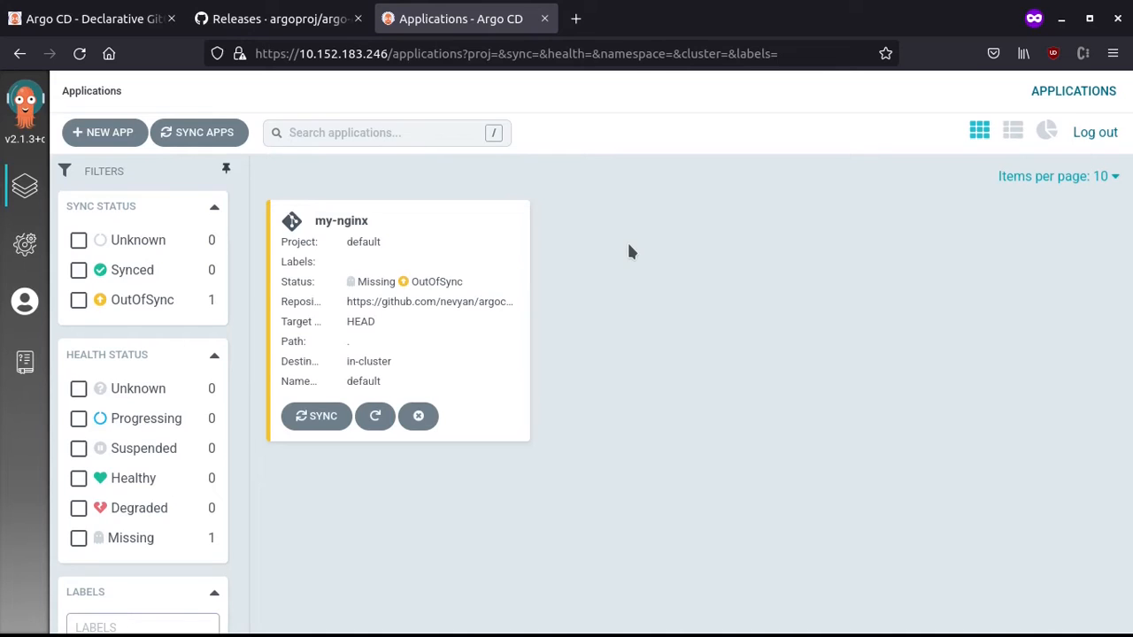
mouse_move(681, 246)
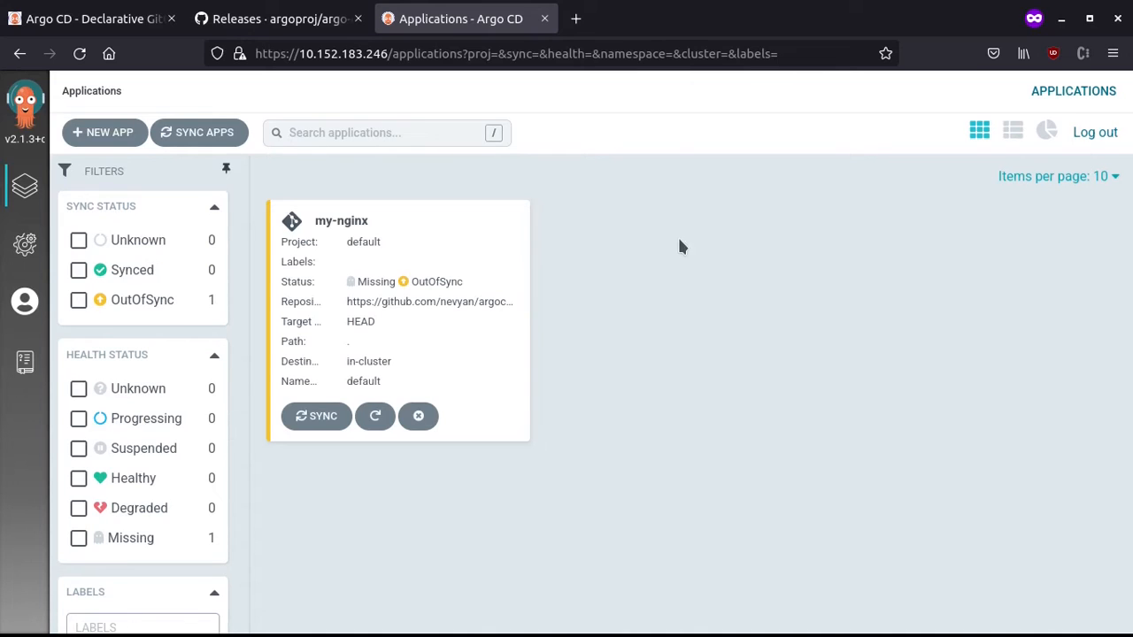
mouse_move(552, 265)
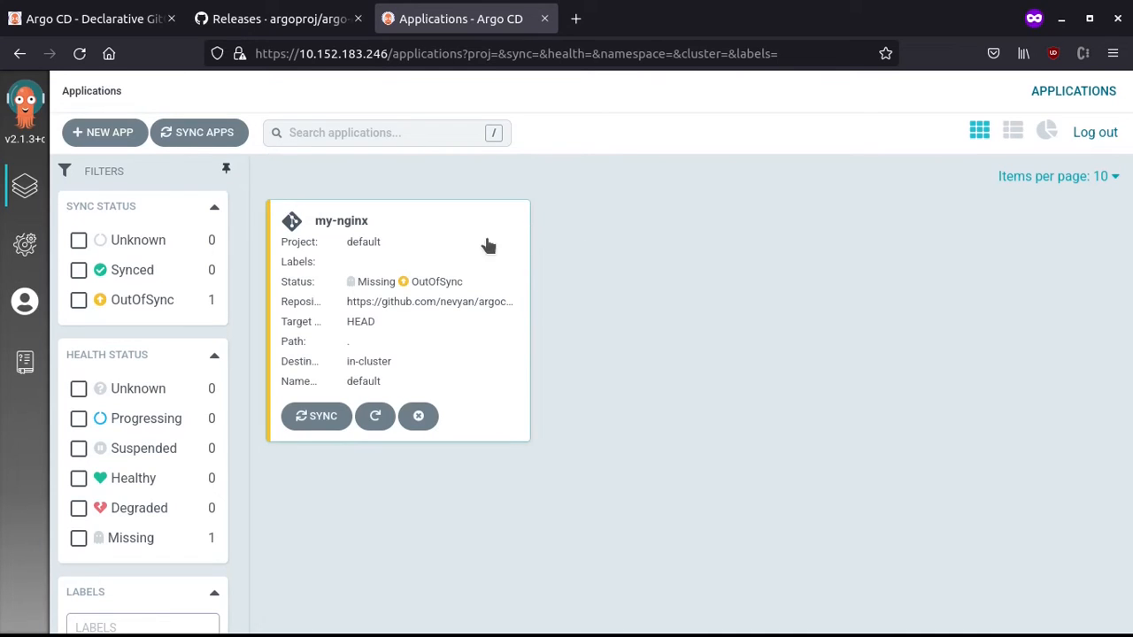
mouse_move(613, 254)
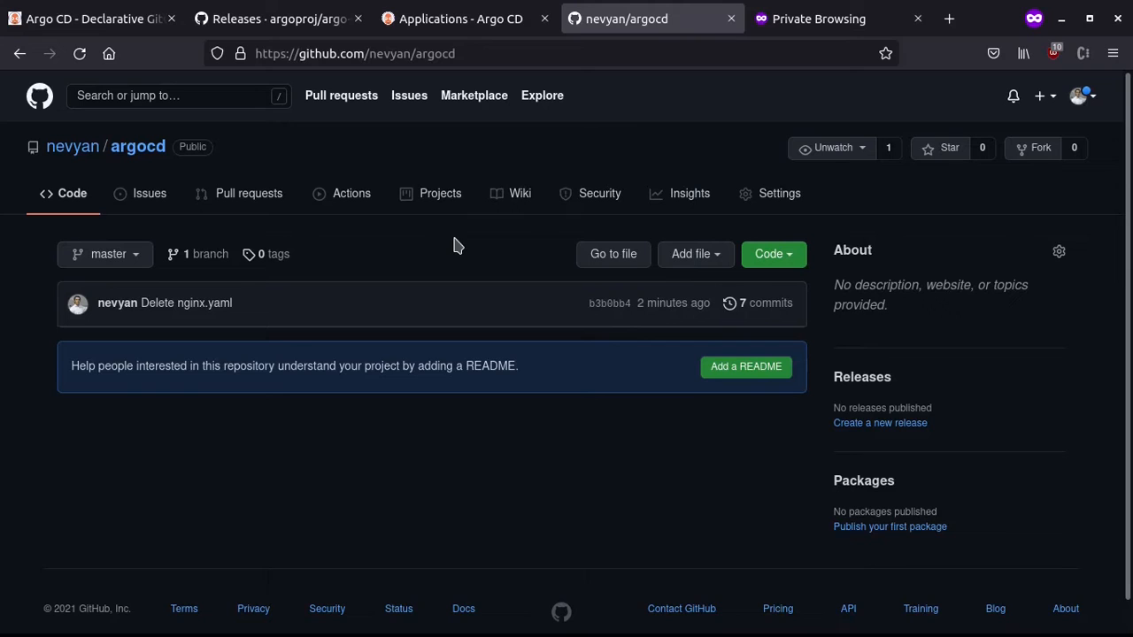
mouse_move(807, 297)
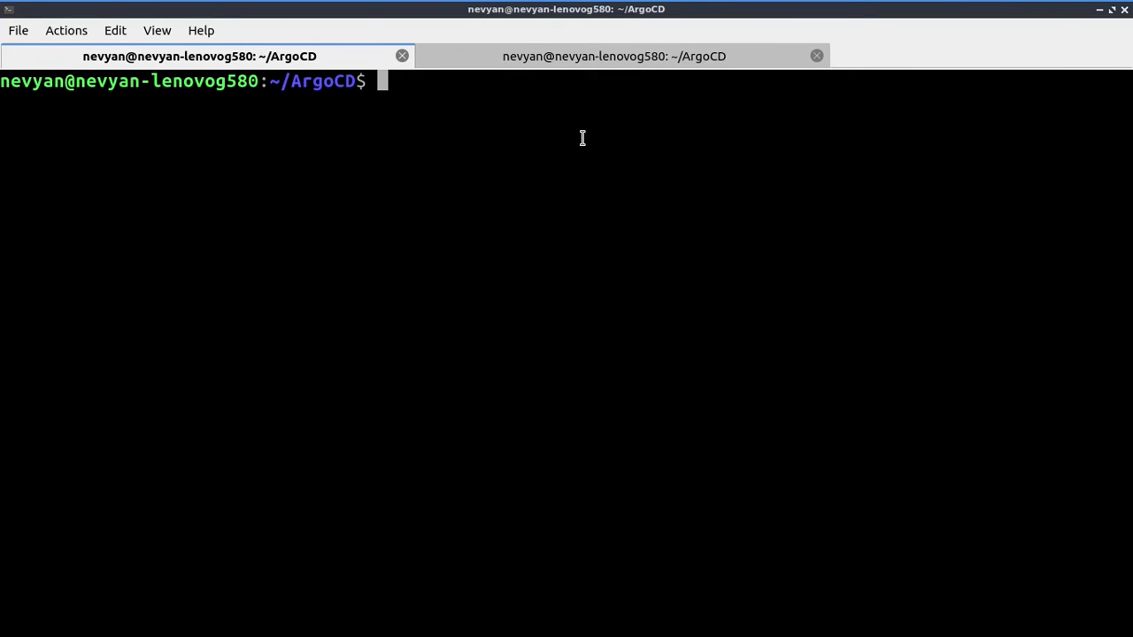
type("git clong")
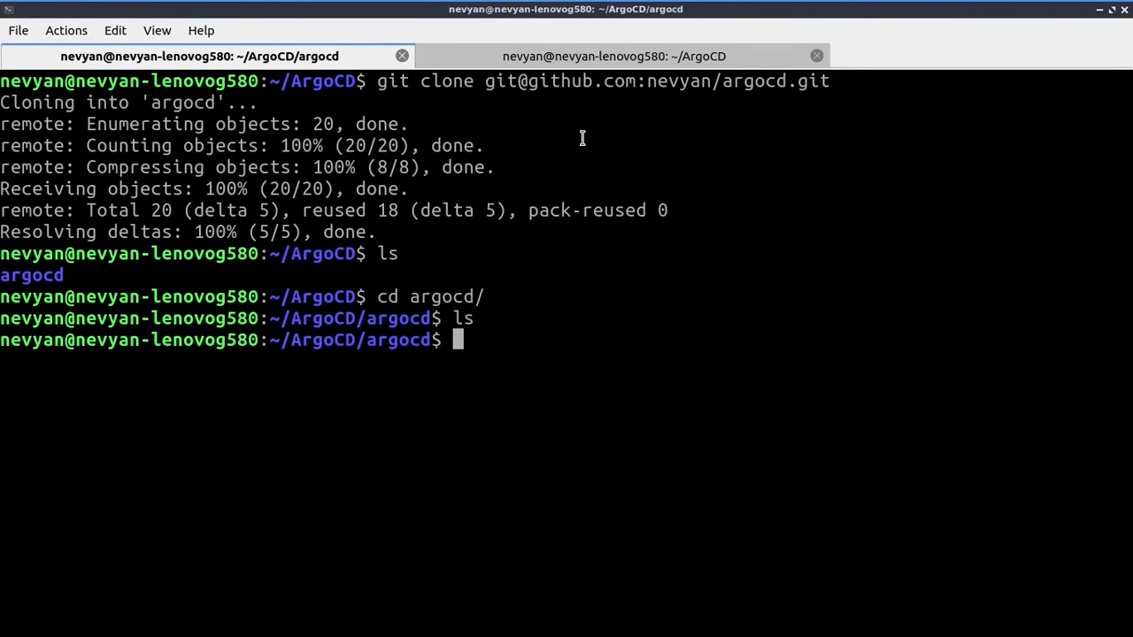
type("cle")
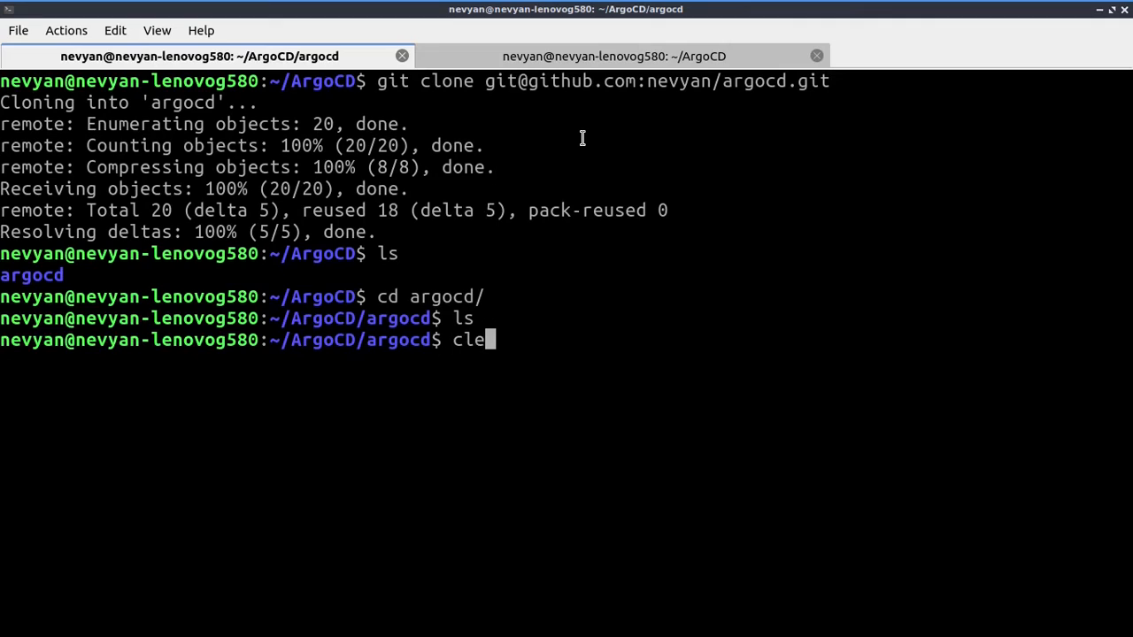
key("Return")
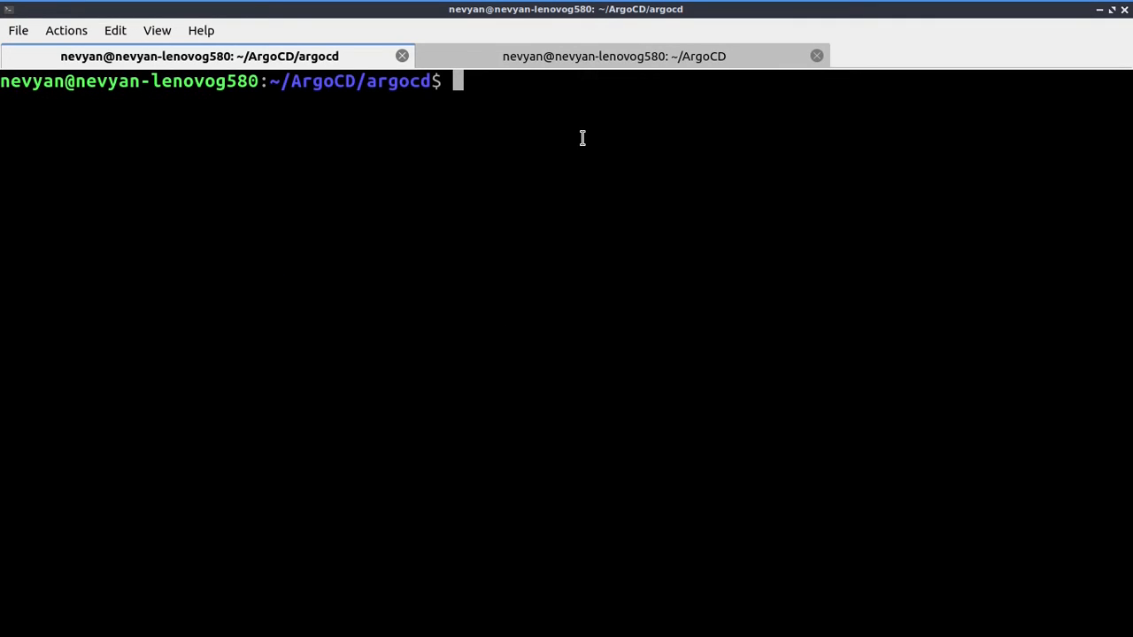
type("nan")
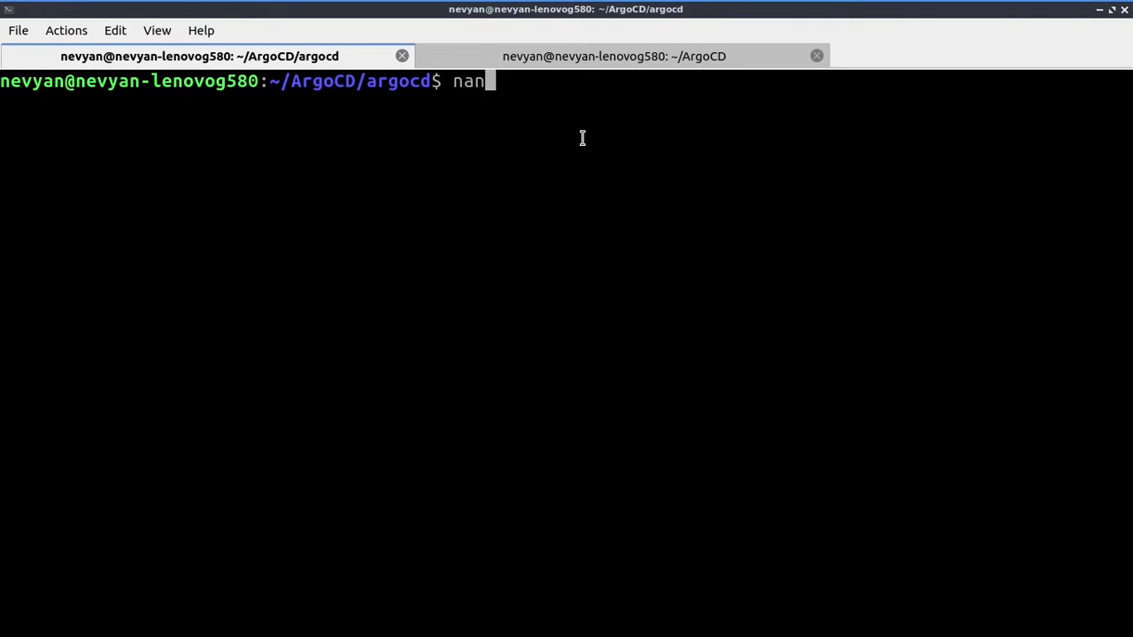
type("o ngin")
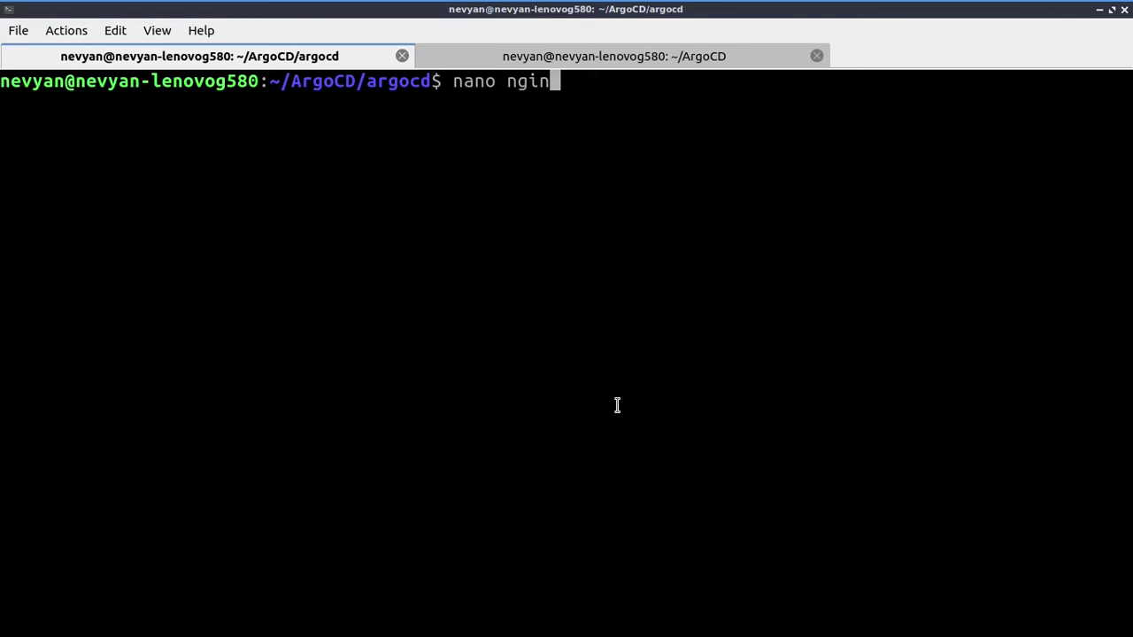
type("x.yaml")
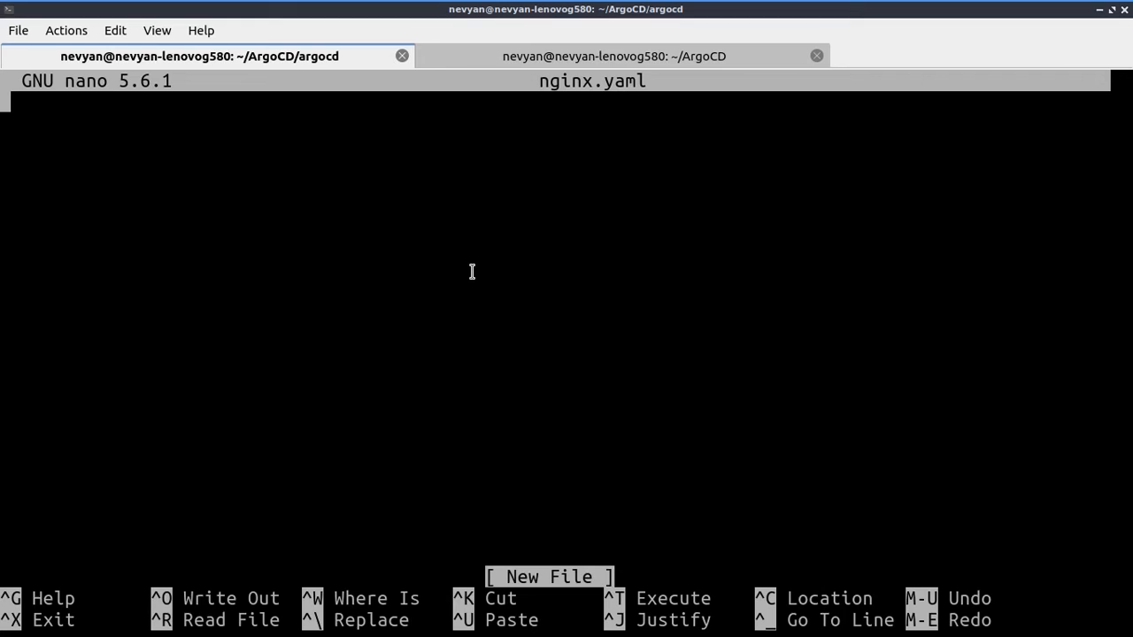
mouse_move(549, 177)
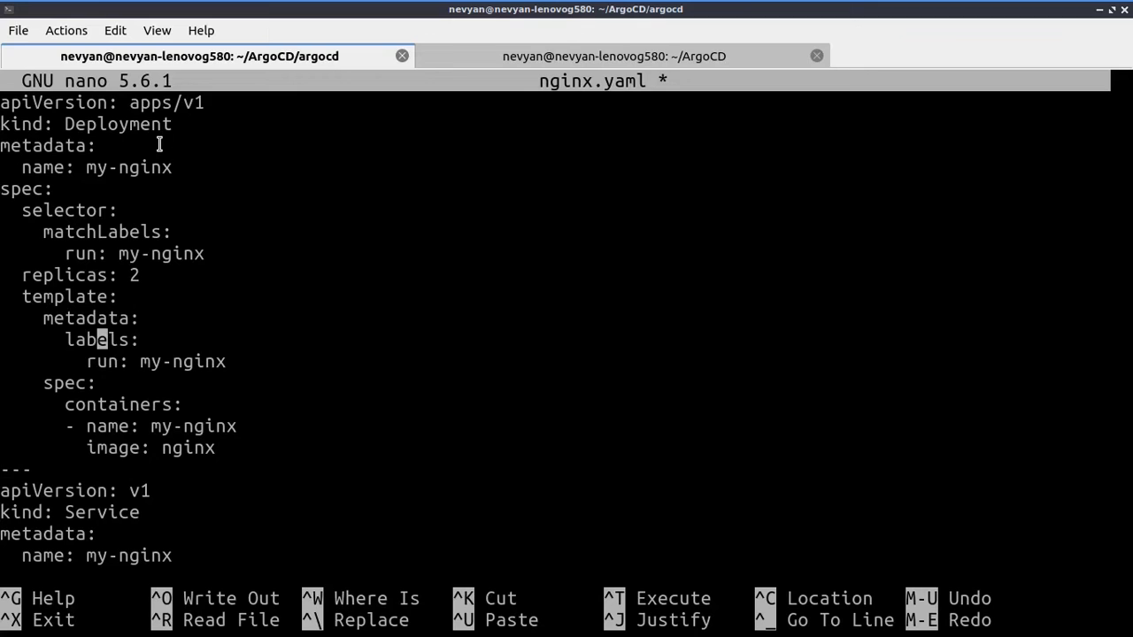
Write the two-replica my-nginx Deployment and port-80 Service into nginx.yaml and save it.
left_click(214, 447)
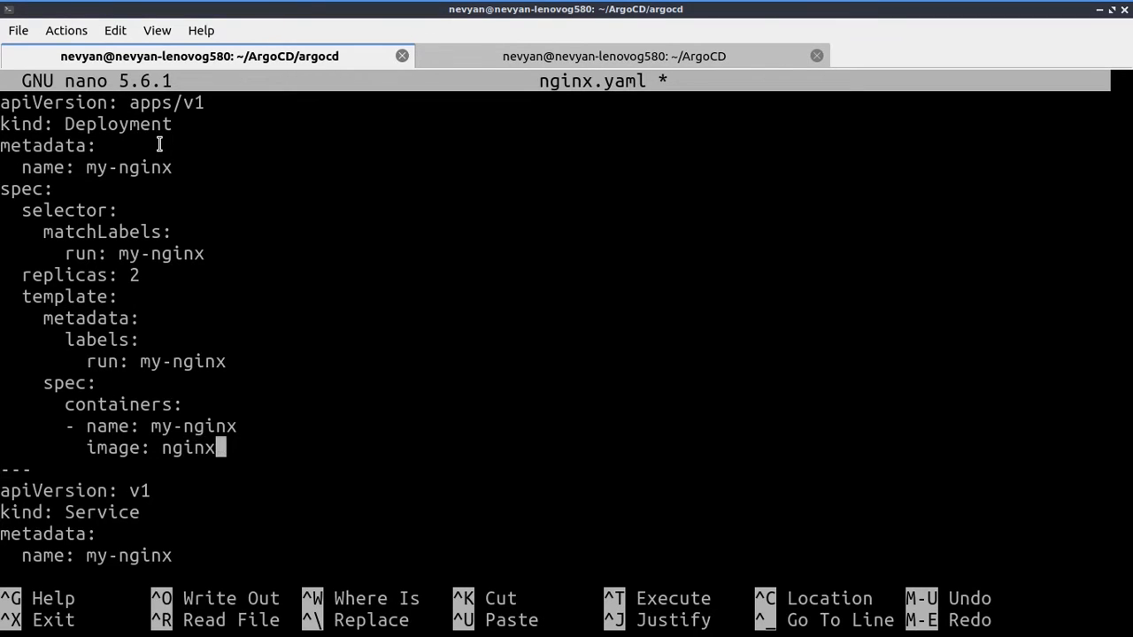
mouse_move(203, 405)
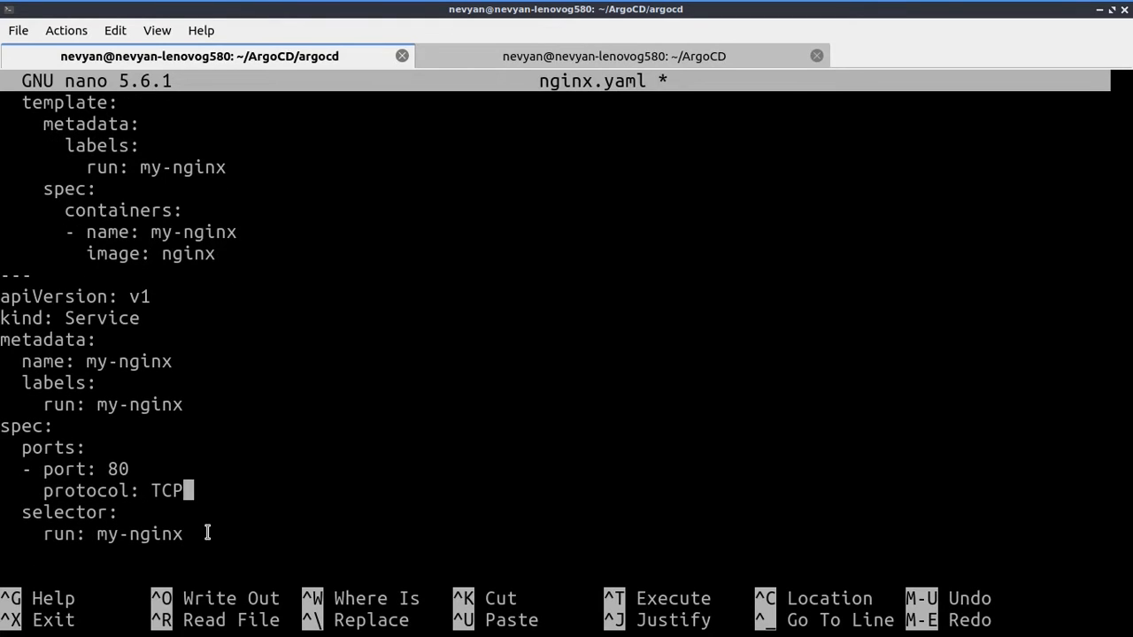
key("ctrl+o")
type("ls")
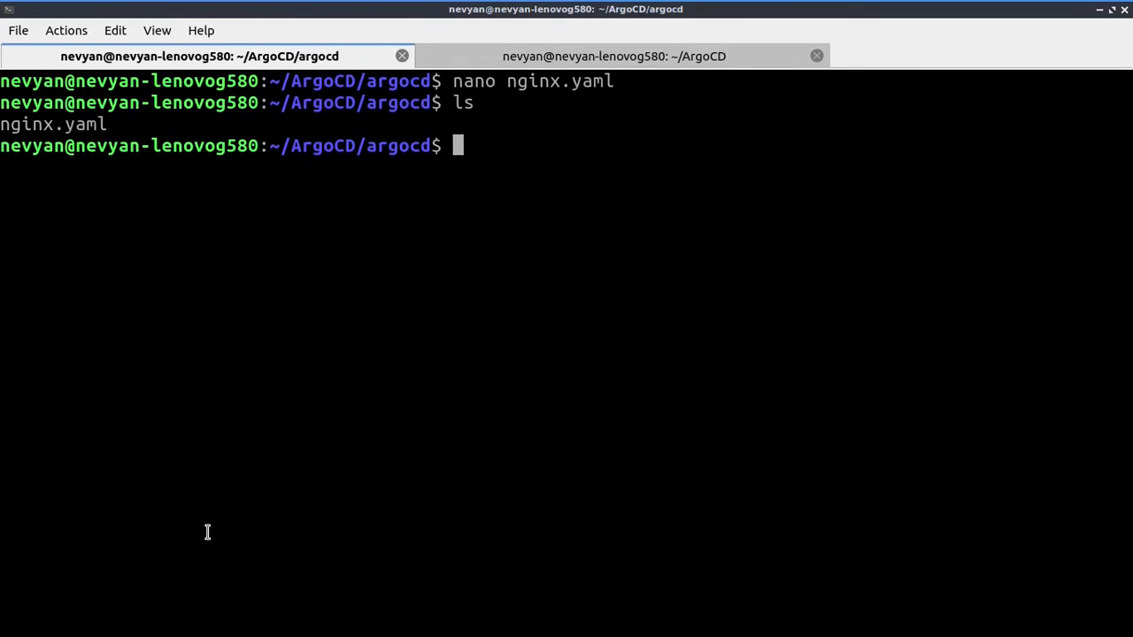
Add nginx.yaml, commit it as "nginx depl and svc" and push to GitHub.
type("git a")
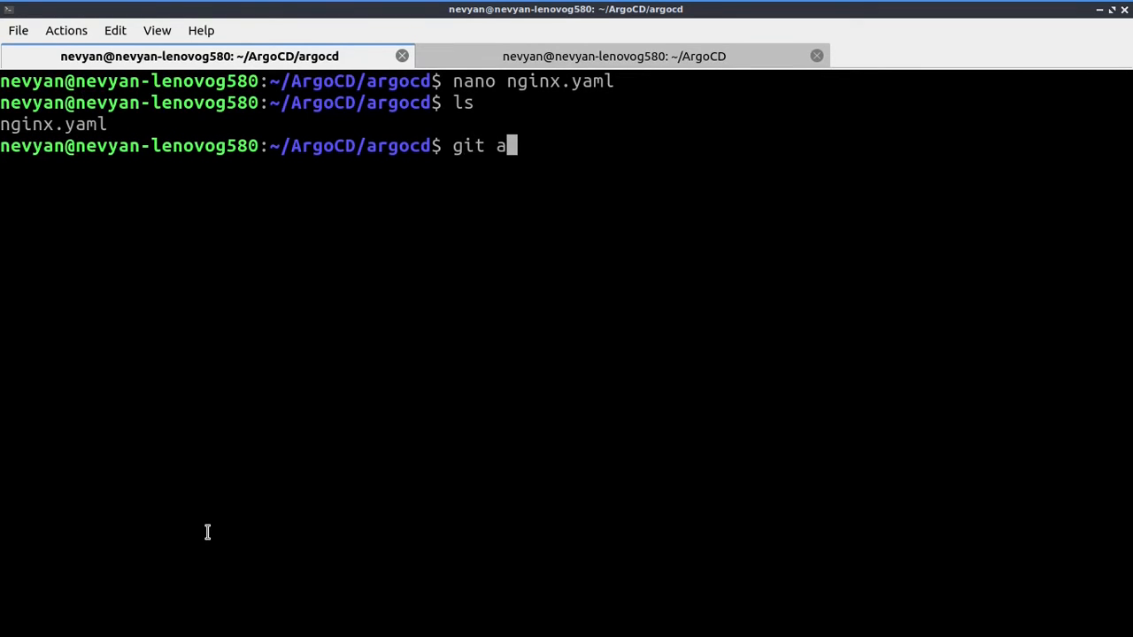
type("dd nginx.yaml")
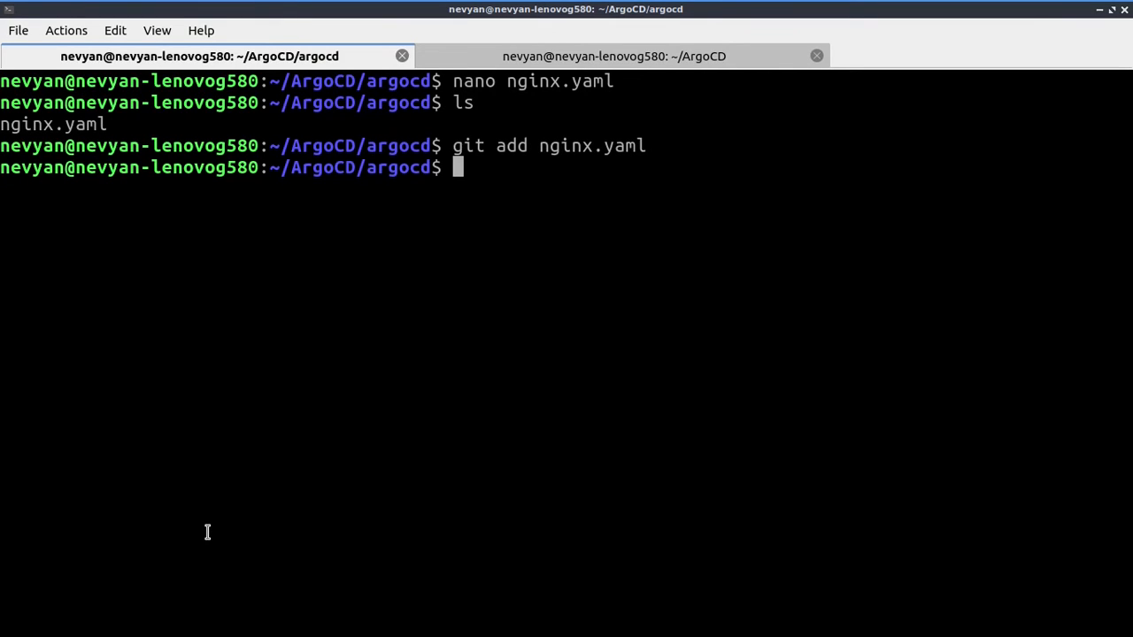
type("git commit -m")
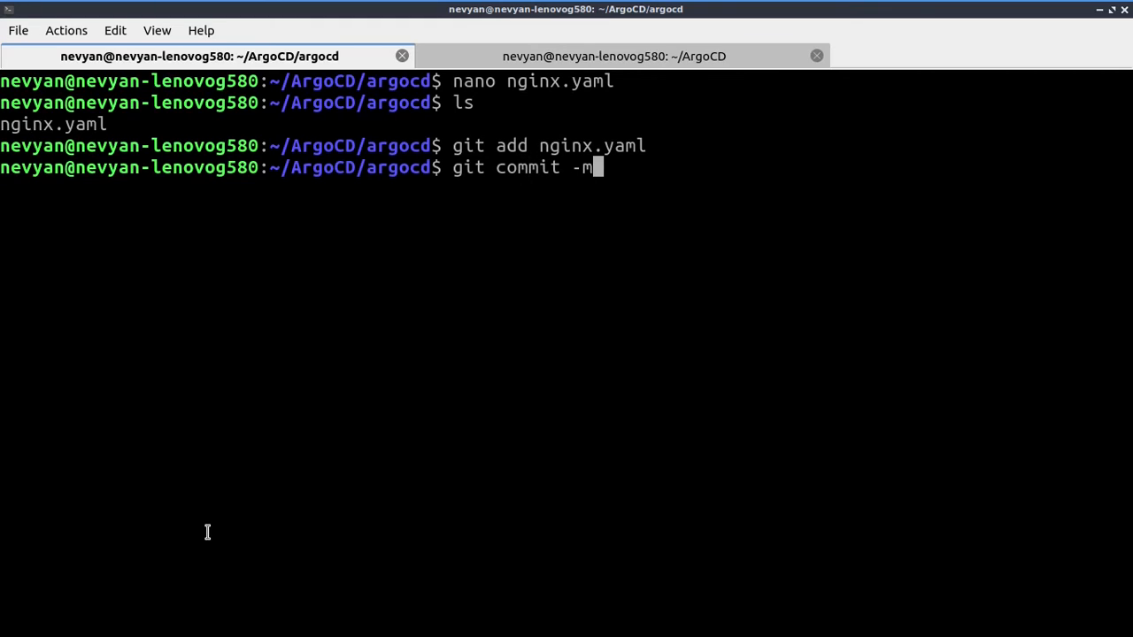
type("\"")
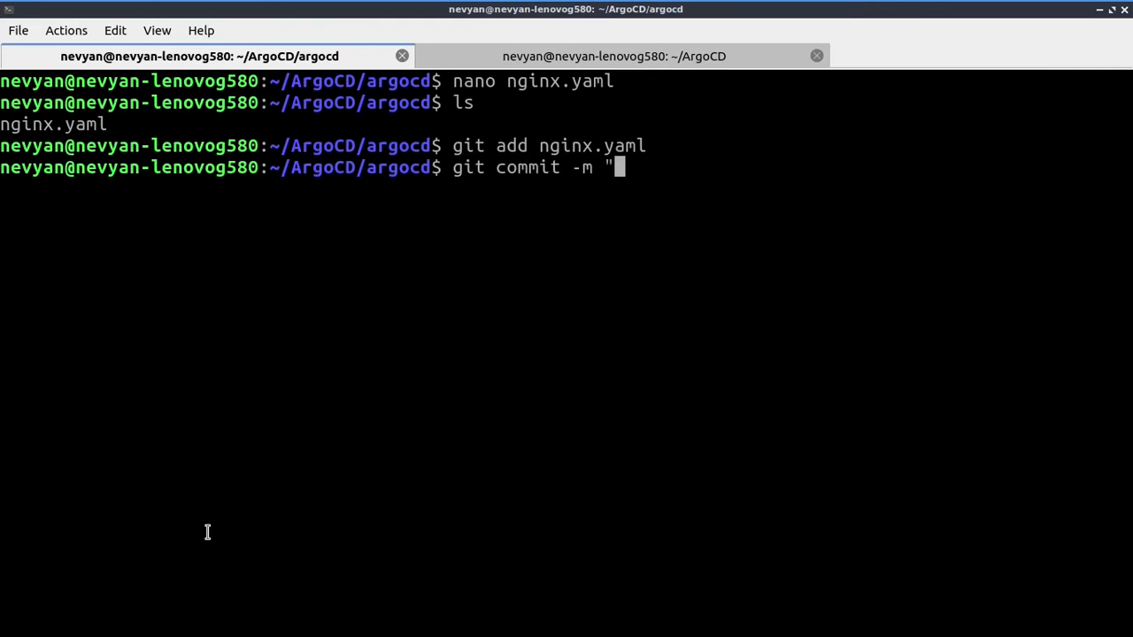
type("nginx depl and svc")
type("git push")
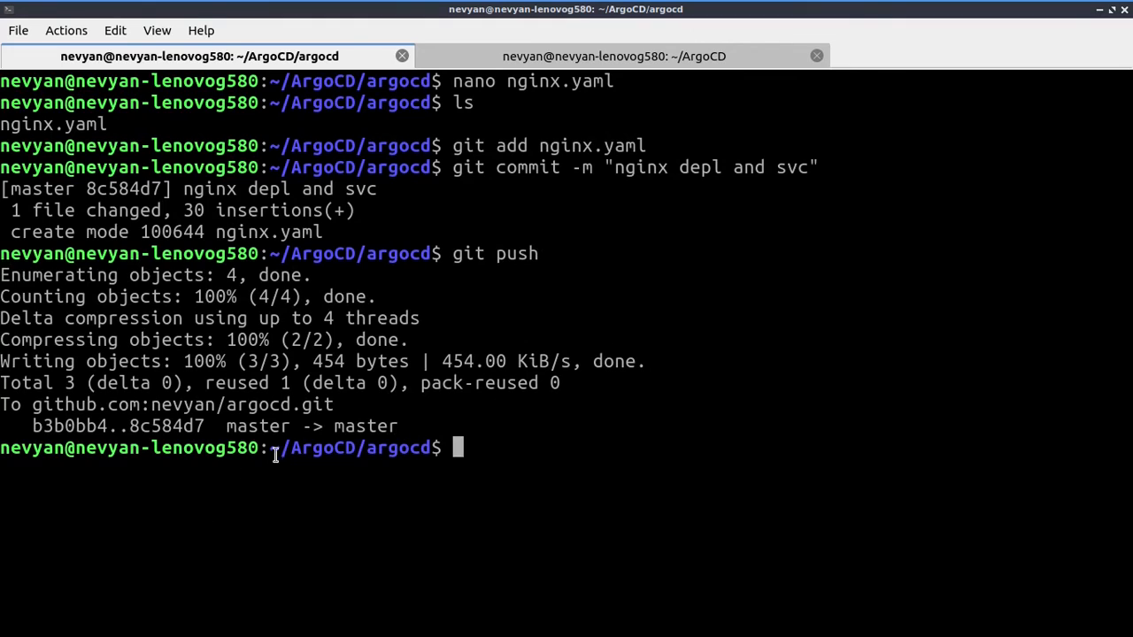
mouse_move(517, 538)
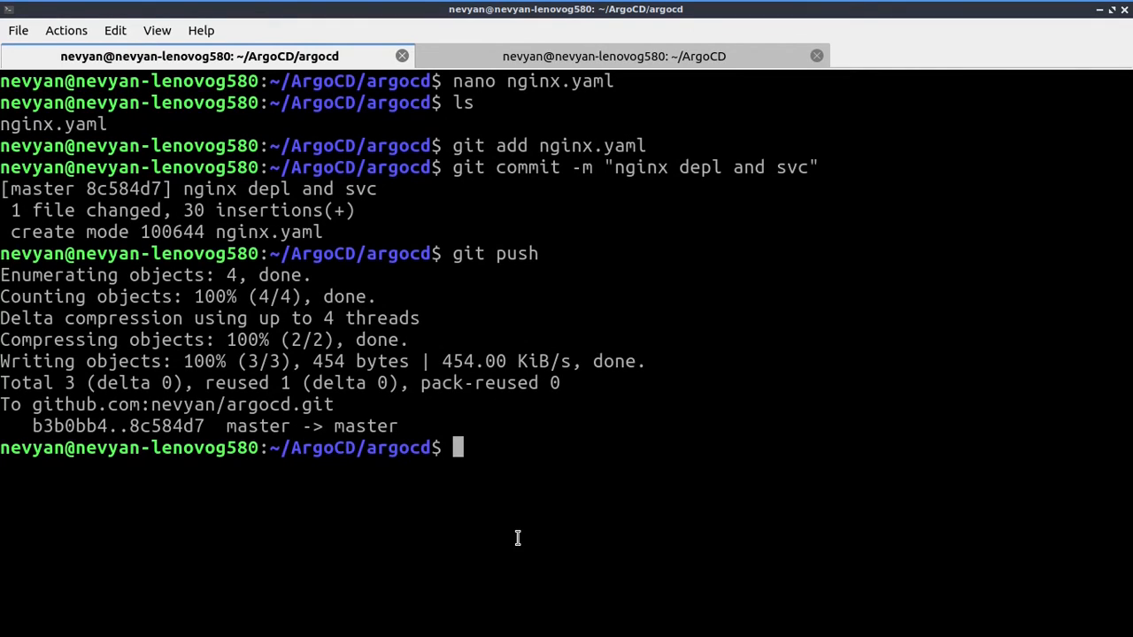
mouse_move(570, 607)
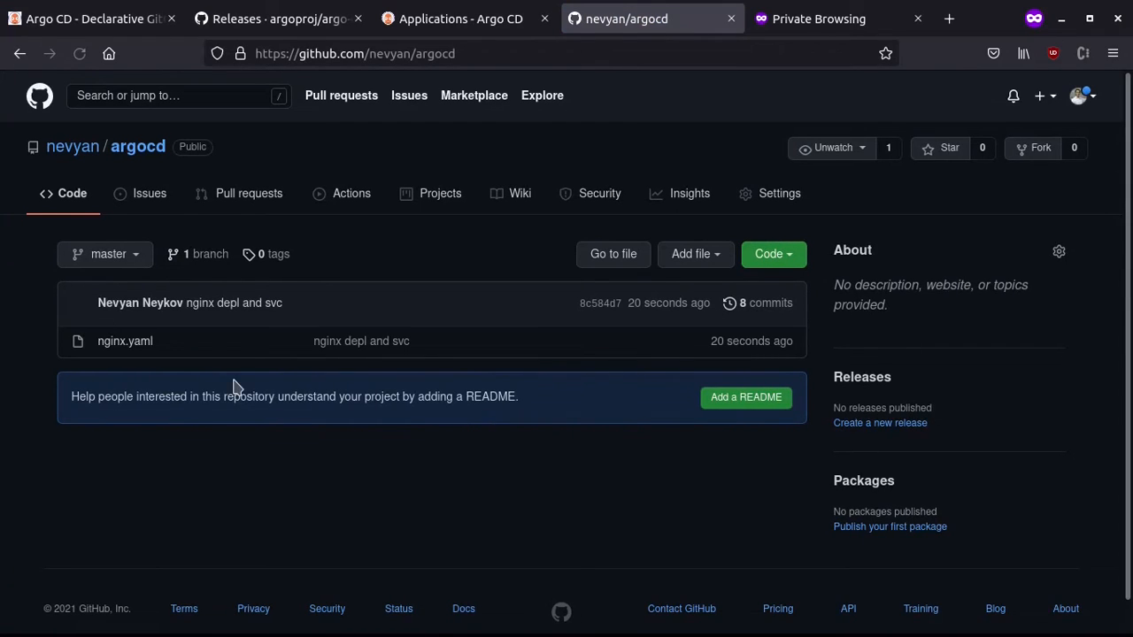
Review nginx.yaml in the GitHub repository and return to Argo CD.
left_click(124, 340)
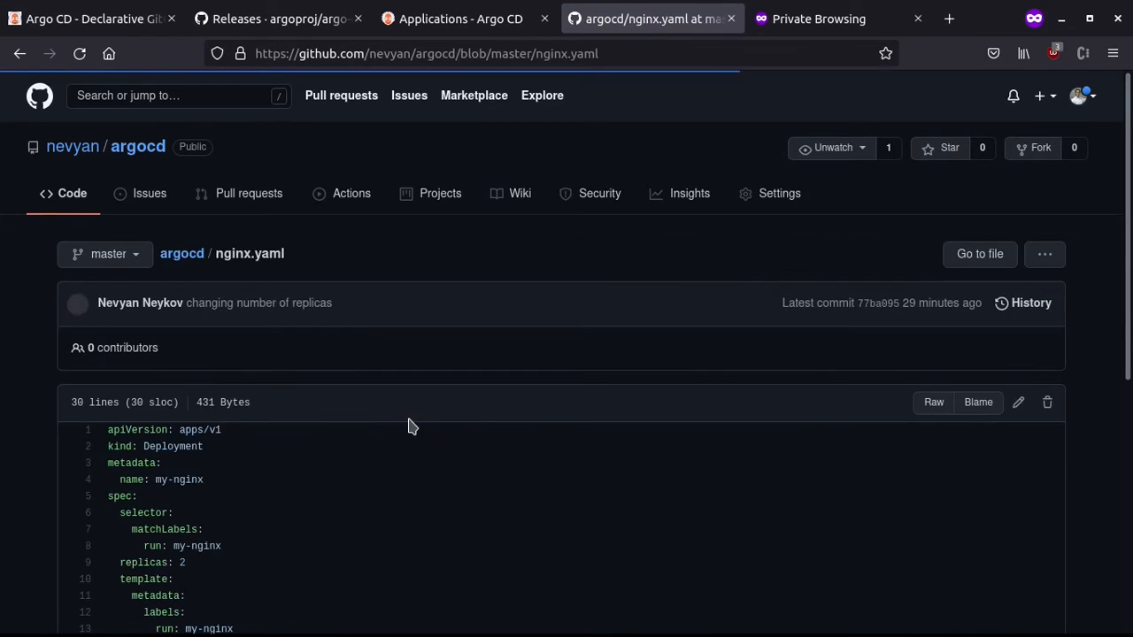
scroll("down", 3)
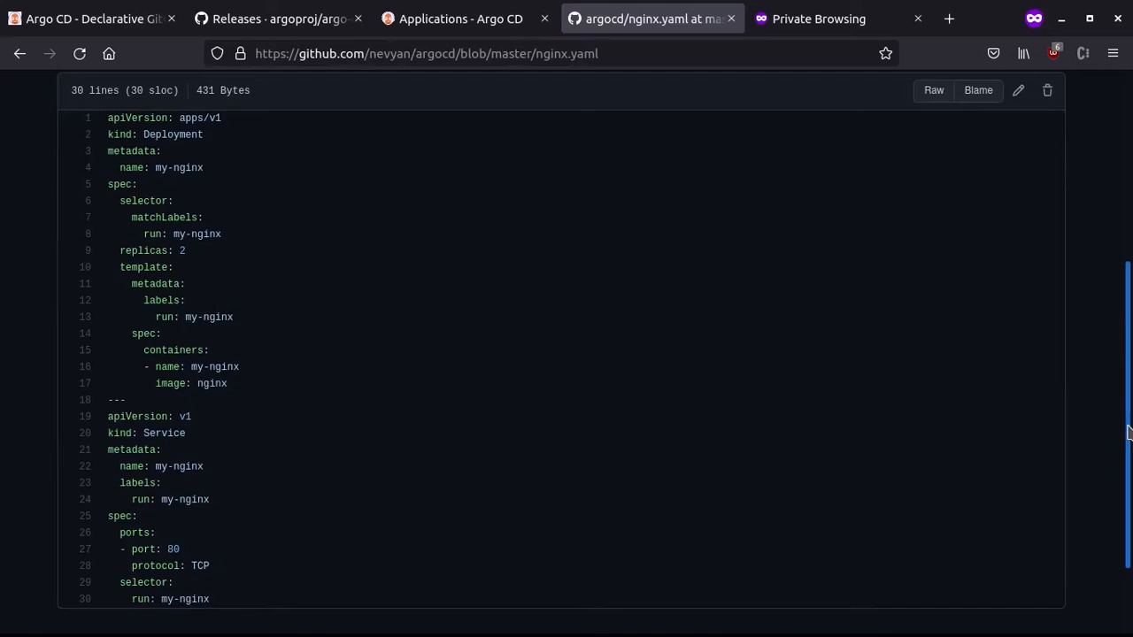
left_click(460, 17)
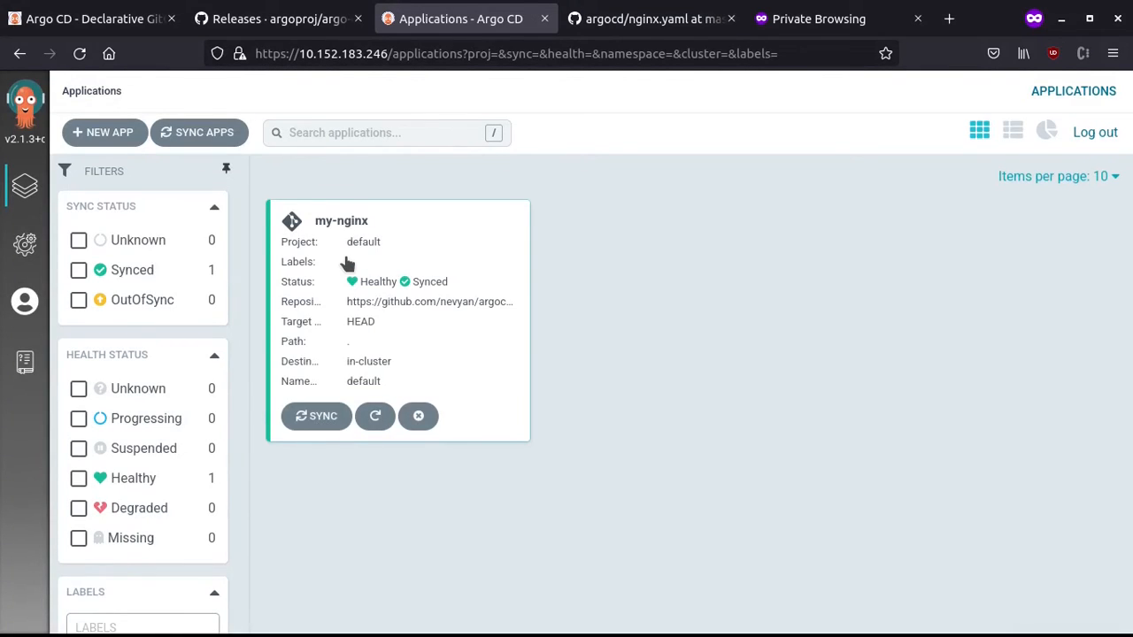
Synchronize my-nginx so its service, deployment and pods become Healthy and Synced.
left_click(339, 219)
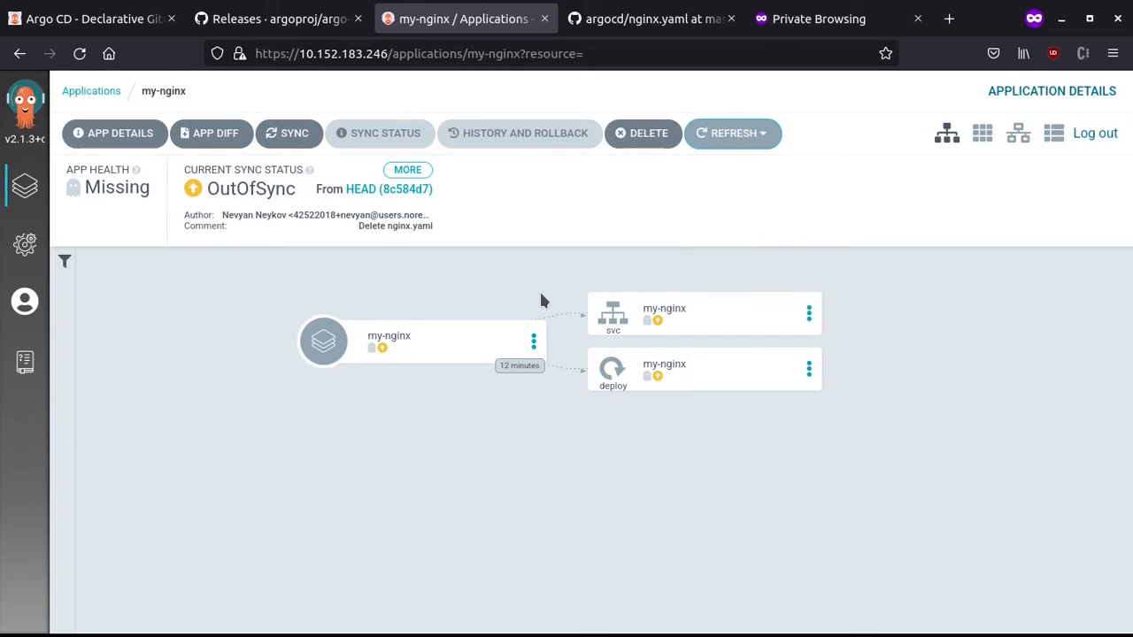
mouse_move(641, 379)
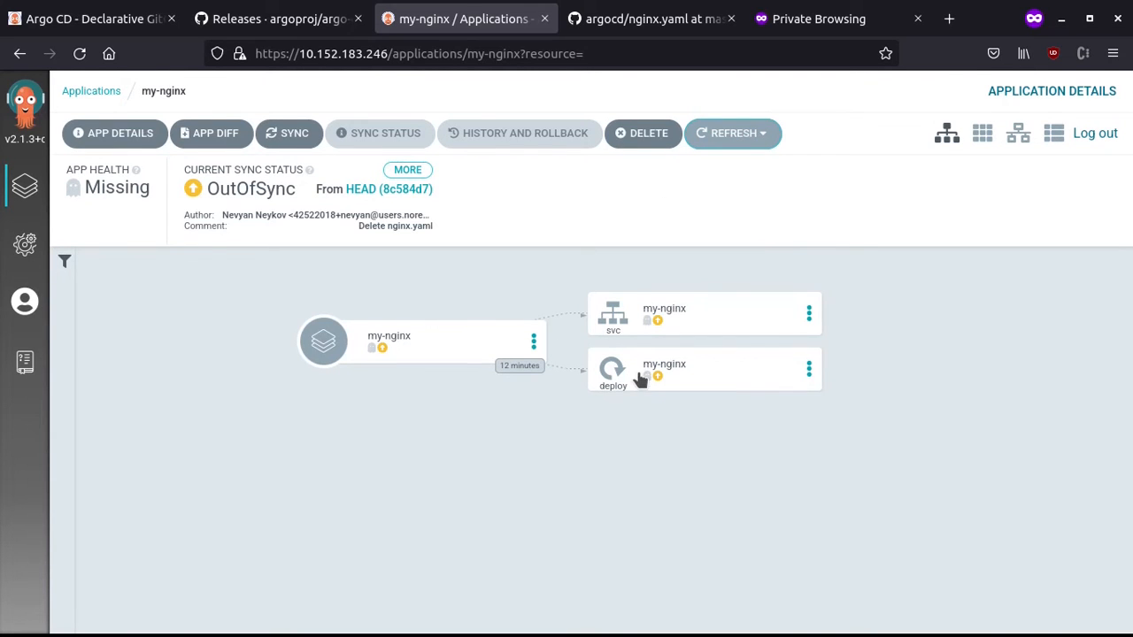
left_click(288, 133)
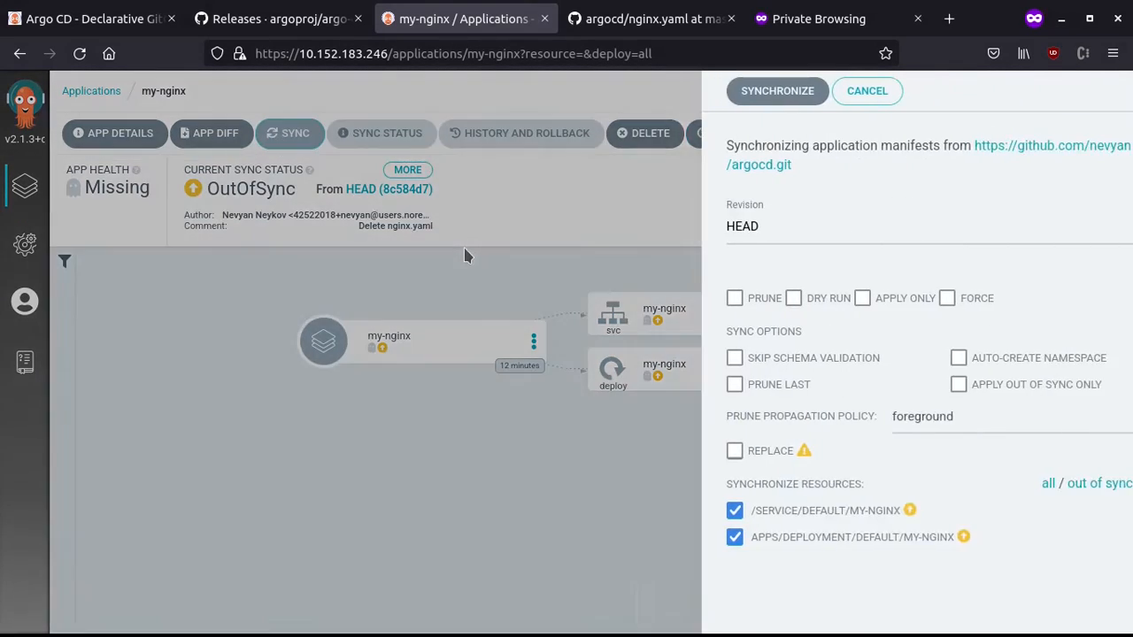
left_click(777, 90)
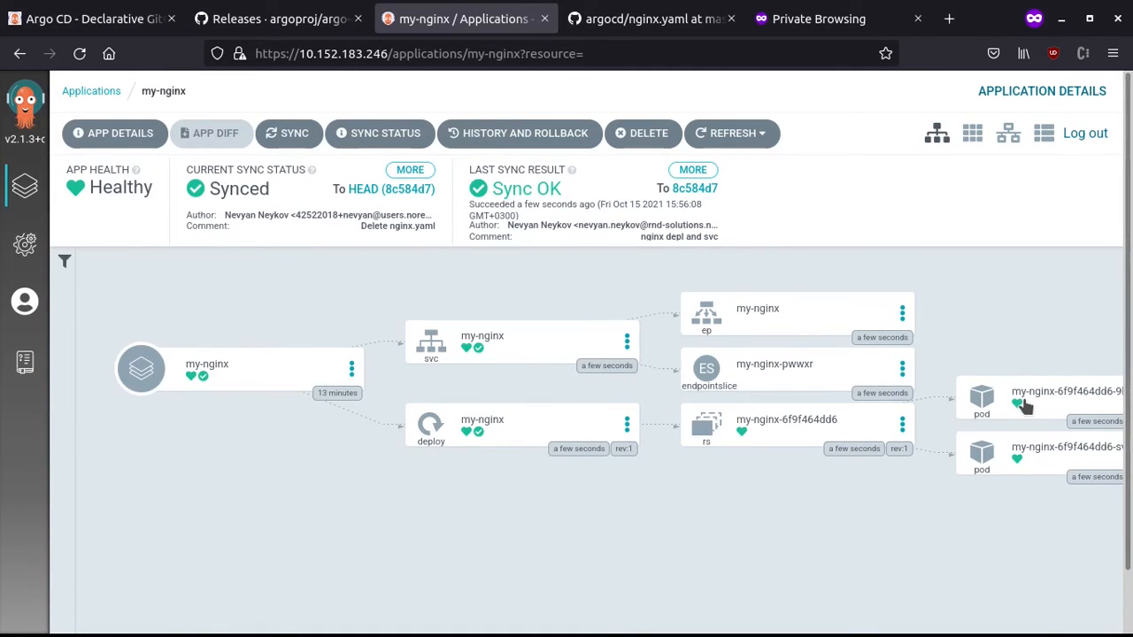
mouse_move(758, 442)
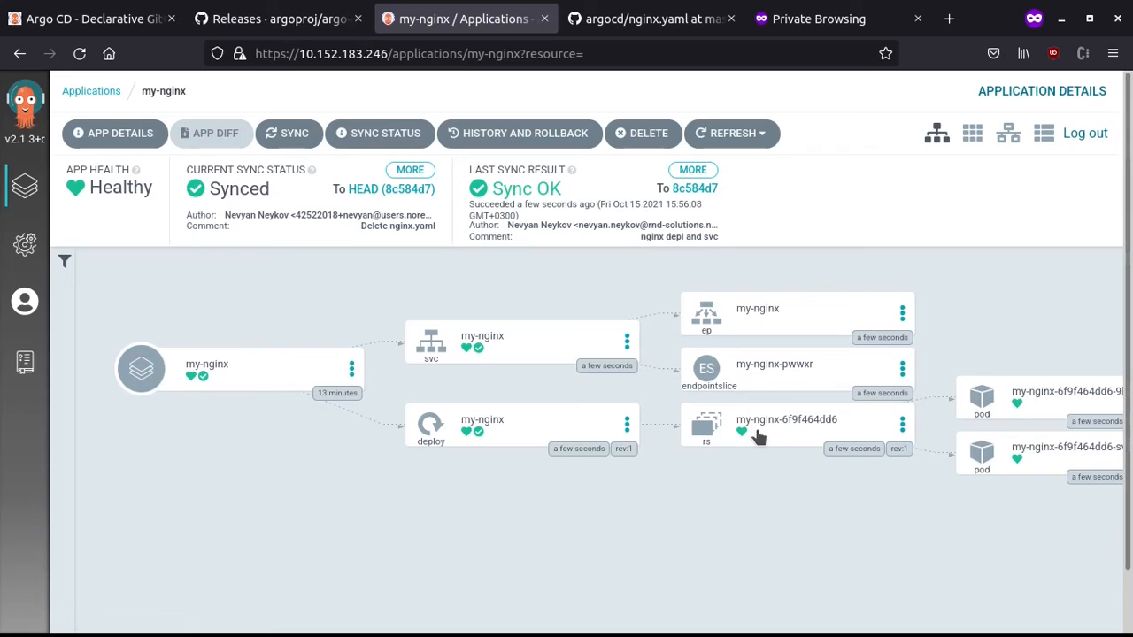
mouse_move(1008, 460)
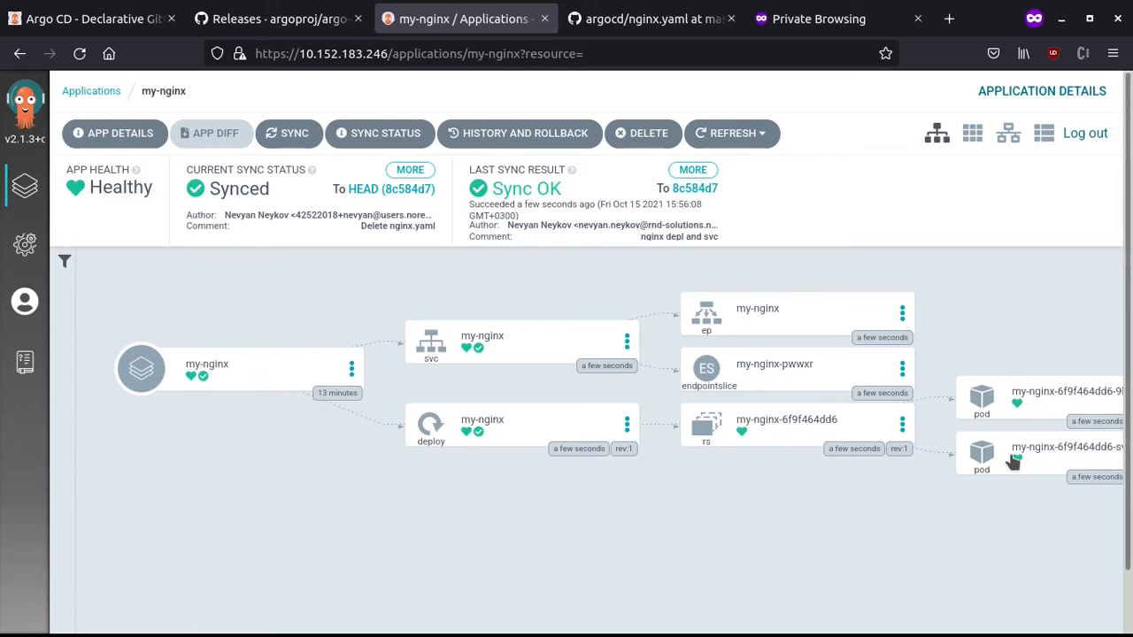
mouse_move(1014, 398)
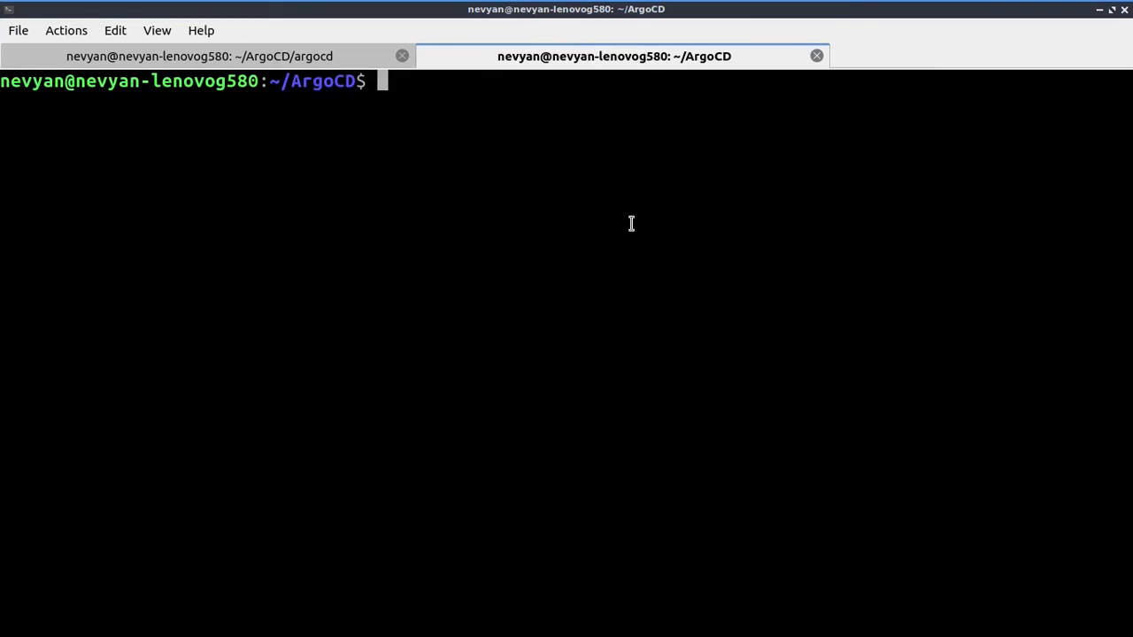
List cluster resources with microk8s.kubectl get all and select the my-nginx service IP.
type("microk8s")
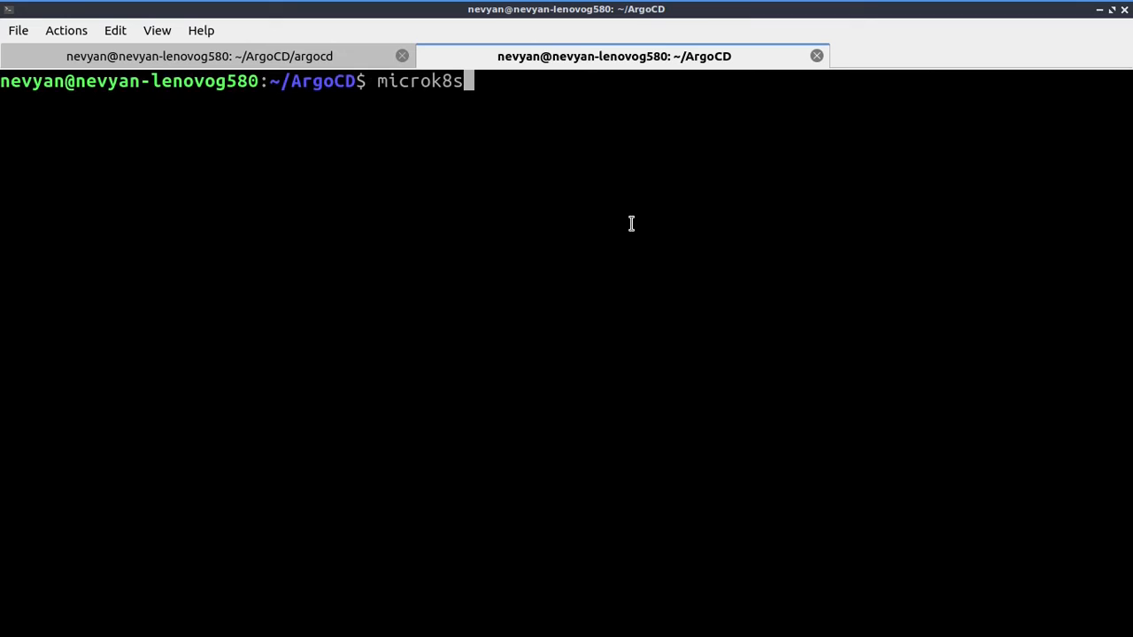
type(".kubectl get all")
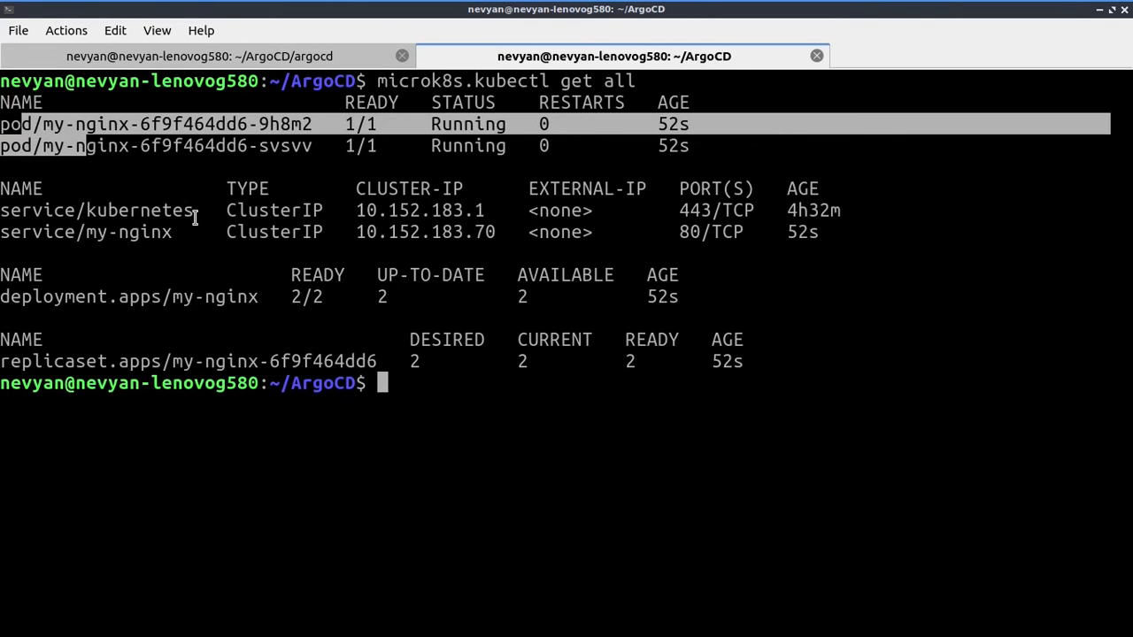
double_click(131, 230)
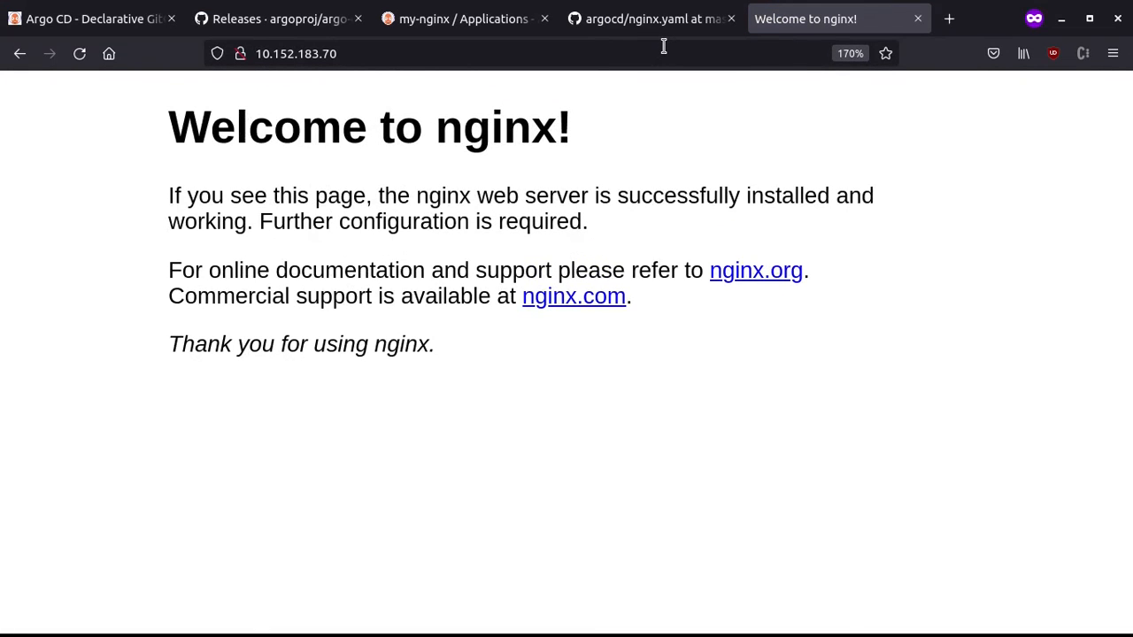
mouse_move(634, 90)
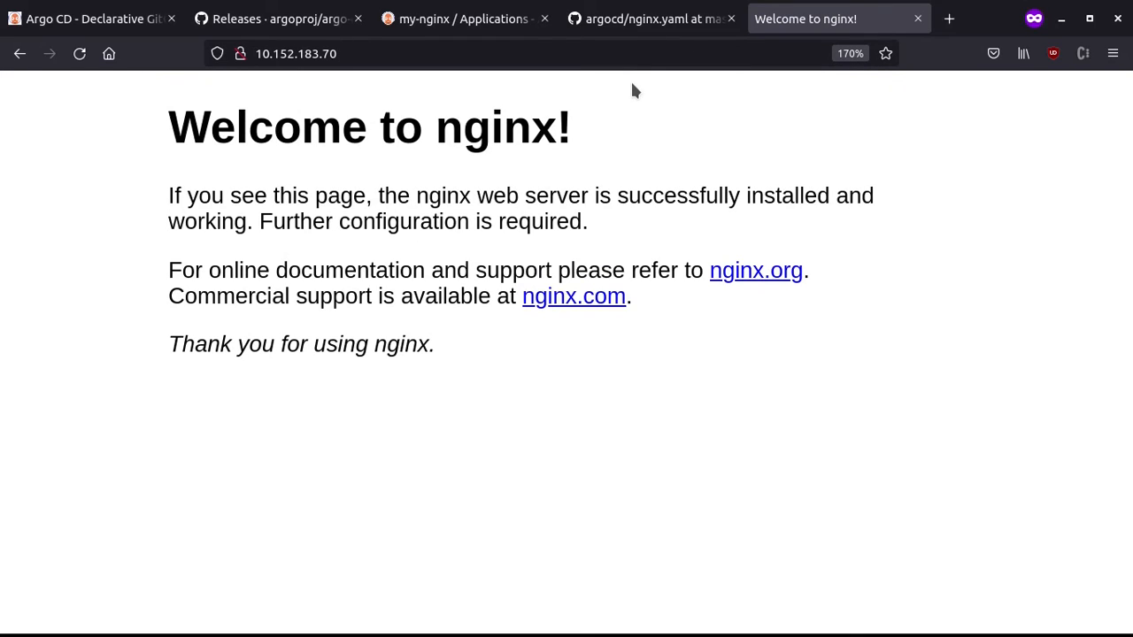
mouse_move(641, 138)
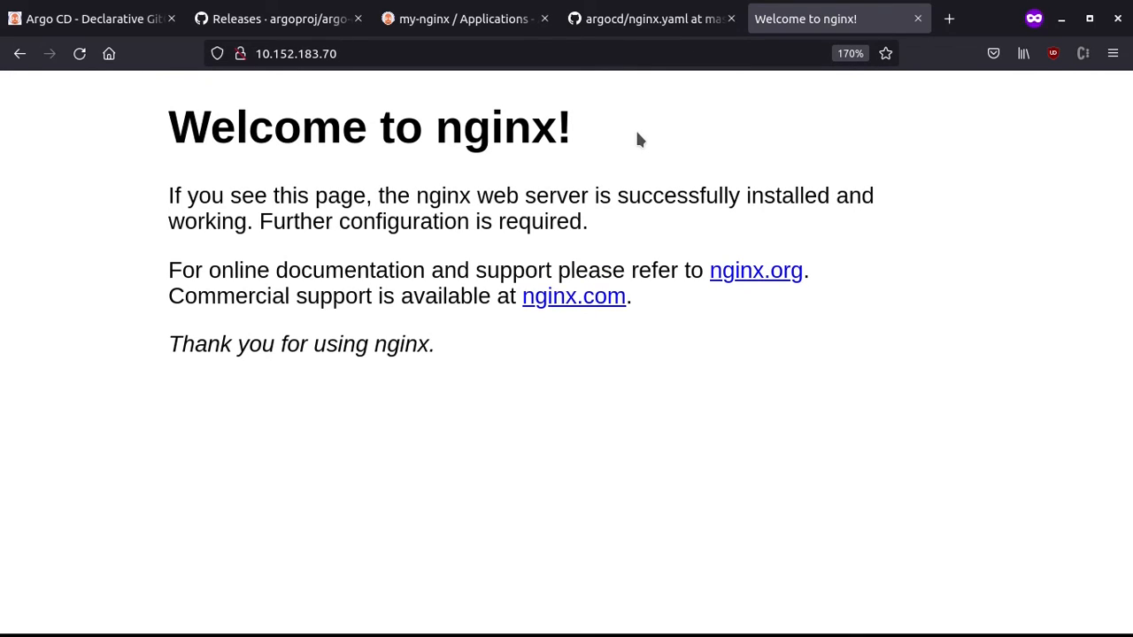
mouse_move(613, 129)
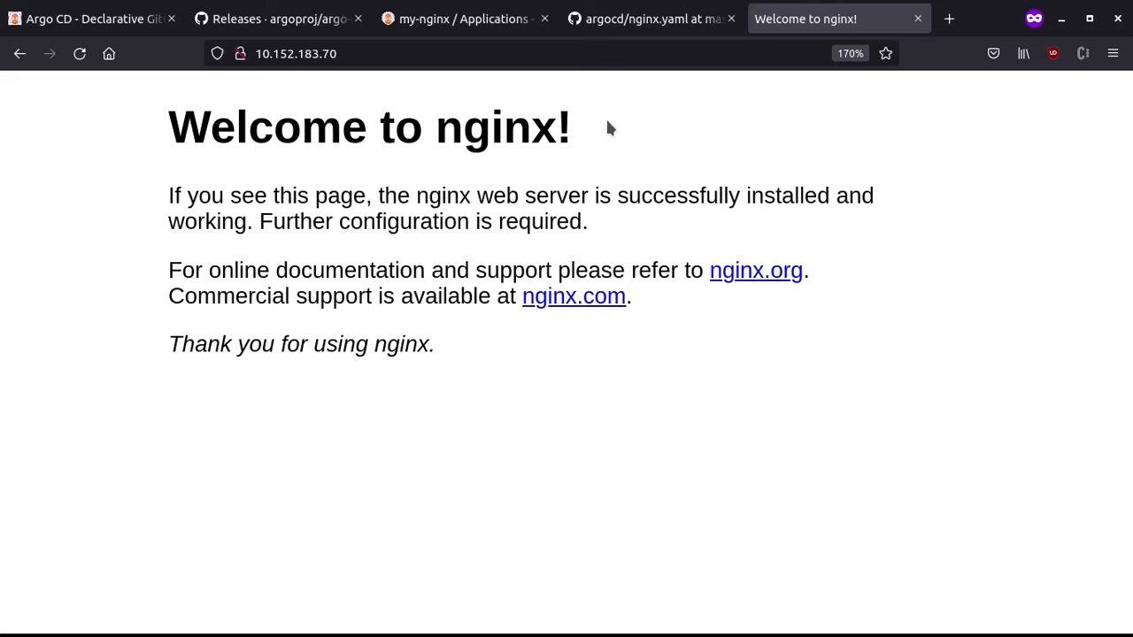
mouse_move(637, 124)
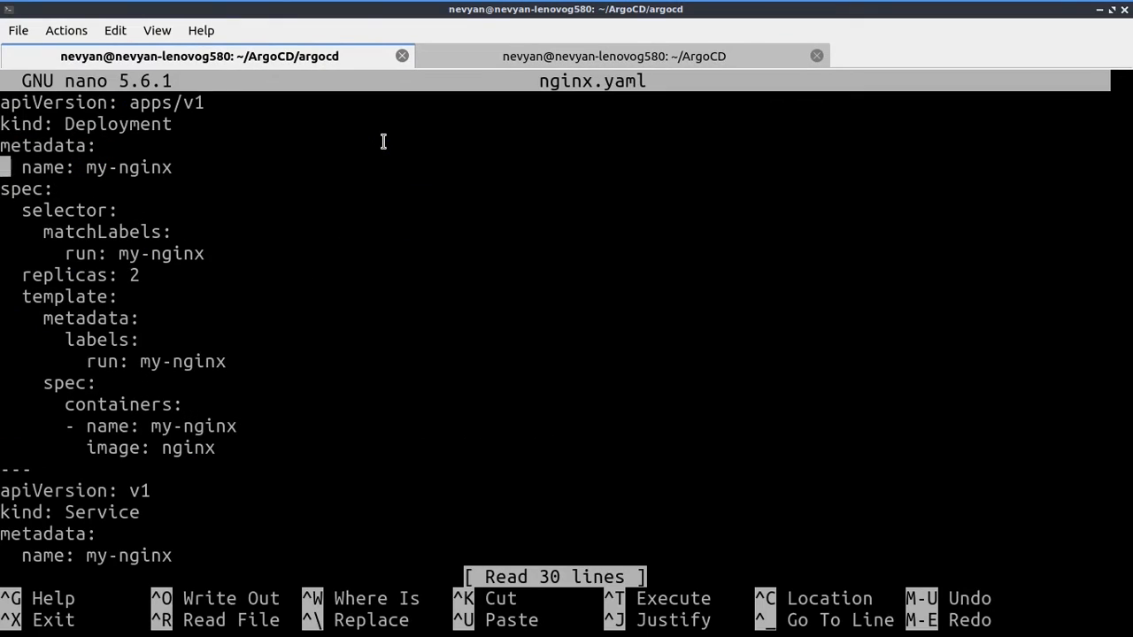
Change replicas to 1 in nginx.yaml, then add, commit and push the change.
key("BackSpace")
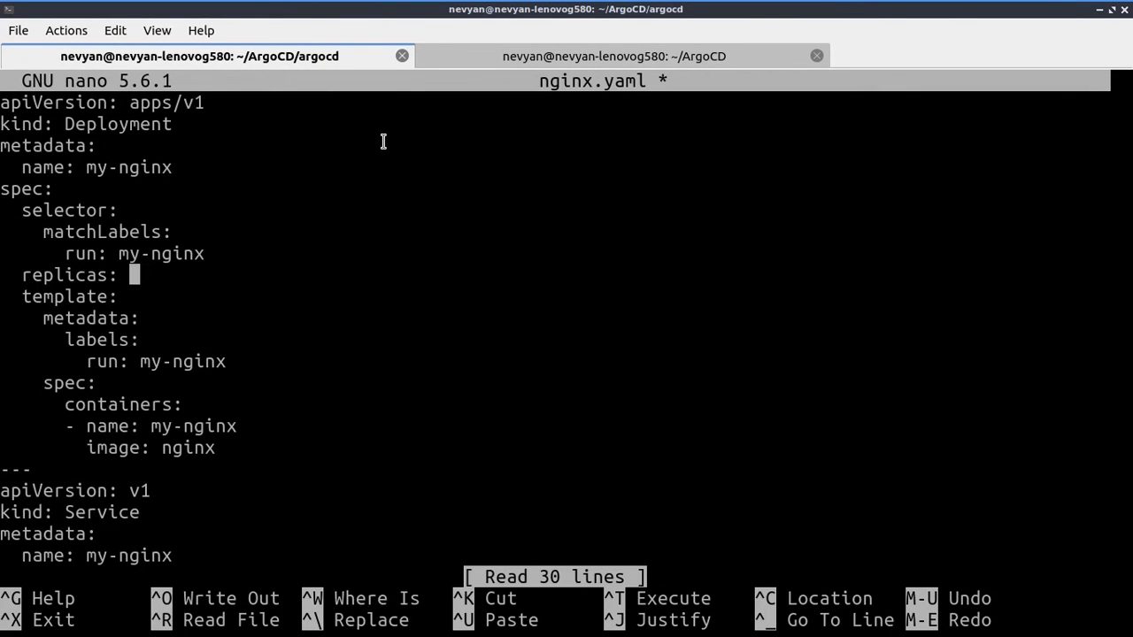
type("1")
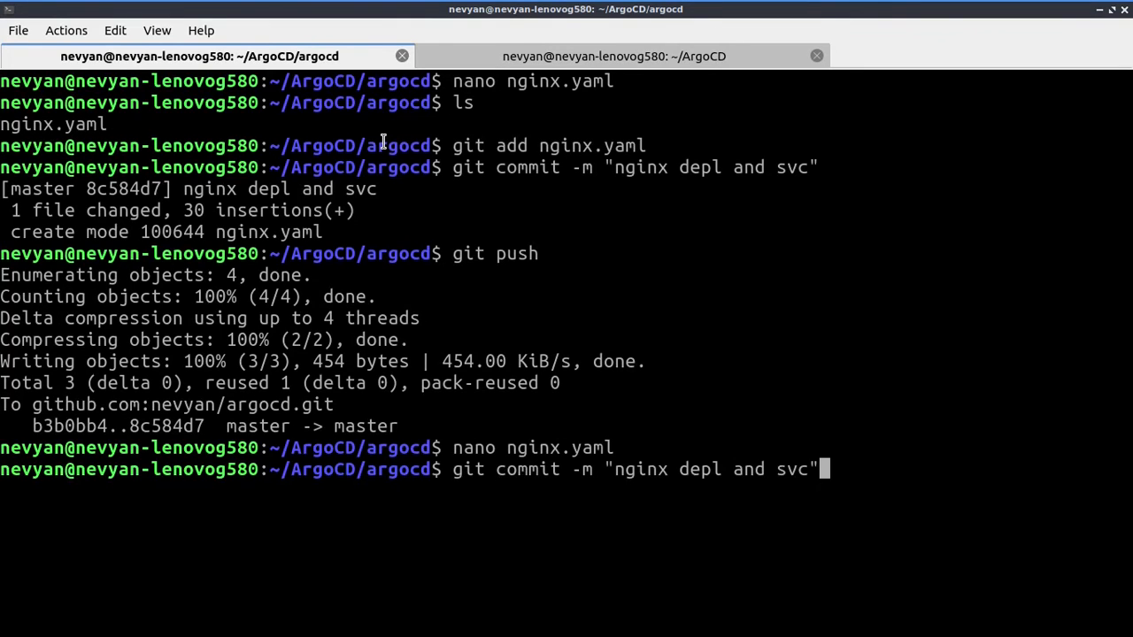
type("git add nginx.yaml")
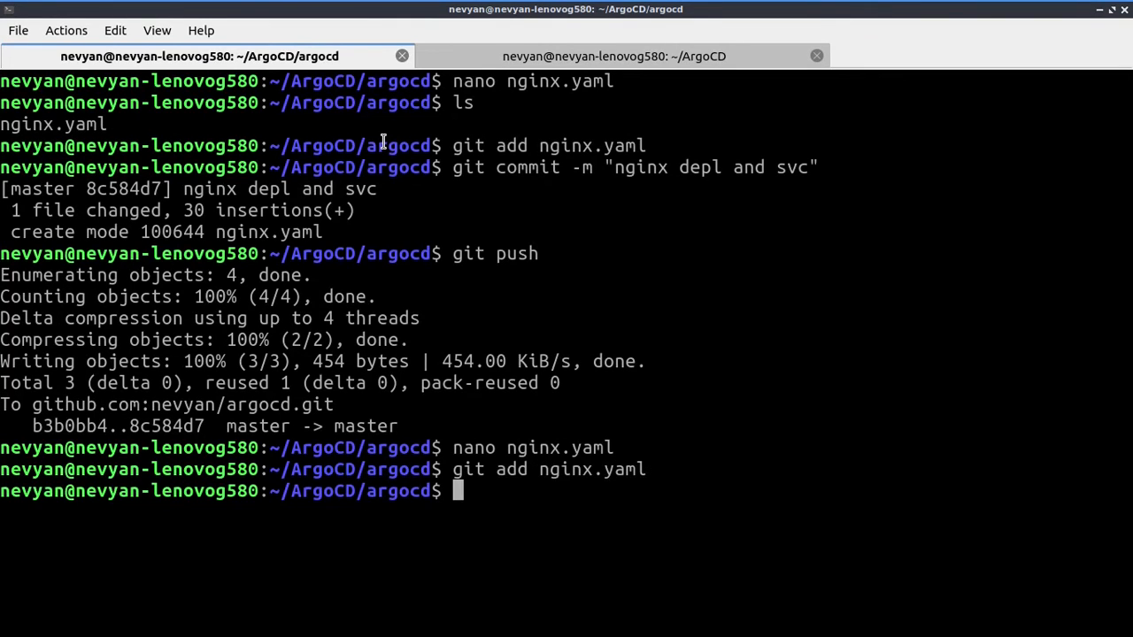
type("git push")
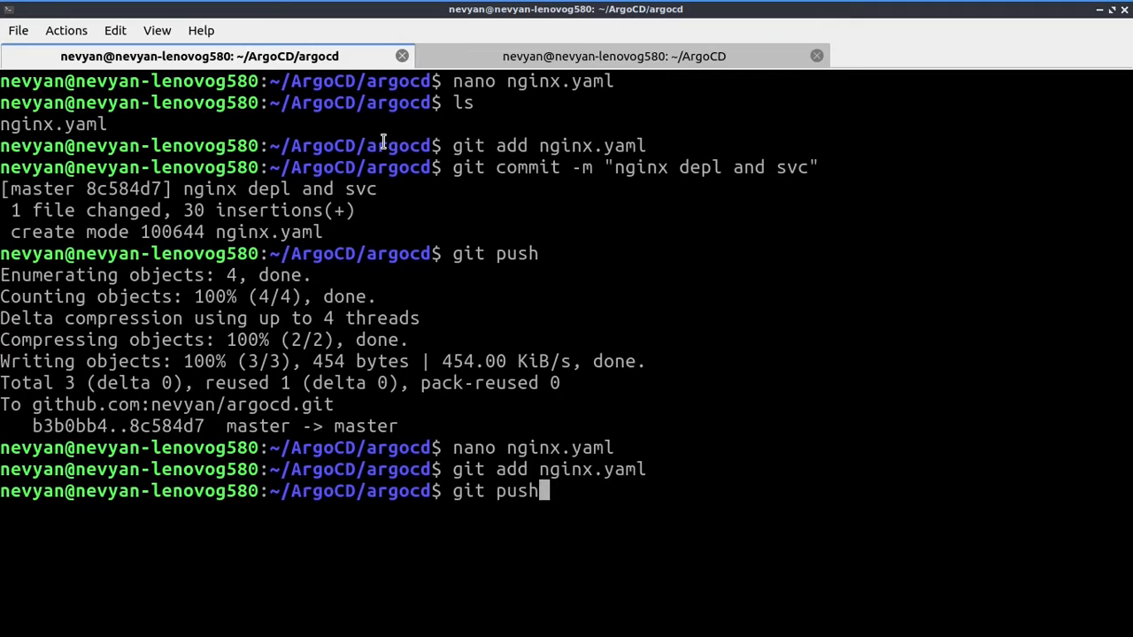
type("git commit -m \"nginx depl and svc\"")
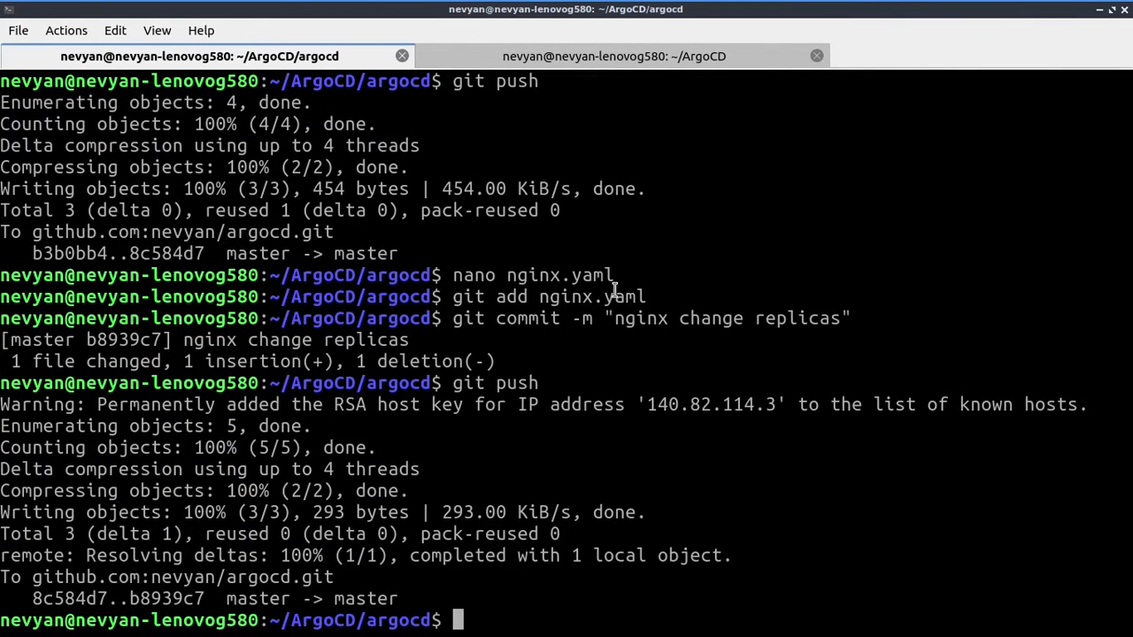
mouse_move(708, 213)
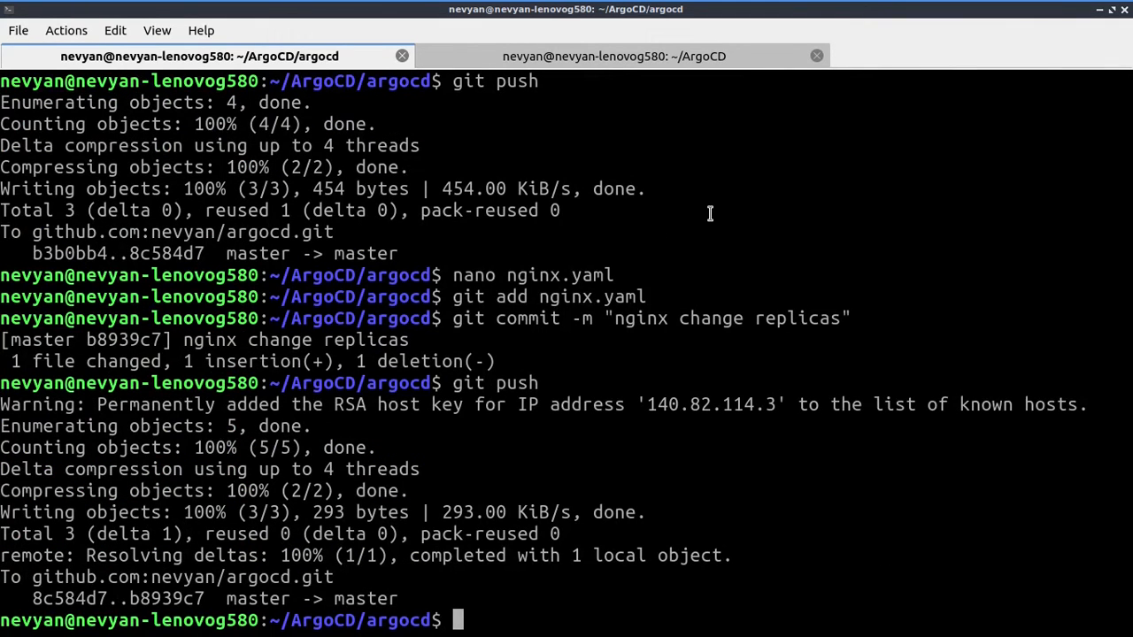
mouse_move(741, 187)
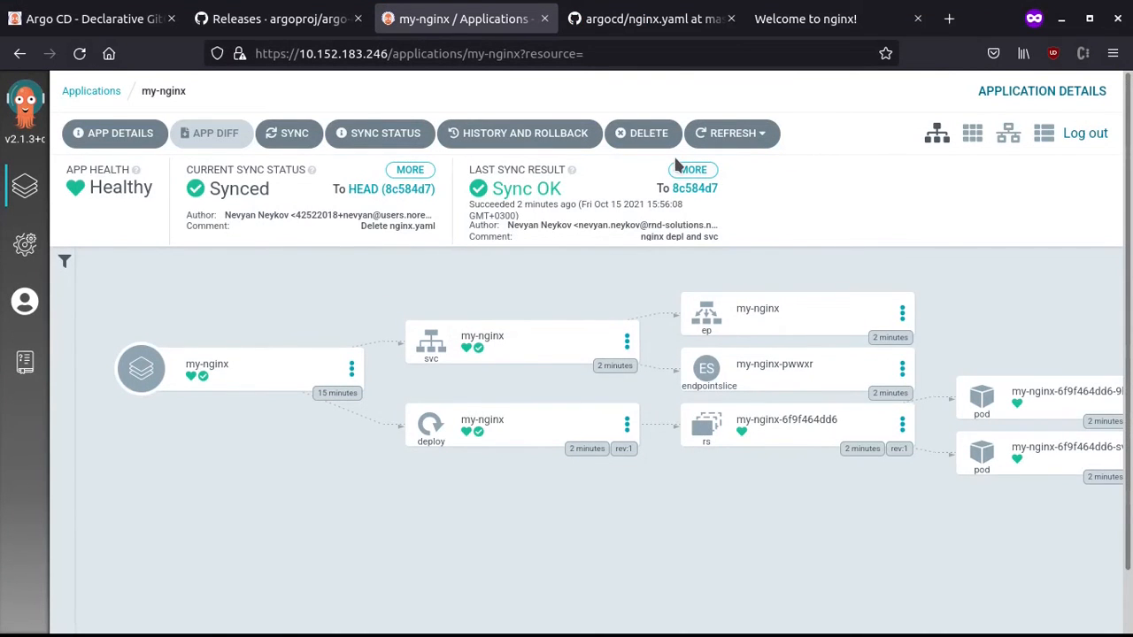
Refresh my-nginx to flag OutOfSync at b8939c7 and view the compact replicas diff.
left_click(731, 132)
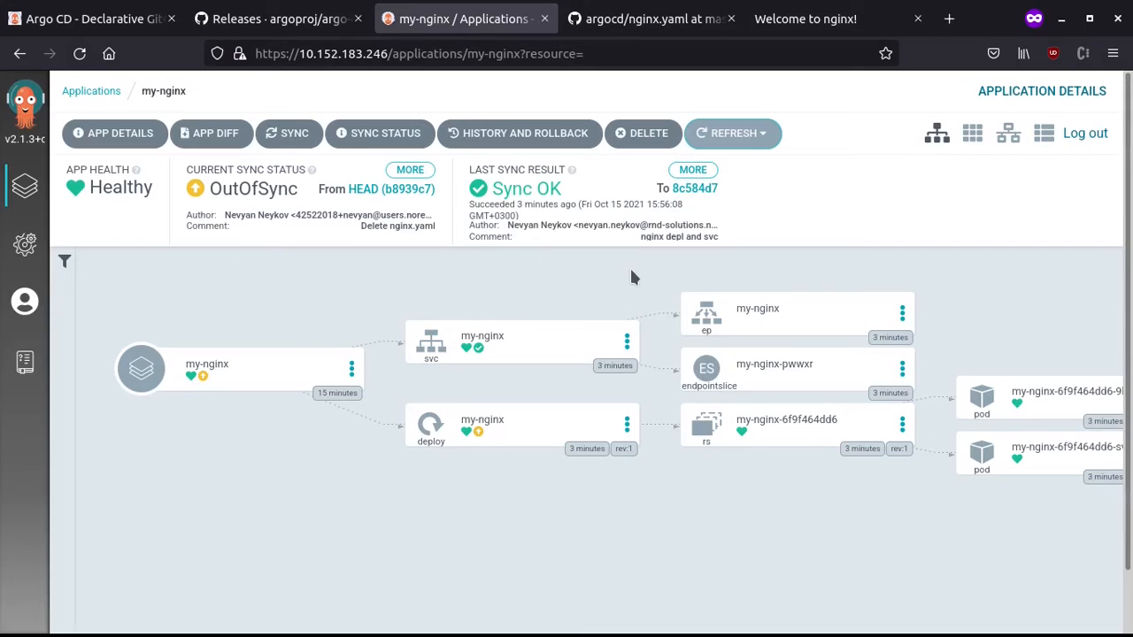
mouse_move(209, 393)
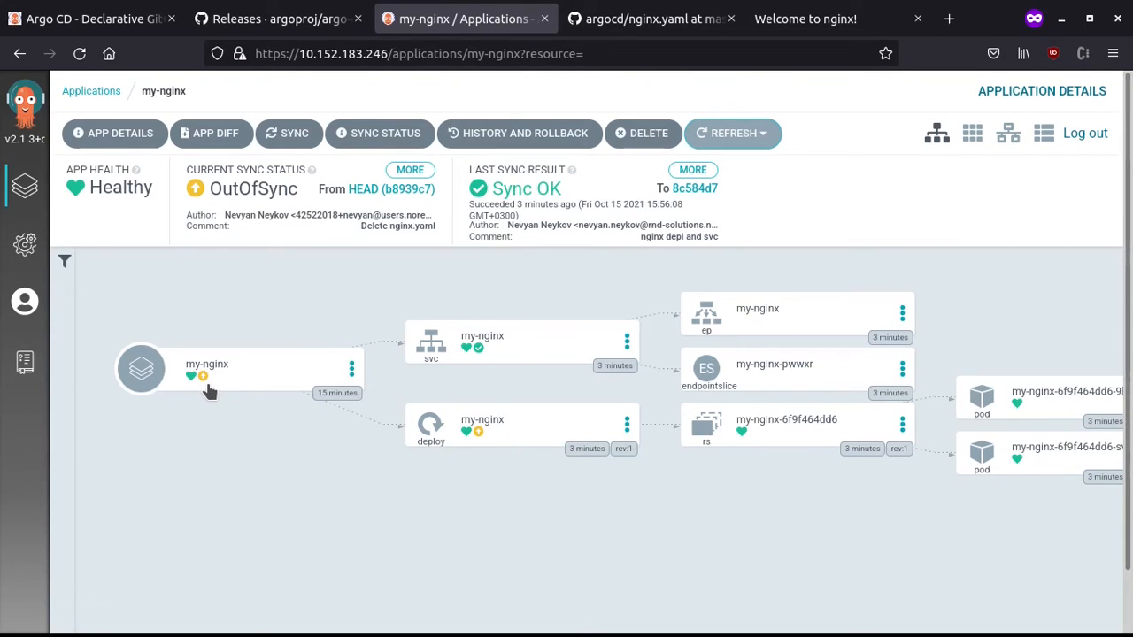
mouse_move(201, 379)
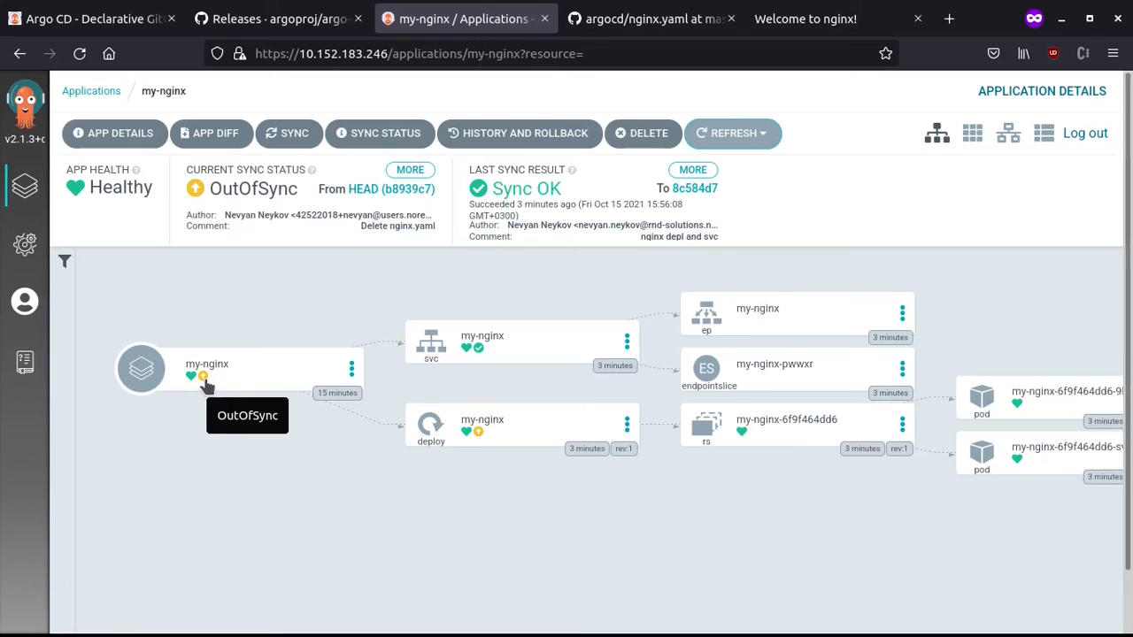
mouse_move(205, 386)
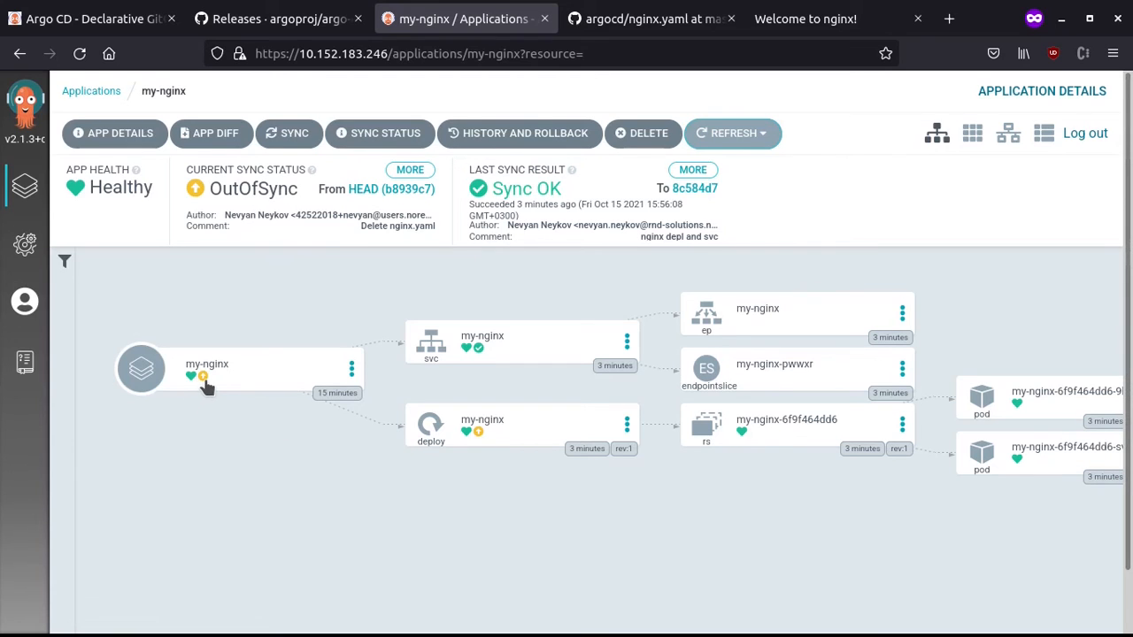
mouse_move(329, 315)
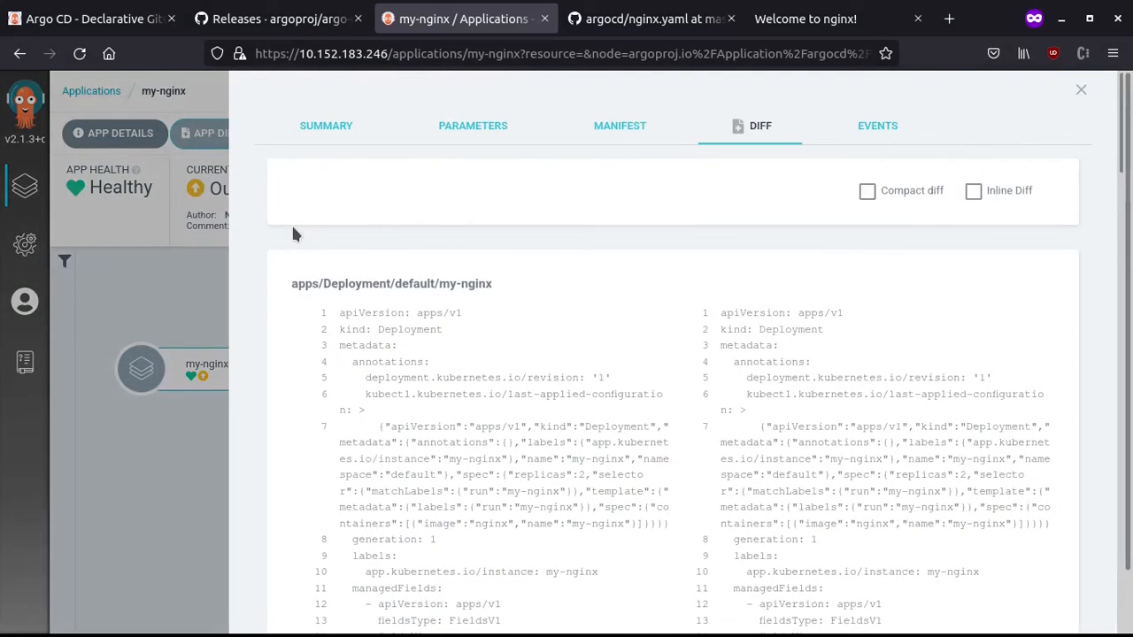
left_click(867, 191)
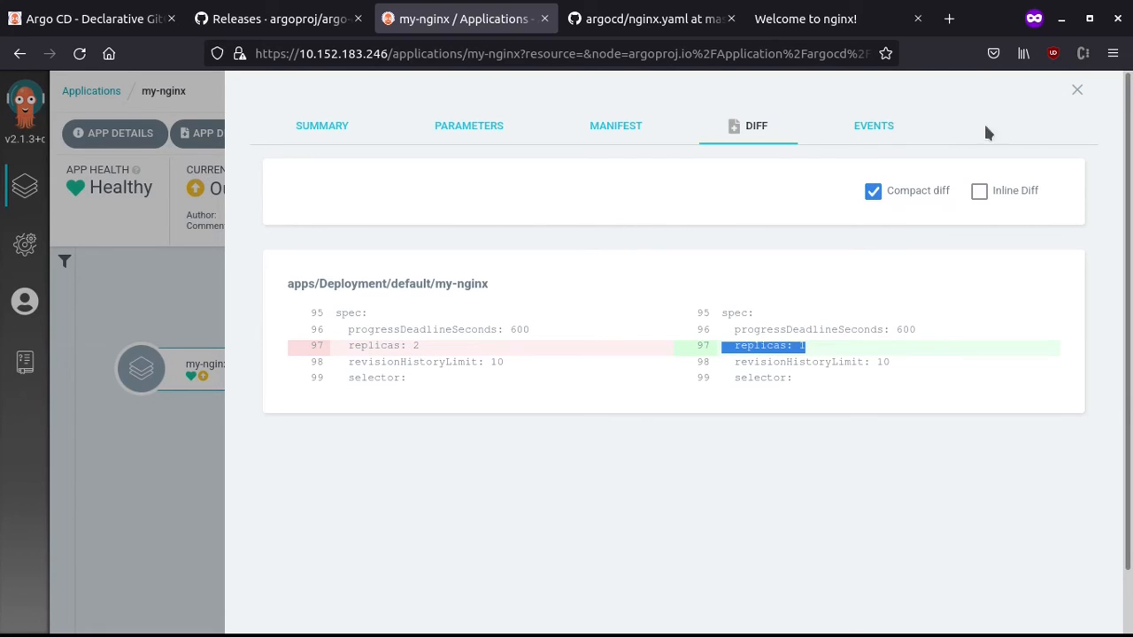
mouse_move(1076, 89)
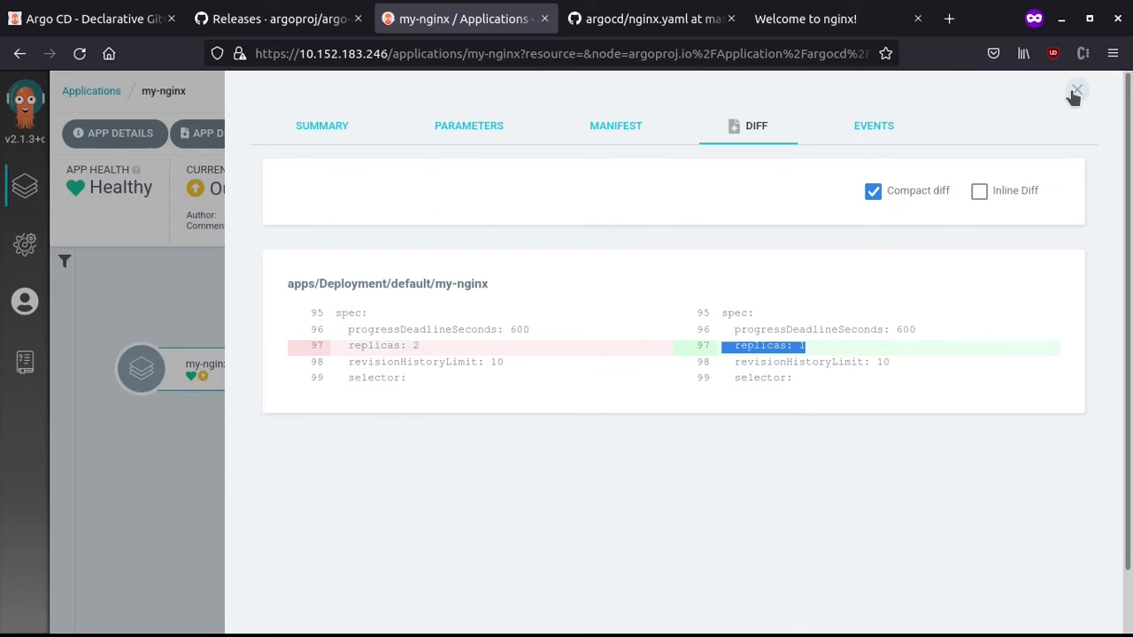
left_click(1077, 90)
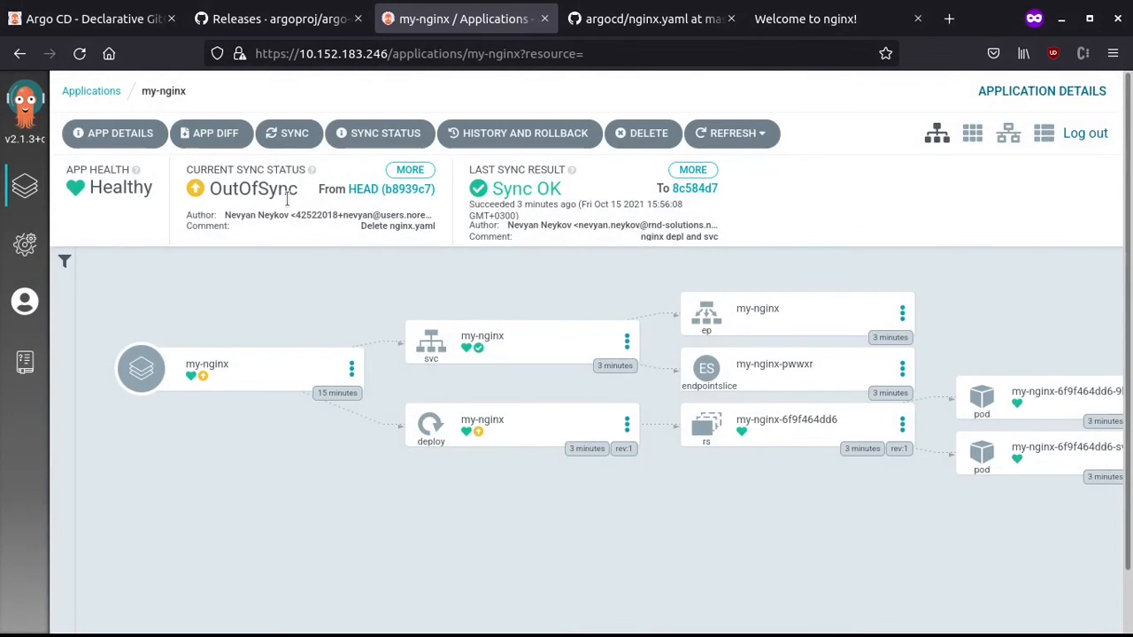
Synchronize my-nginx to commit b8939c7 until it reports Synced and Healthy.
left_click(290, 132)
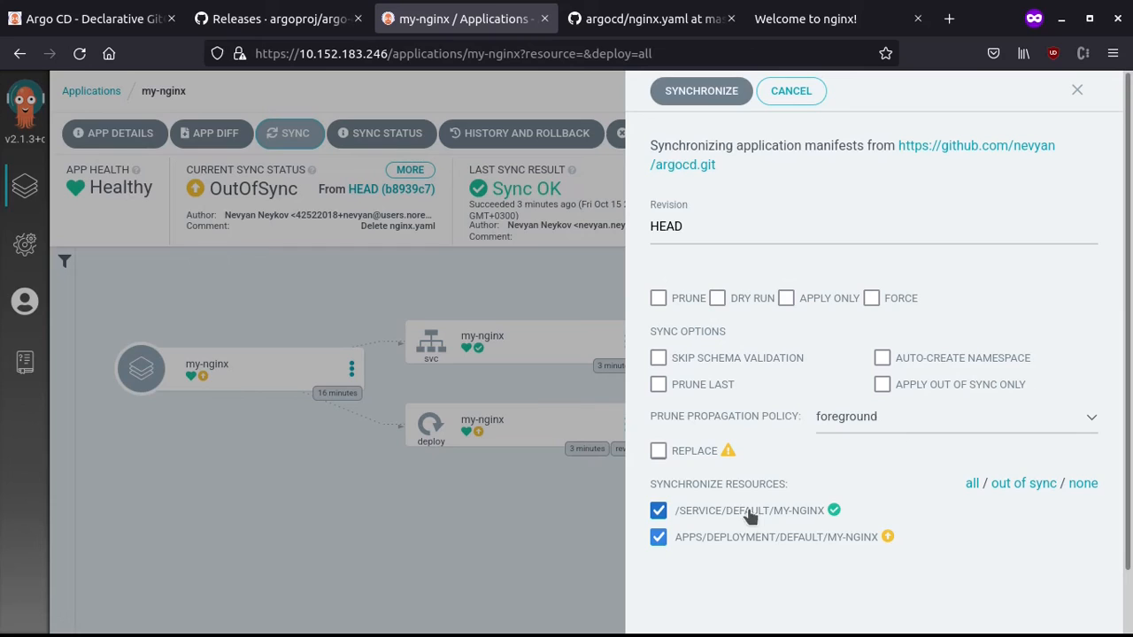
mouse_move(694, 318)
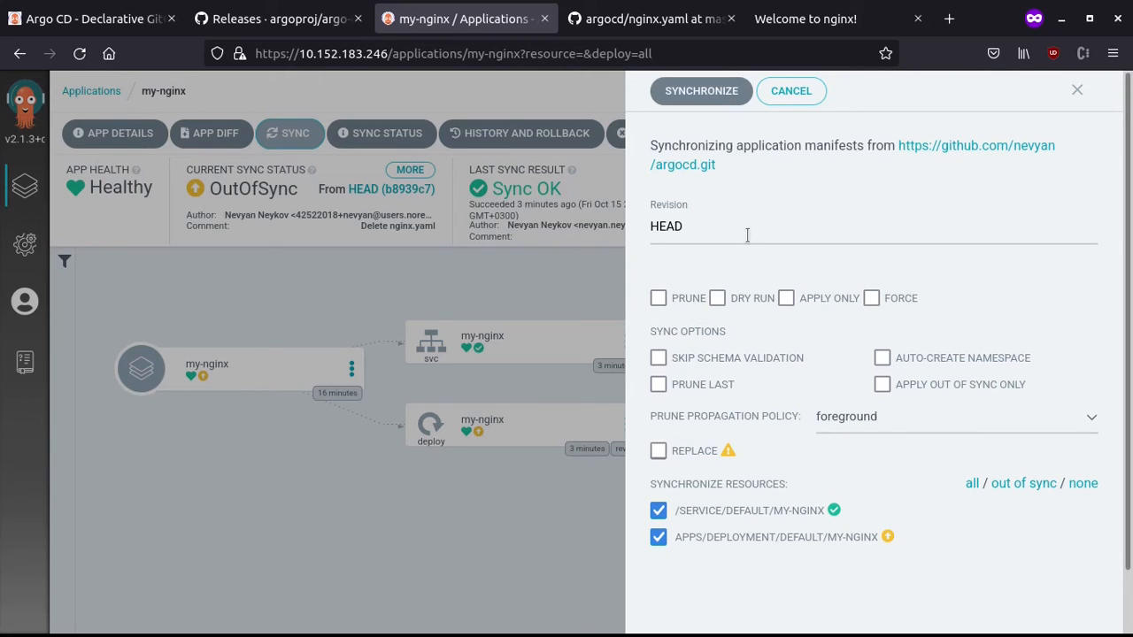
mouse_move(687, 127)
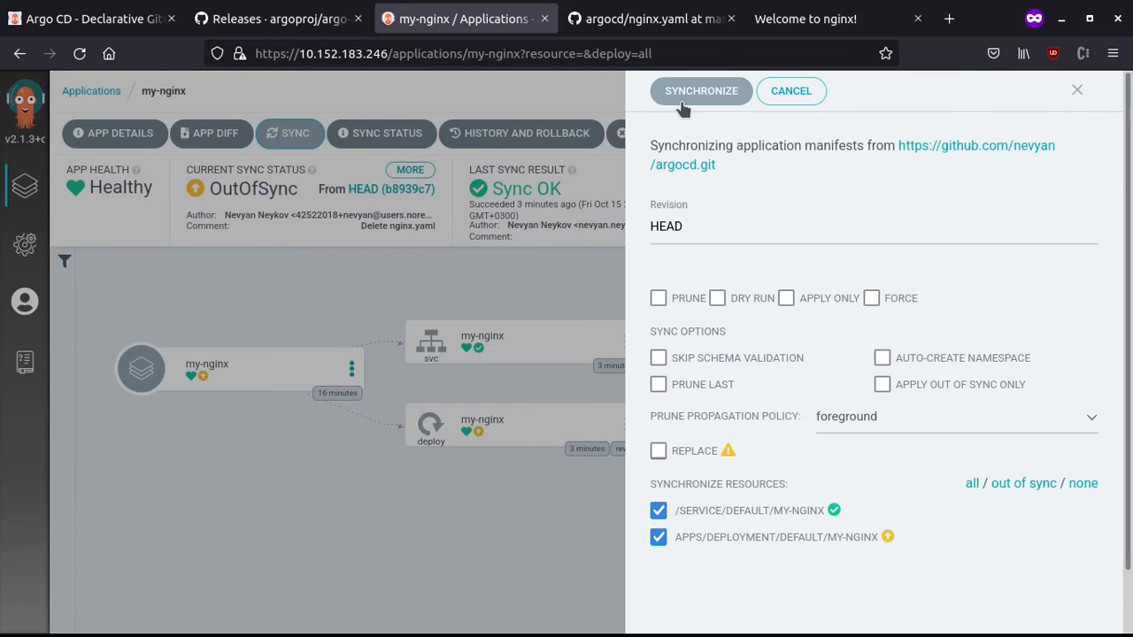
mouse_move(698, 106)
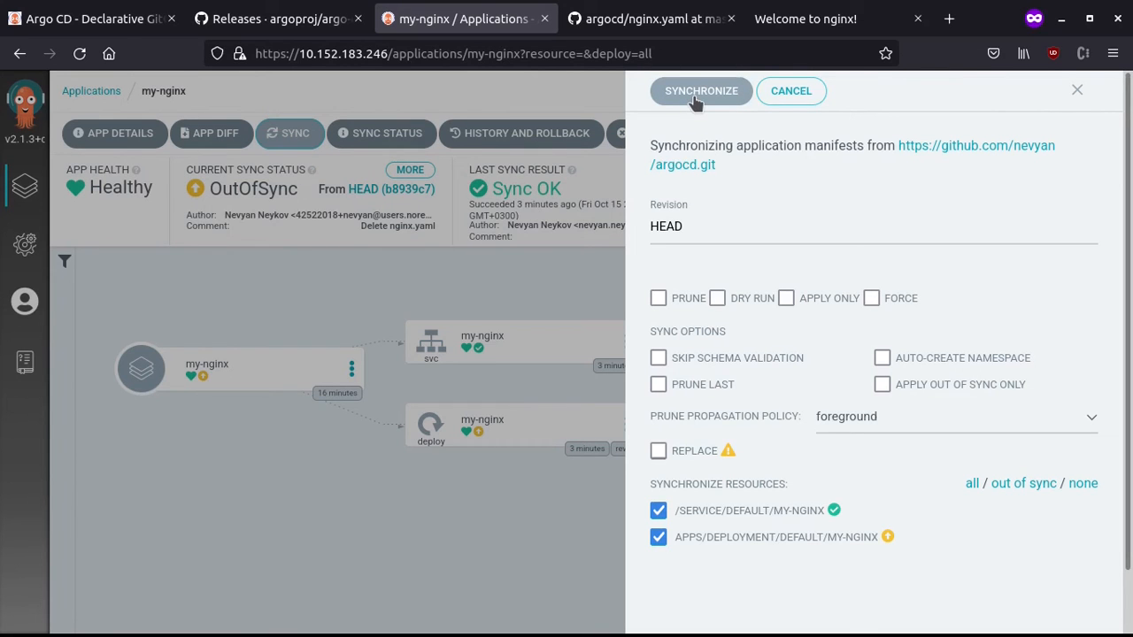
left_click(701, 93)
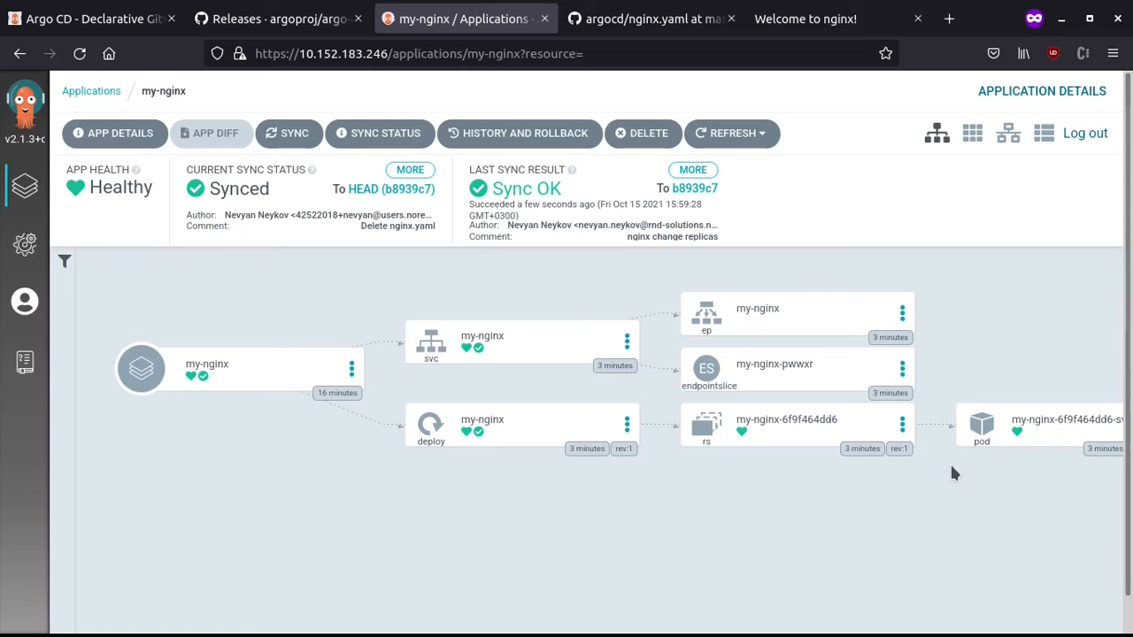
mouse_move(726, 456)
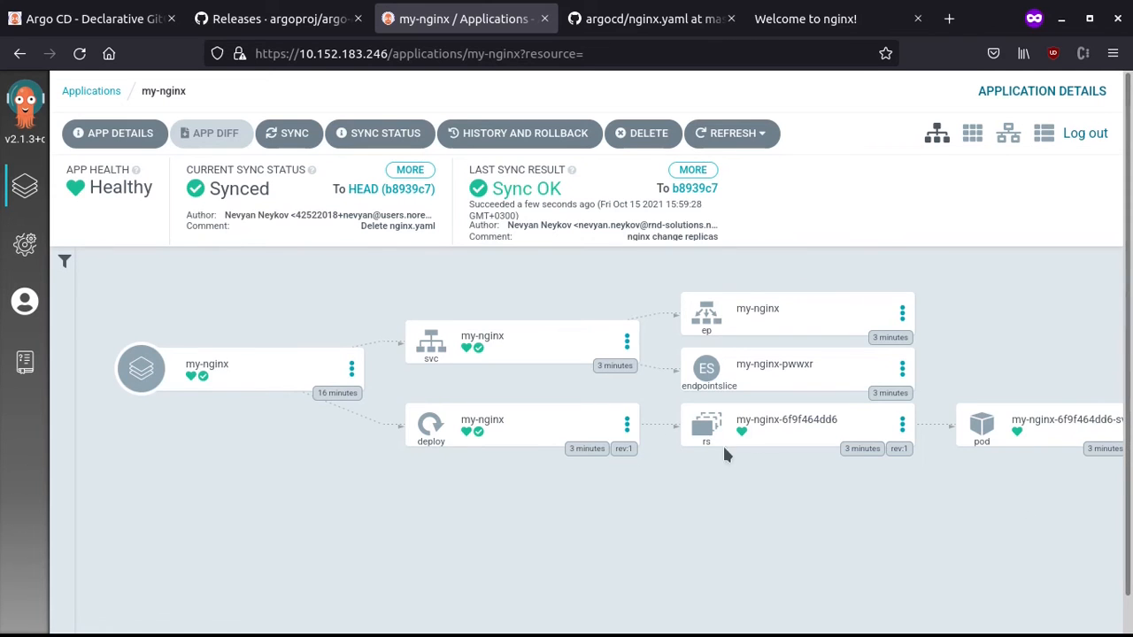
mouse_move(425, 299)
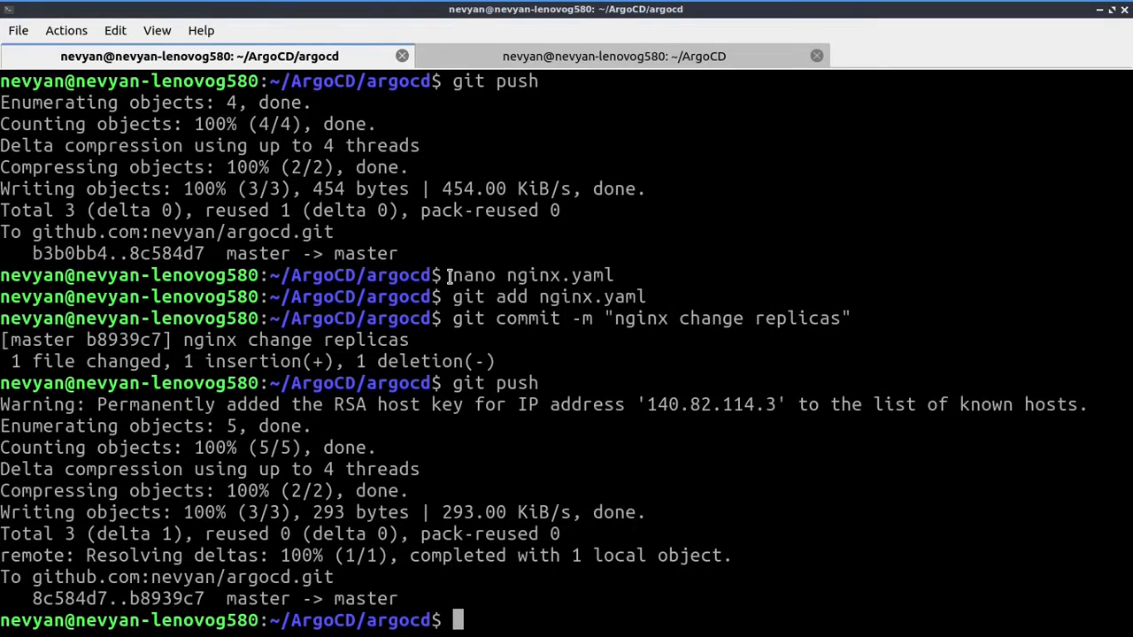
Run microk8s.kubectl get all showing my-nginx 1/1 with one pod, then reopen nginx.yaml in nano.
left_click(595, 55)
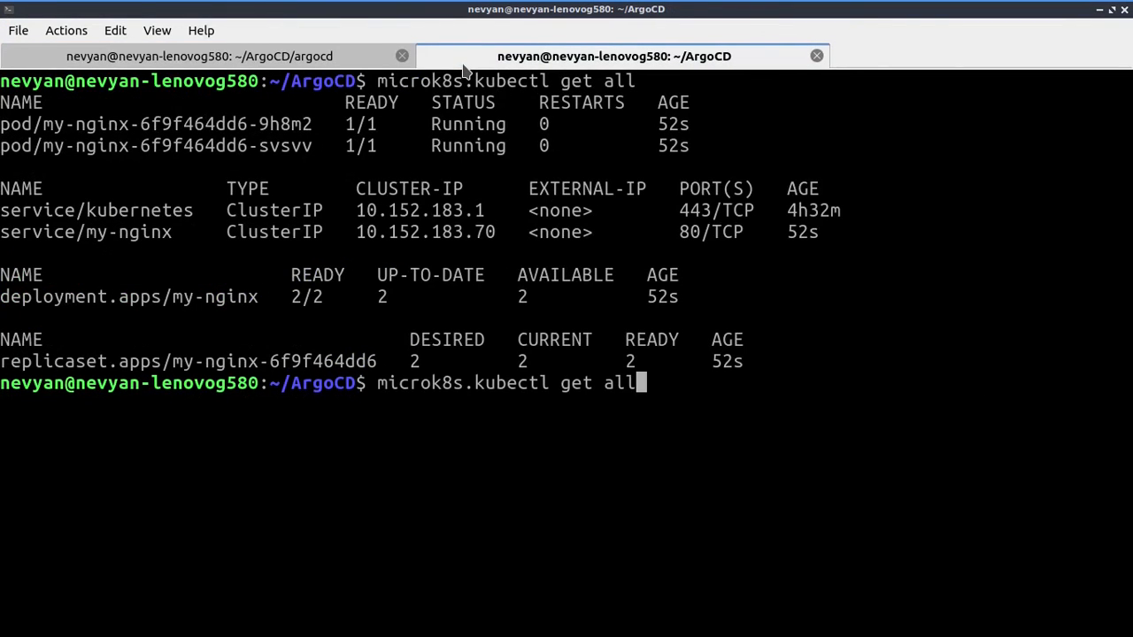
key("Return")
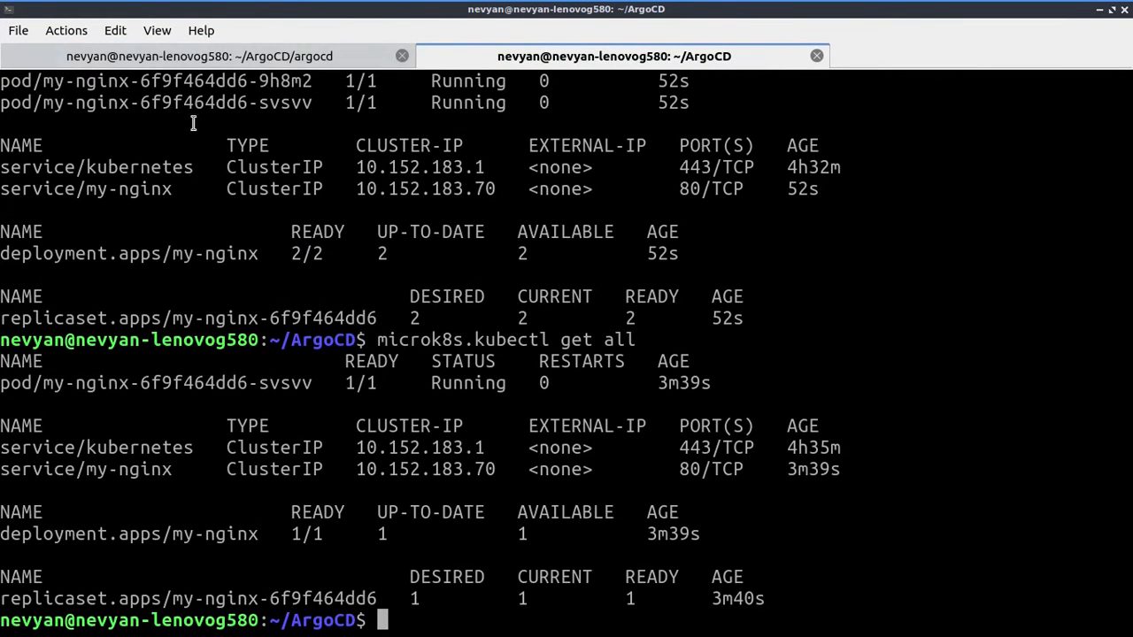
double_click(155, 400)
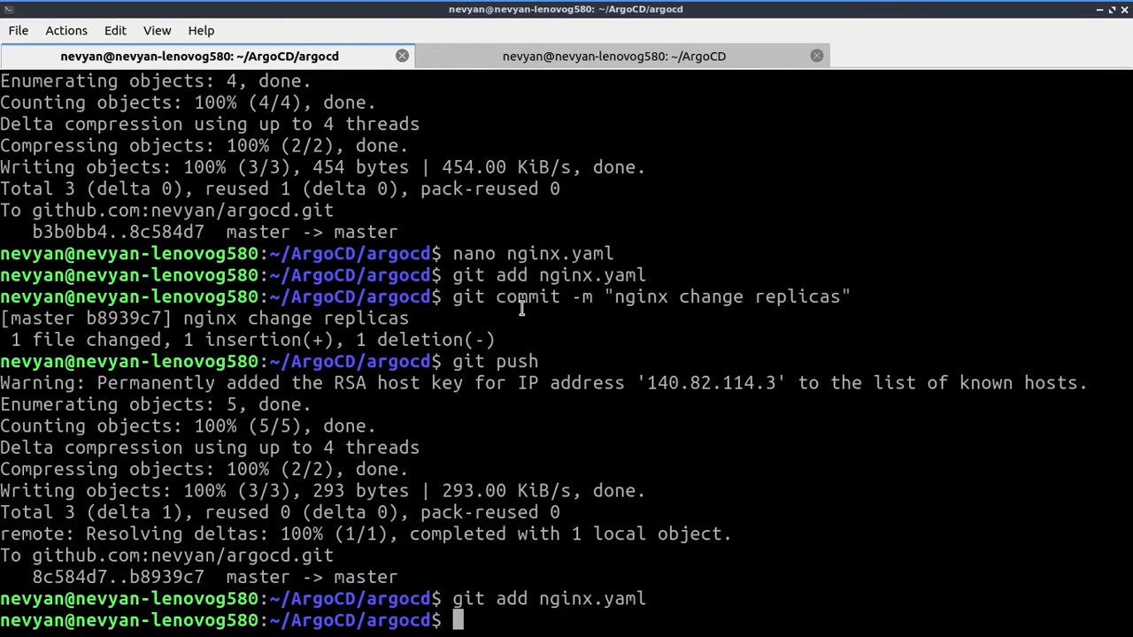
type("nano nginx.yaml")
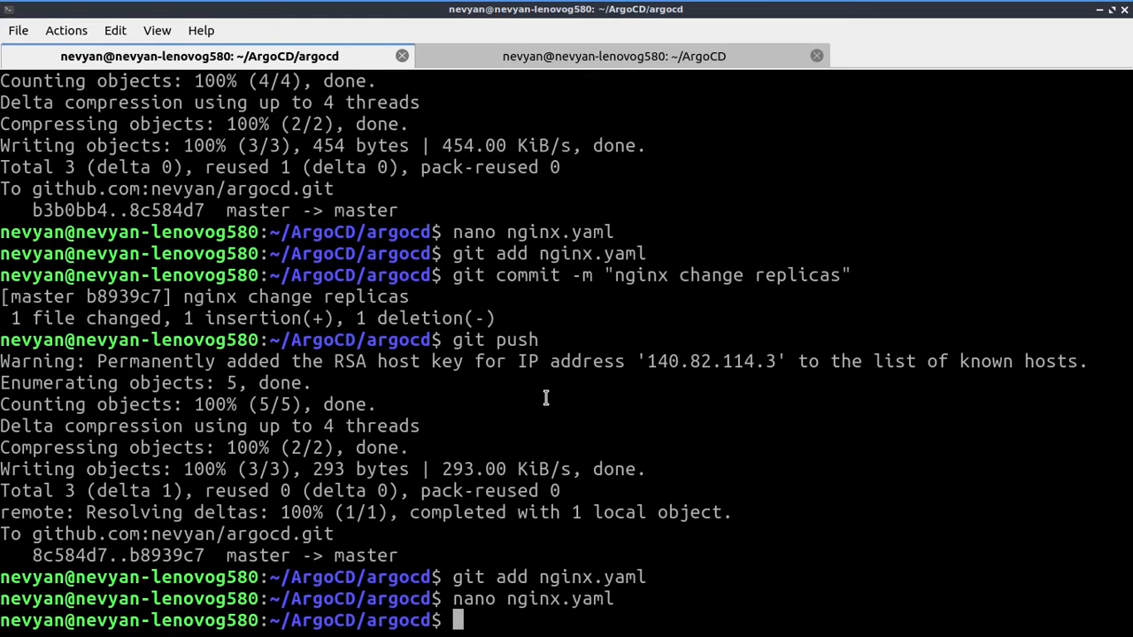
mouse_move(573, 402)
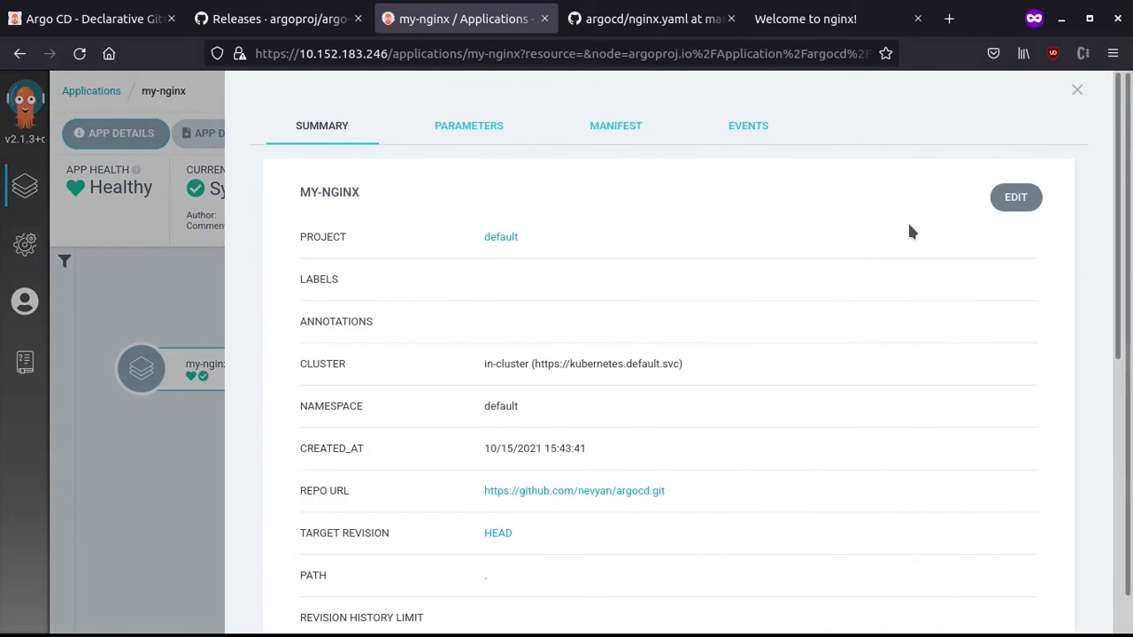
Enable auto-sync under Sync Policy for my-nginx and confirm it.
scroll("down", 3)
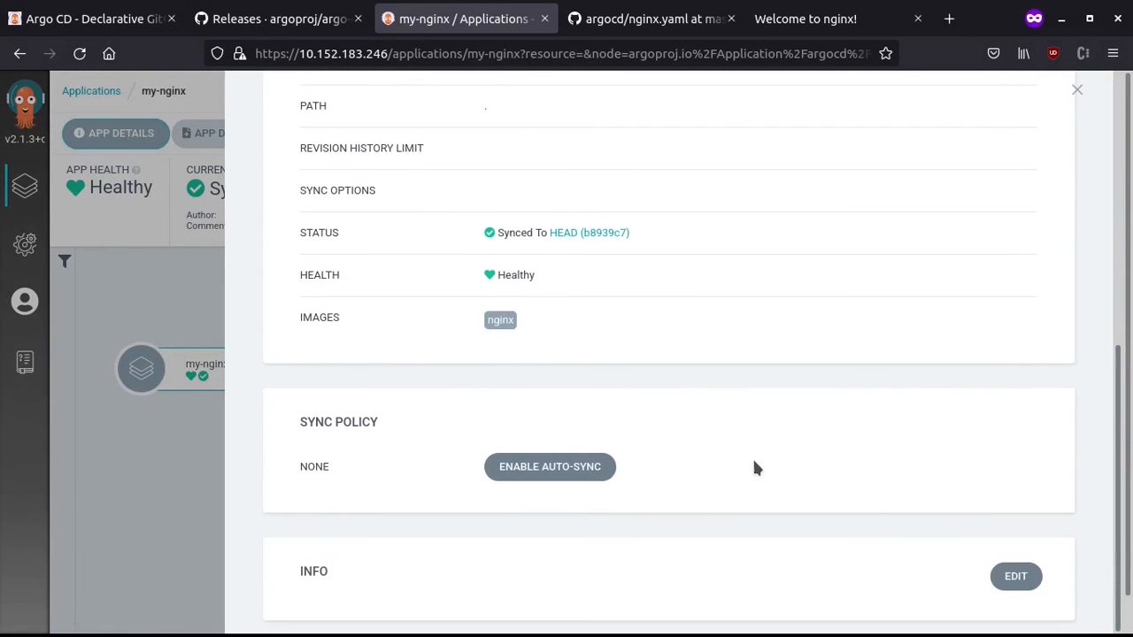
left_click(548, 467)
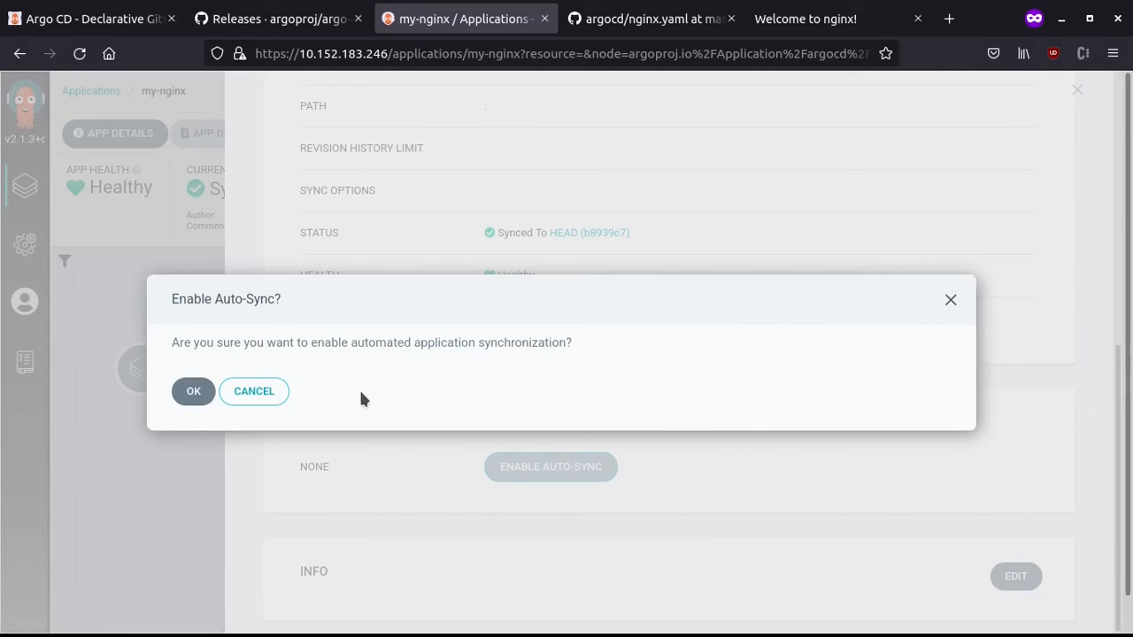
left_click(193, 391)
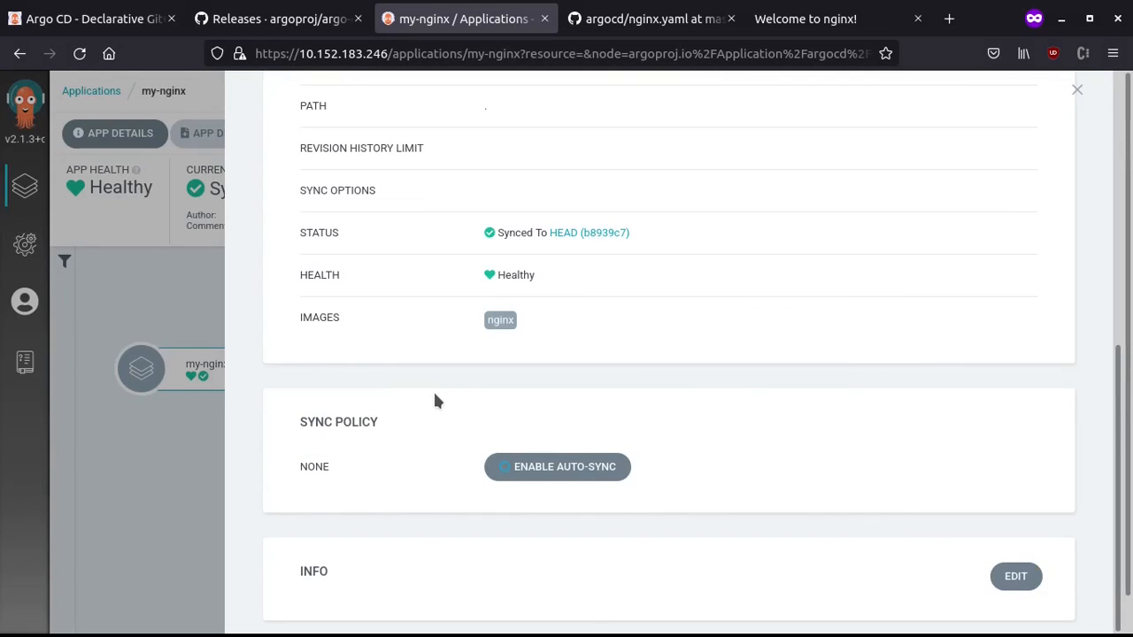
mouse_move(635, 397)
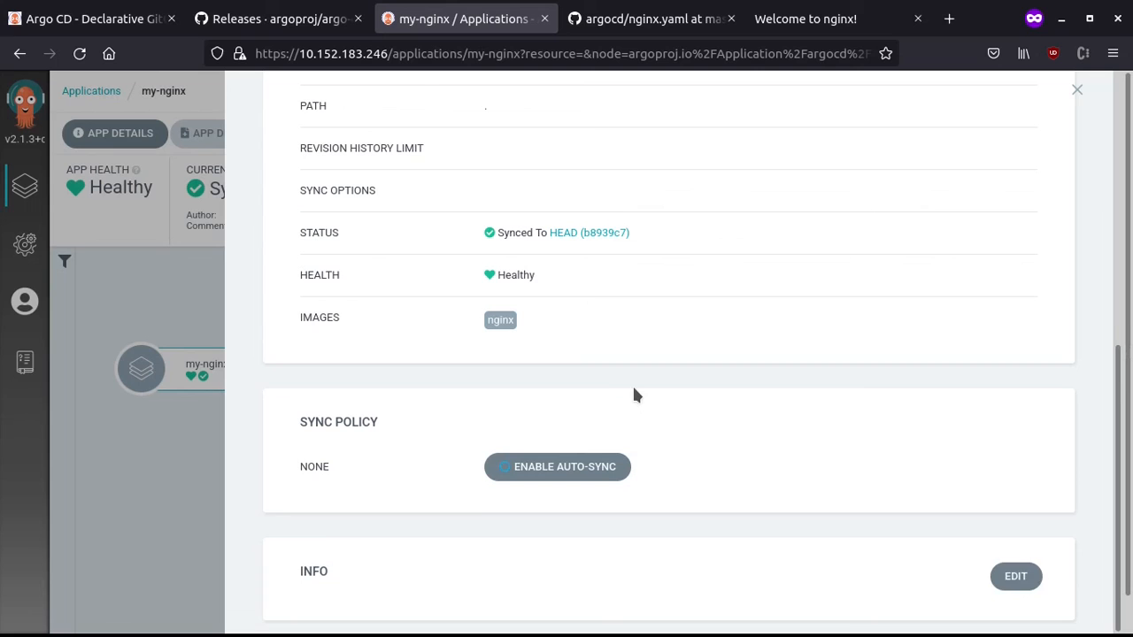
left_click(556, 467)
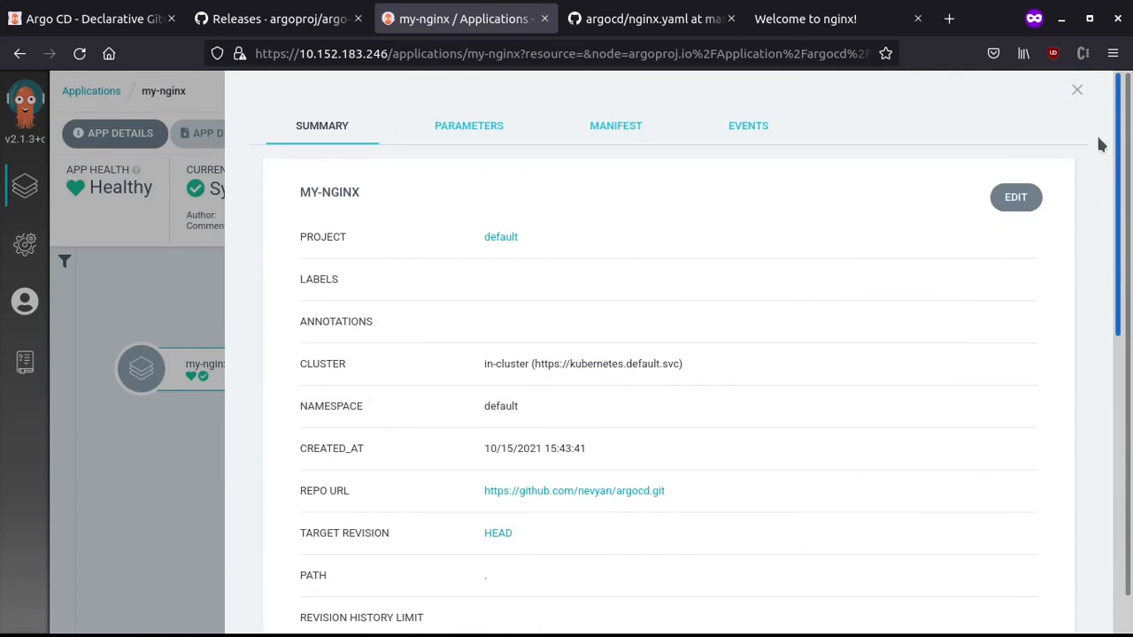
left_click(1077, 88)
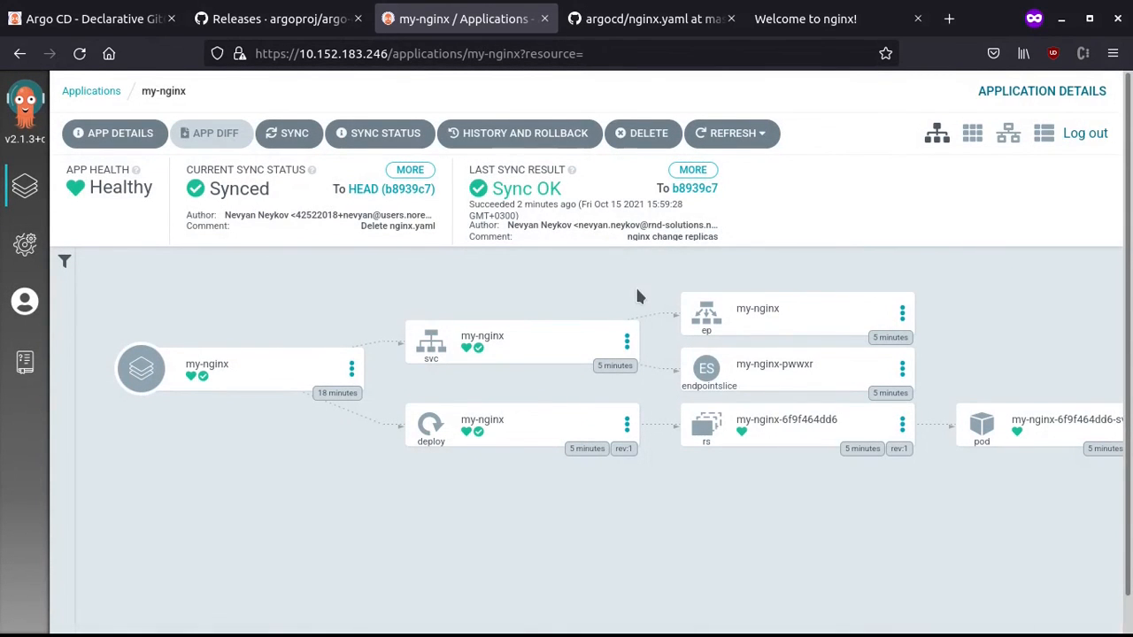
mouse_move(902, 312)
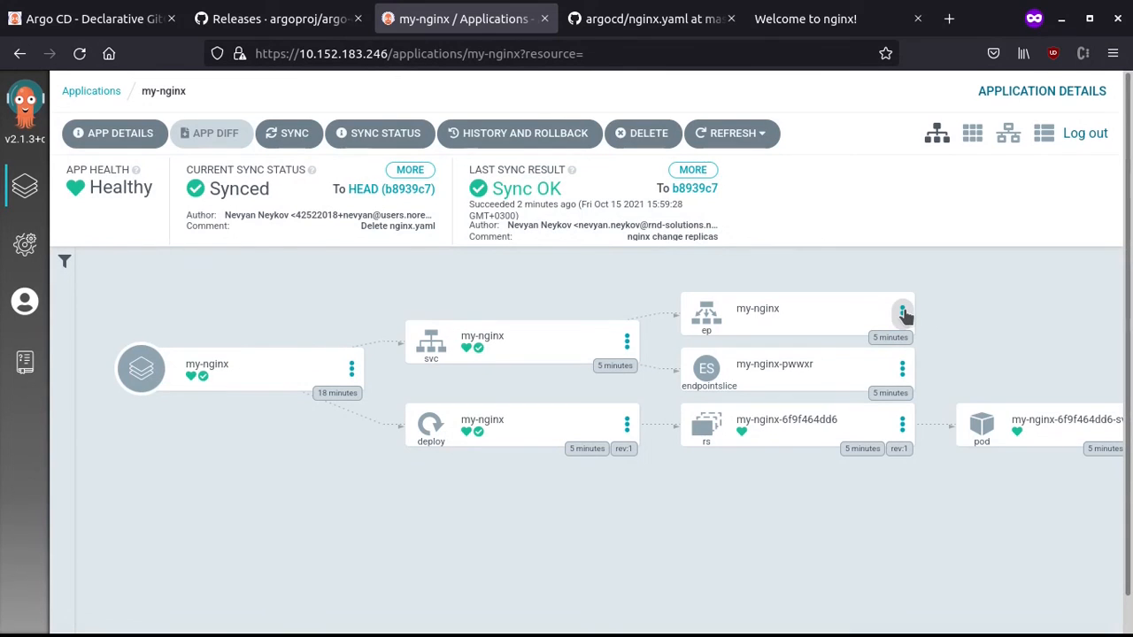
Delete the my-nginx application, confirming with its name, then return to the terminal.
left_click(902, 313)
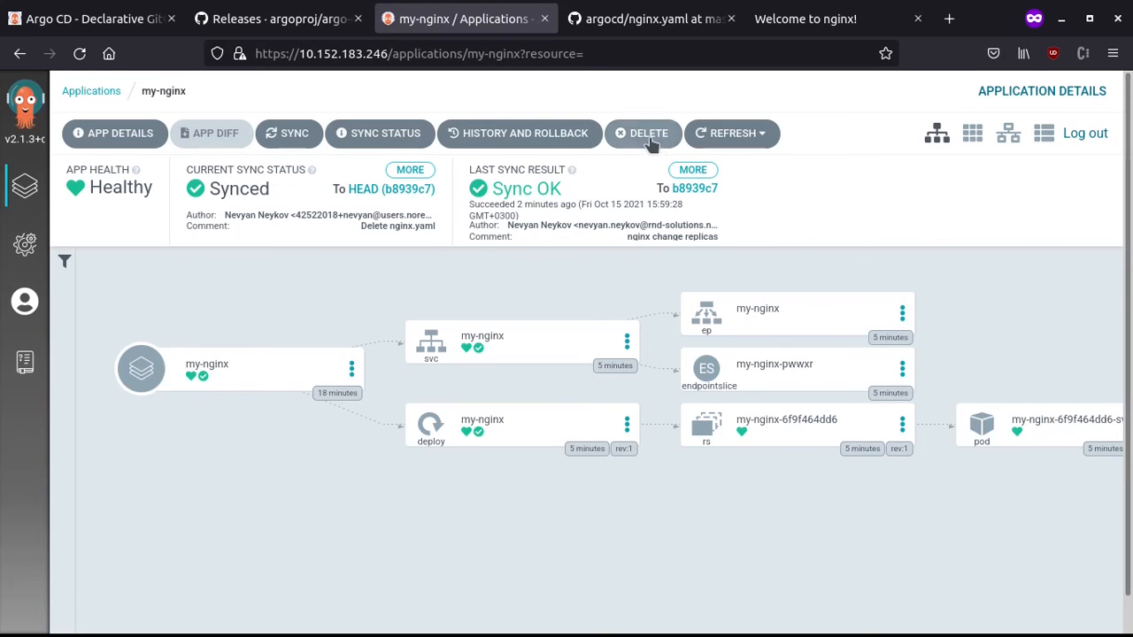
left_click(642, 133)
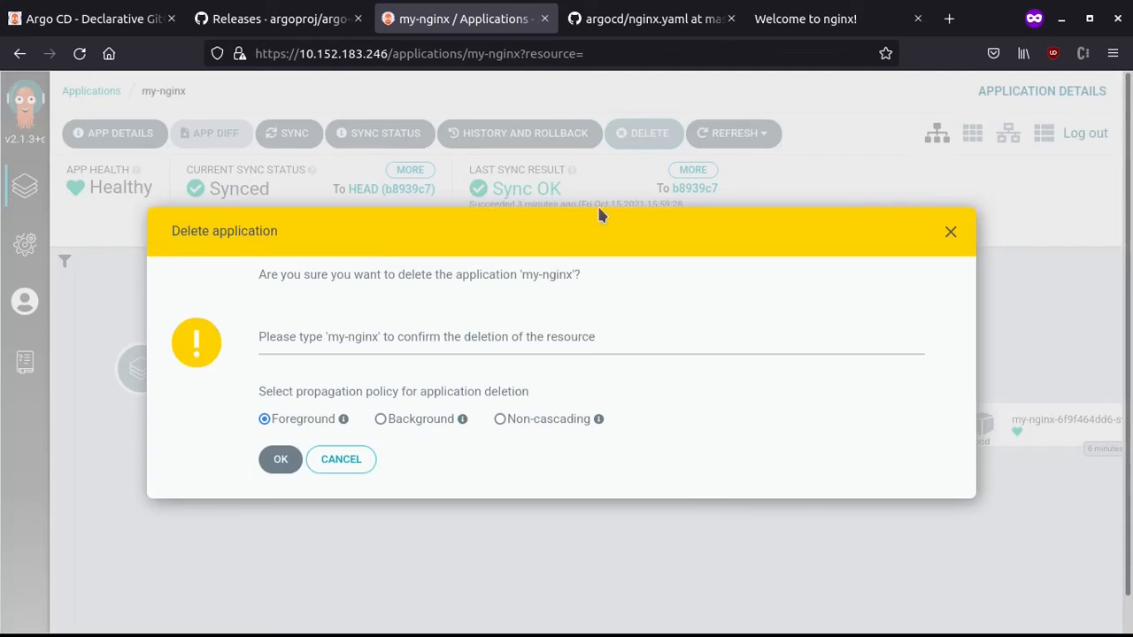
left_click(280, 460)
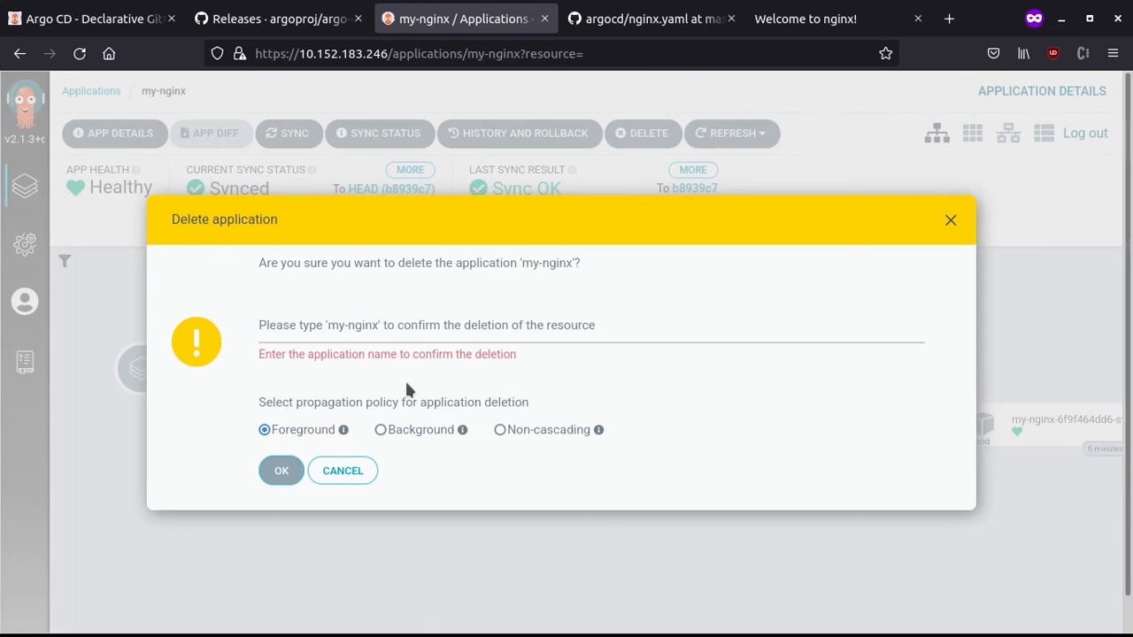
type("my-")
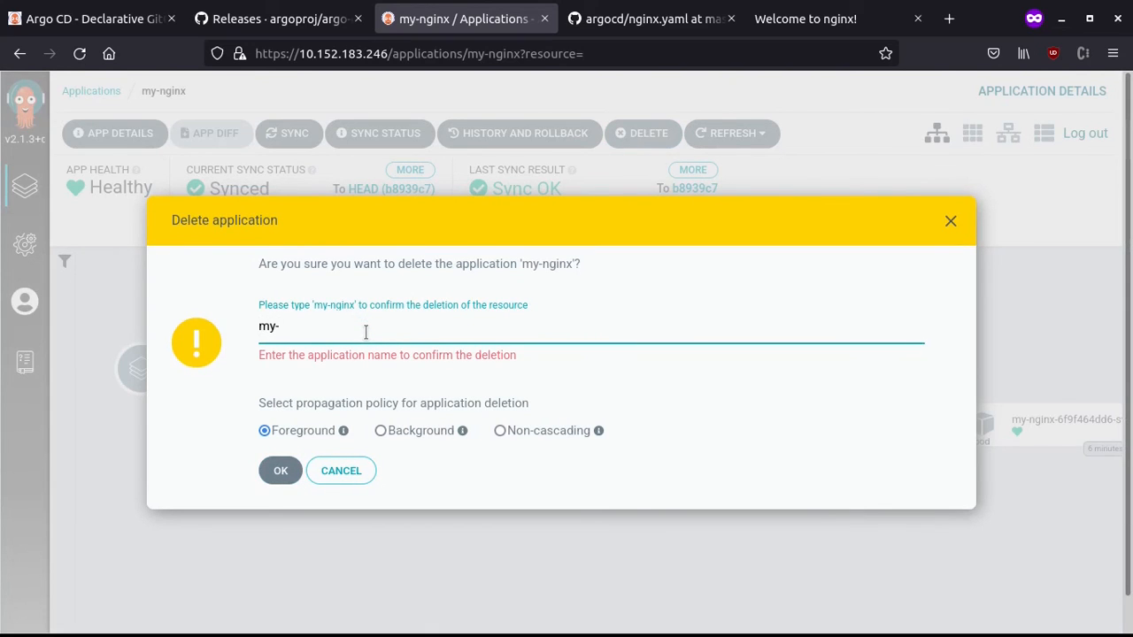
type("nginx")
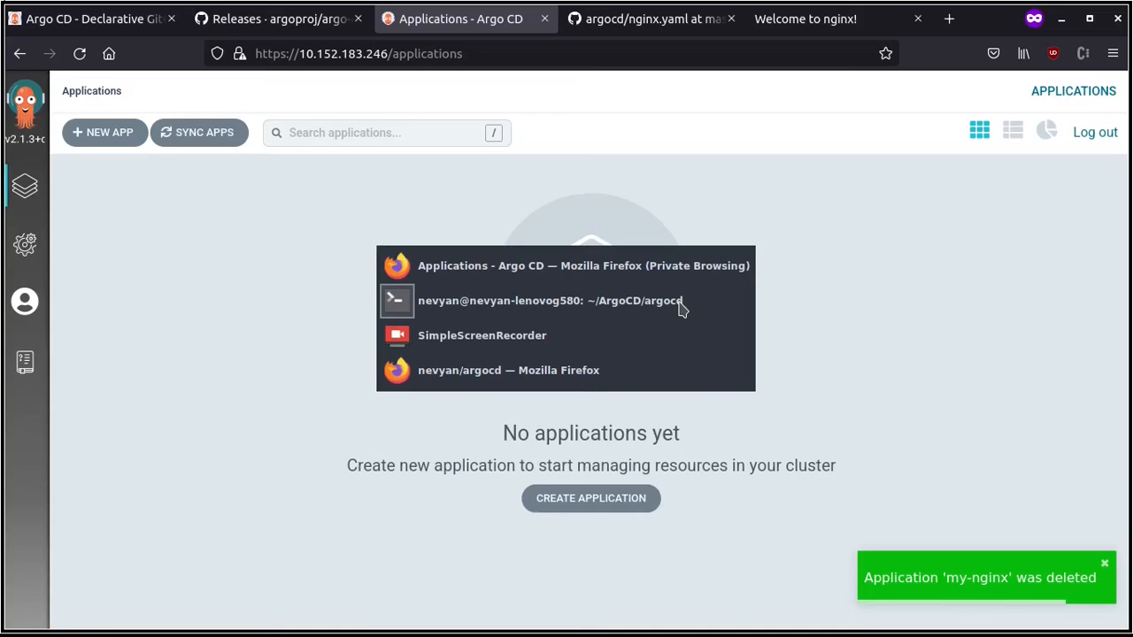
left_click(552, 301)
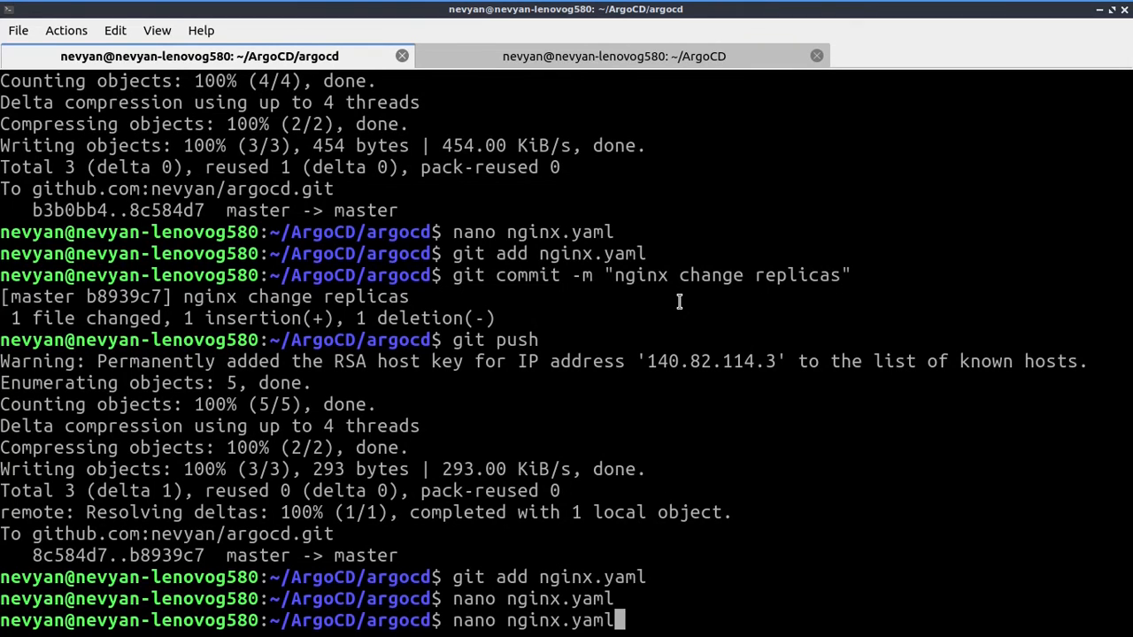
Run microk8s.kubectl get all showing only the kubernetes service remains.
left_click(612, 55)
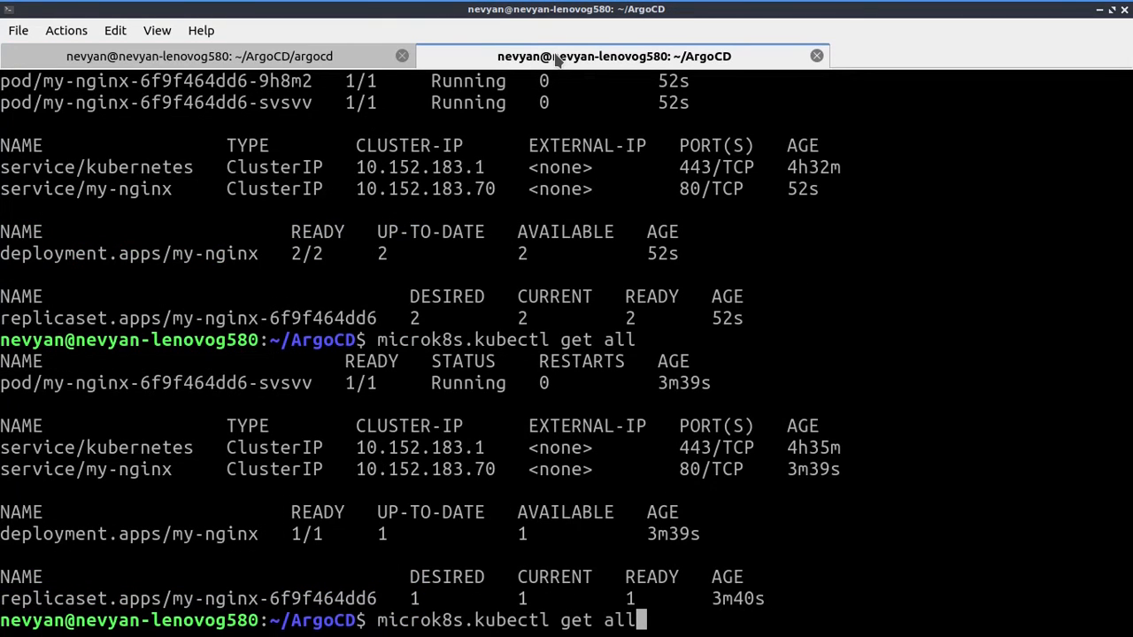
key("Return")
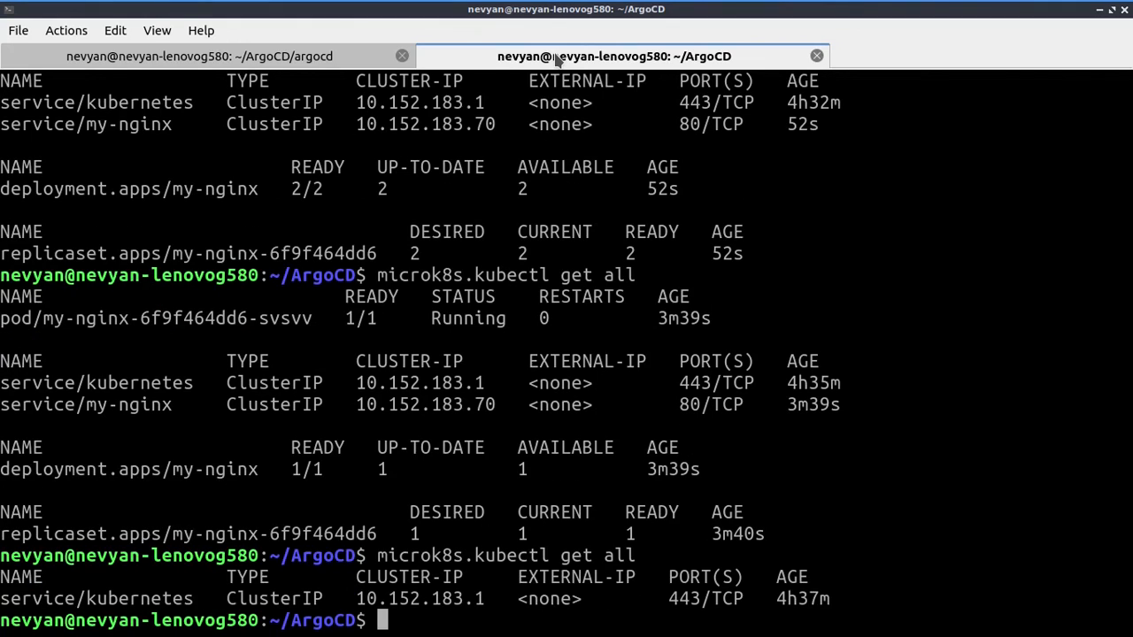
mouse_move(256, 157)
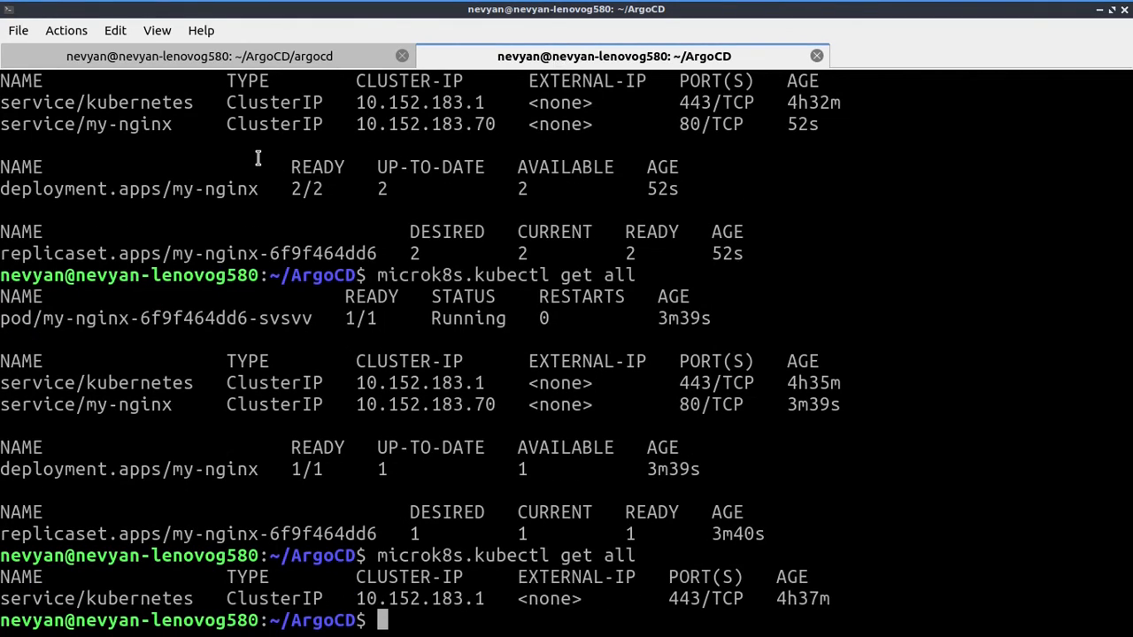